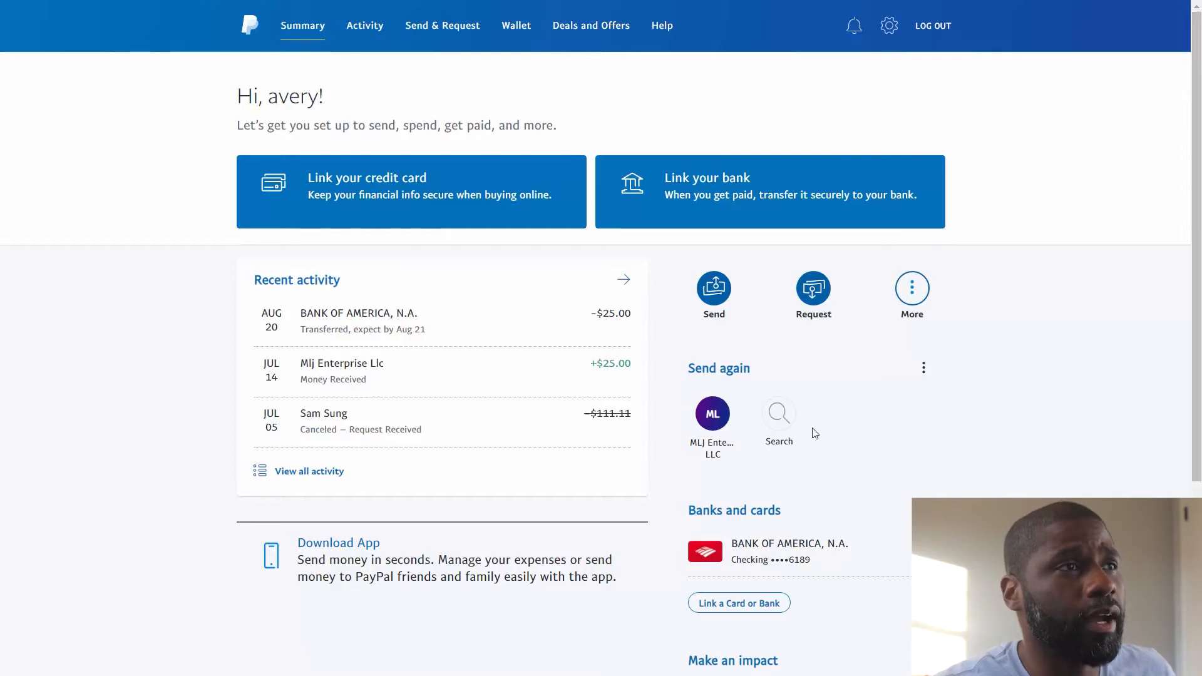
pyautogui.moveTo(719, 368)
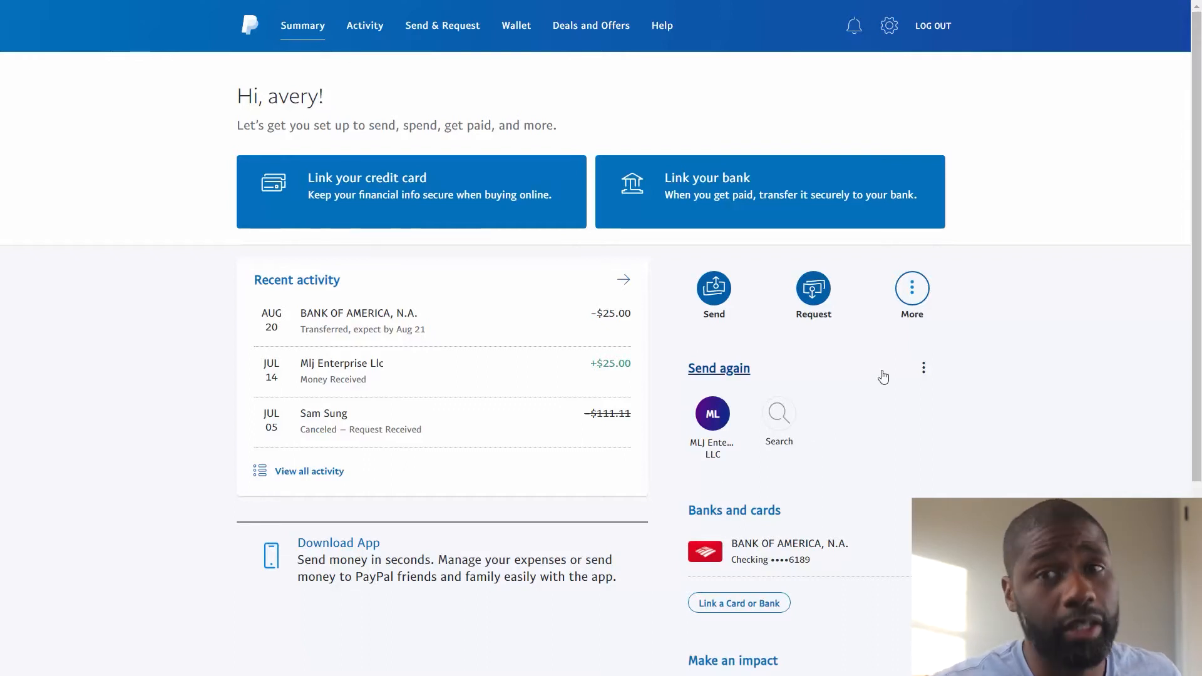
pyautogui.moveTo(911, 307)
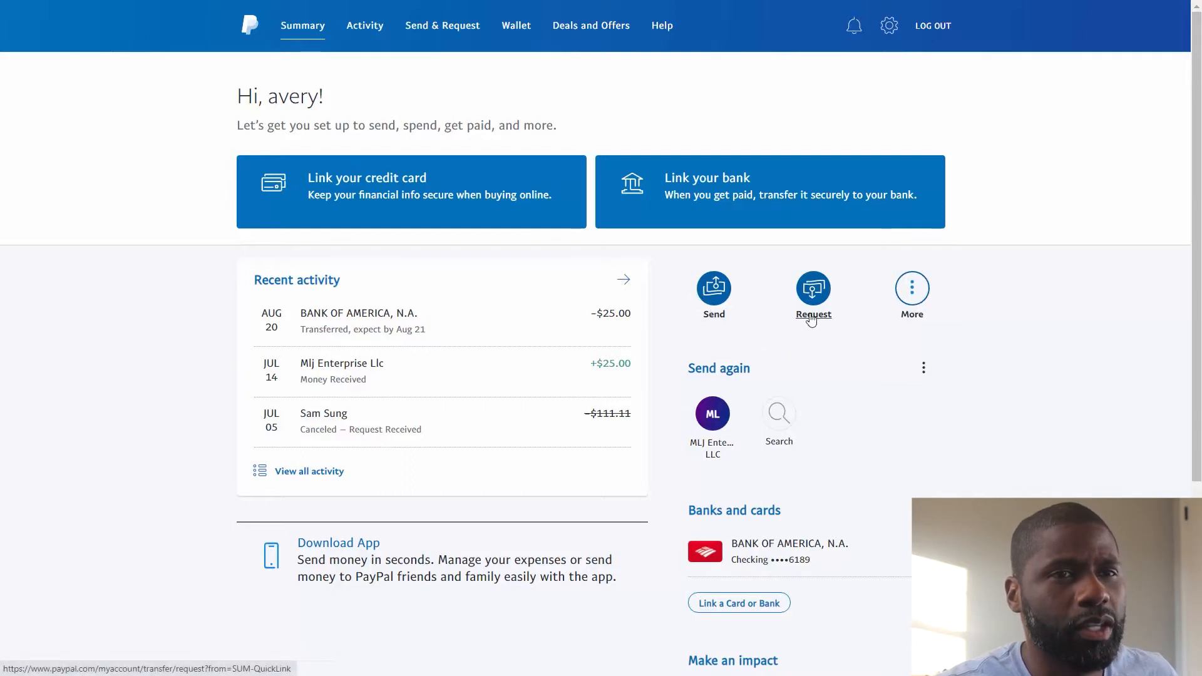
# Step: Reach Invoicing via Send & Request, the More options and Get Started under Create an invoice
pyautogui.click(911, 293)
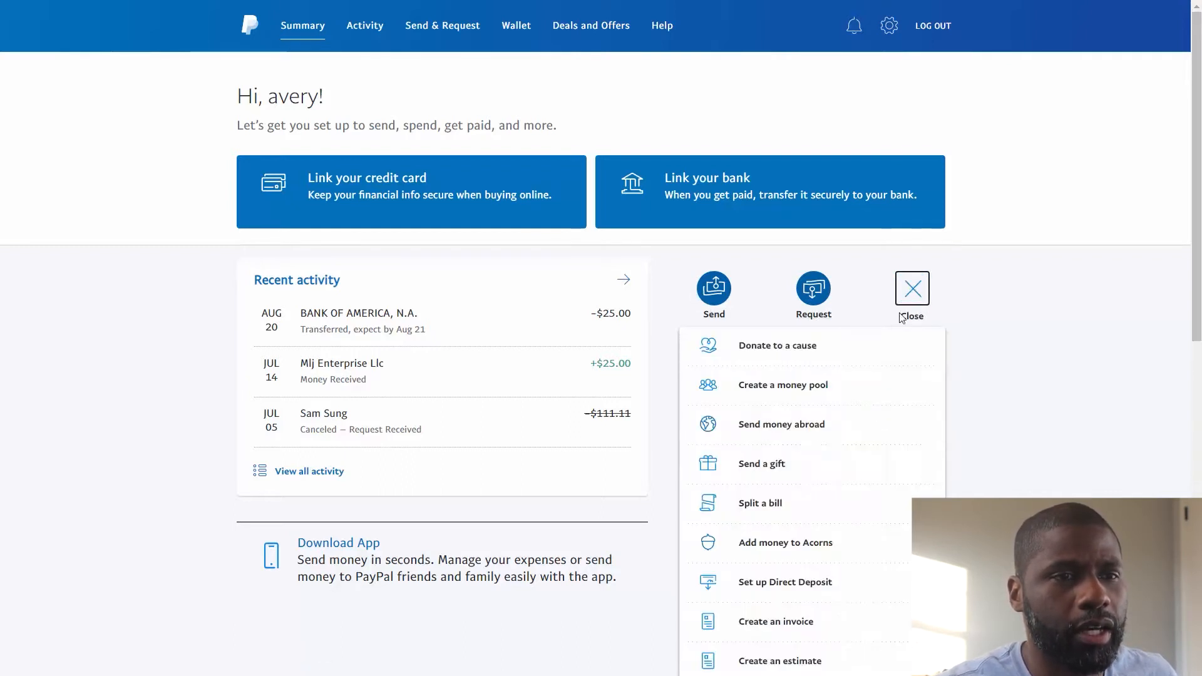
pyautogui.scroll(-3)
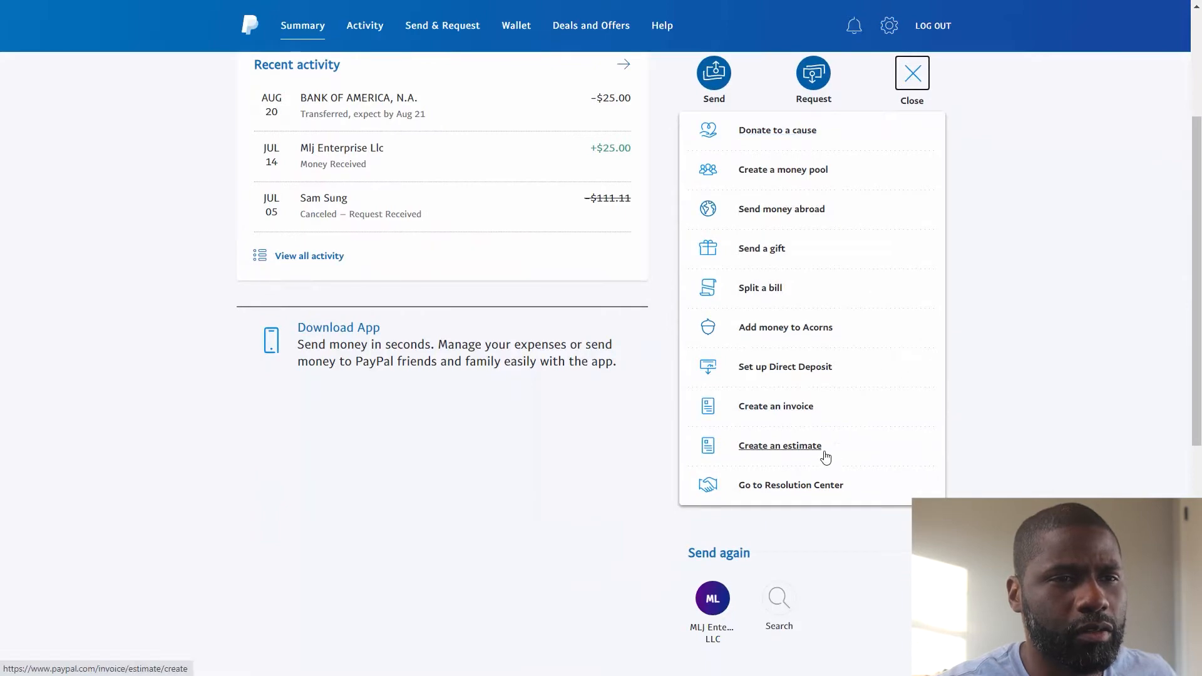
pyautogui.moveTo(849, 458)
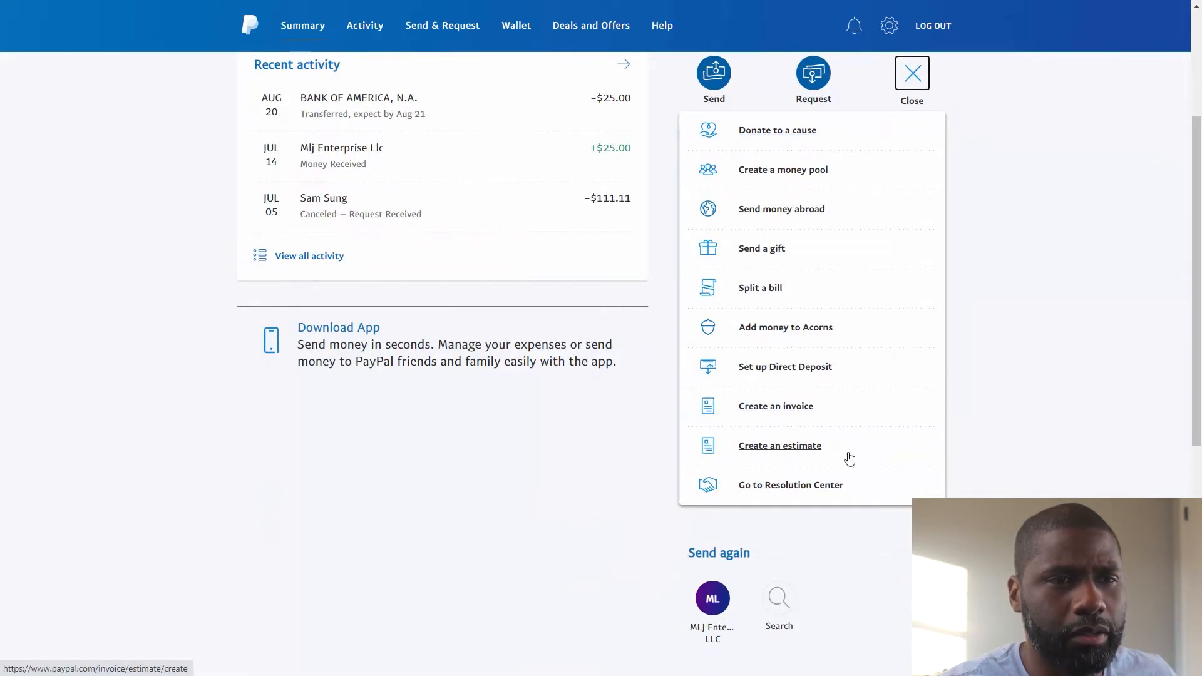
pyautogui.scroll(3)
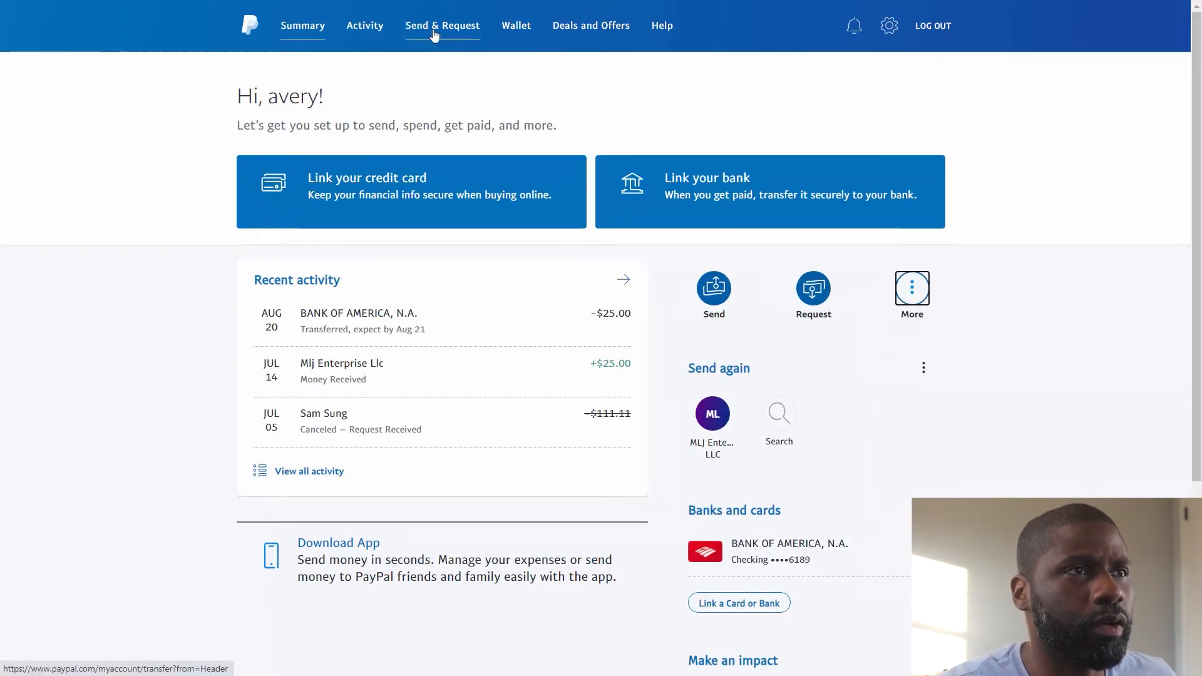
pyautogui.click(442, 25)
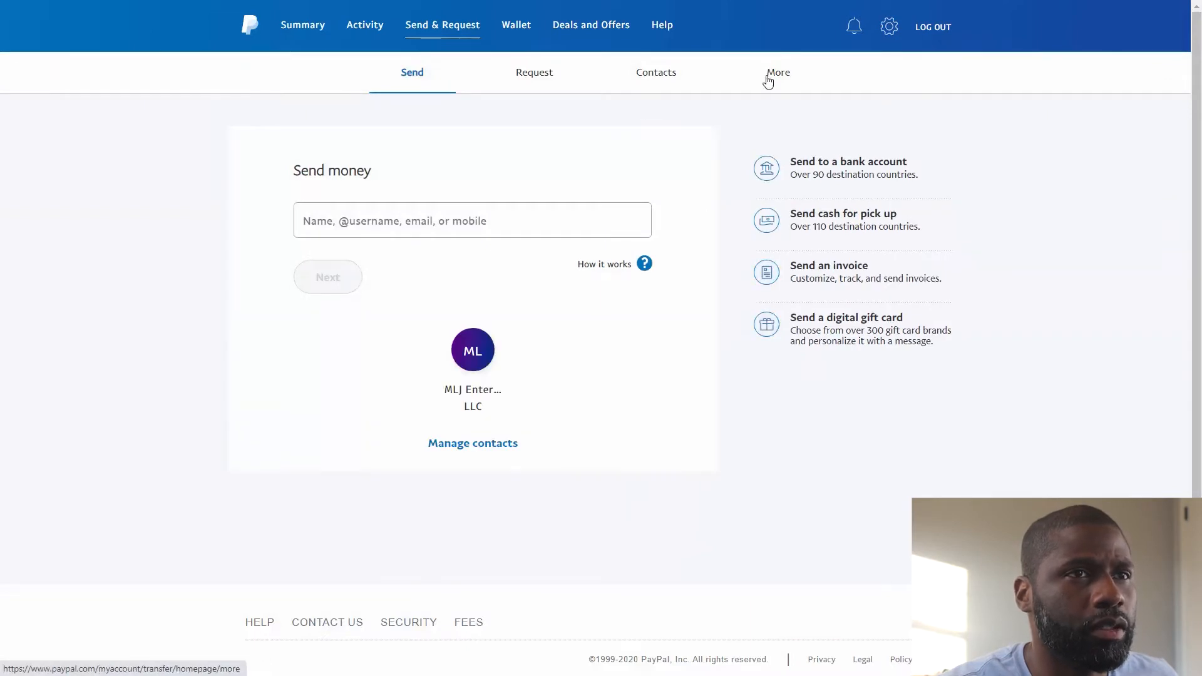
pyautogui.click(778, 73)
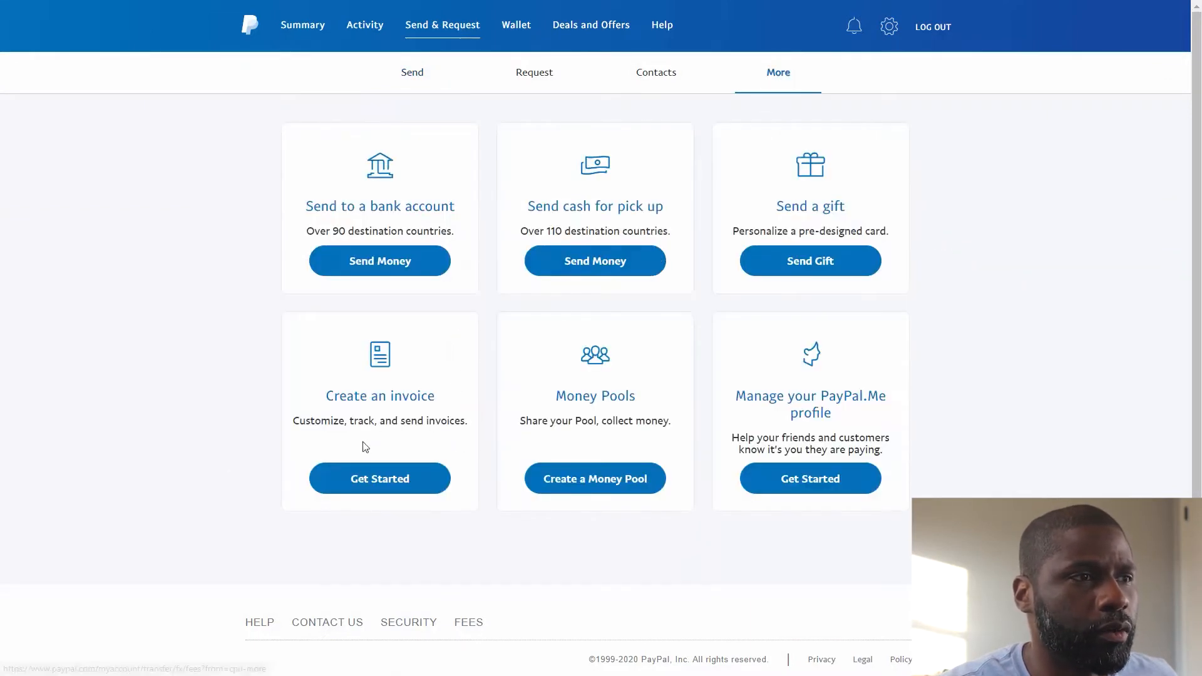
pyautogui.click(380, 478)
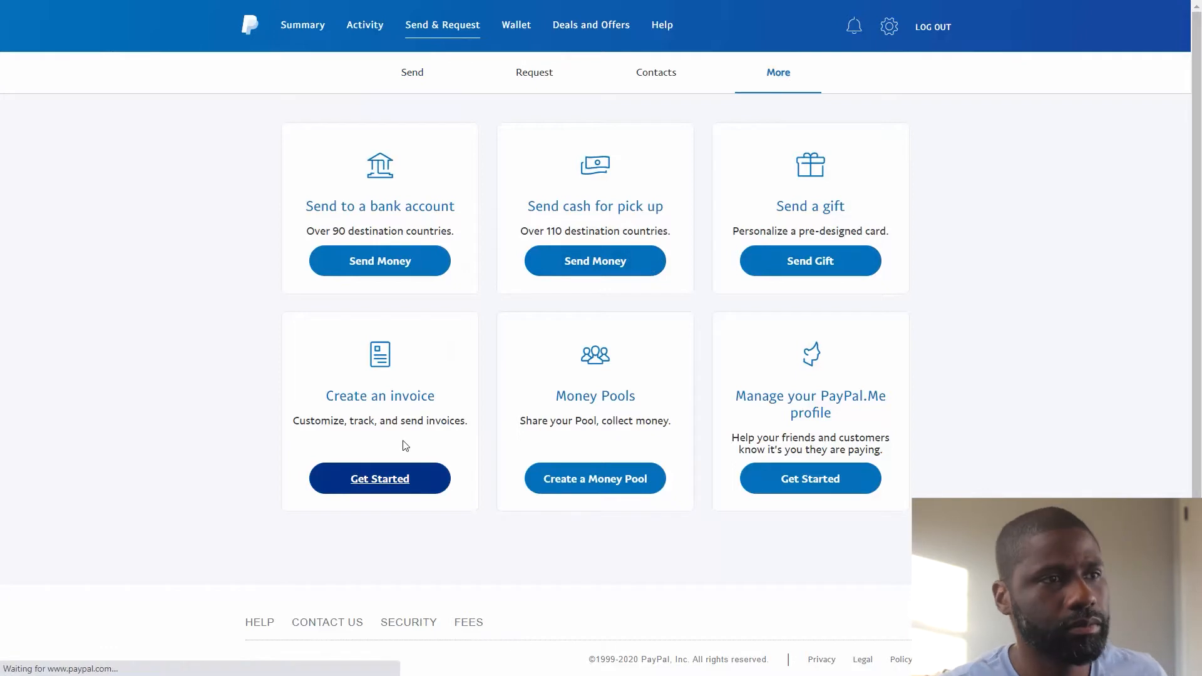
pyautogui.click(379, 478)
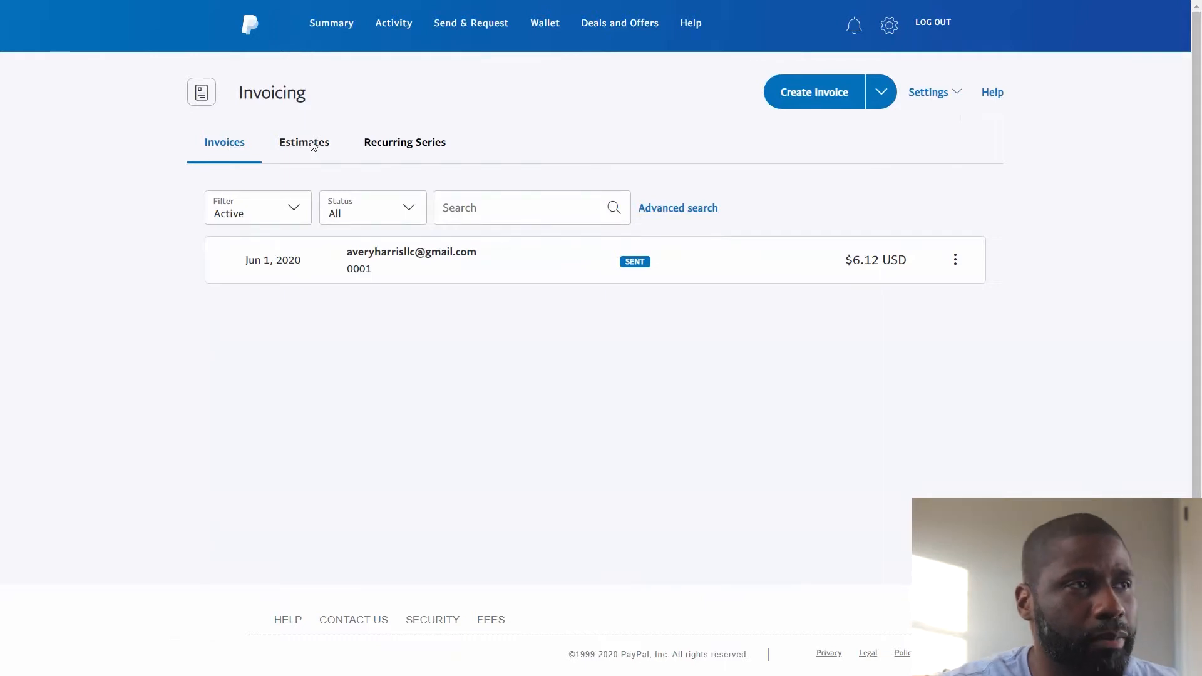
pyautogui.moveTo(305, 147)
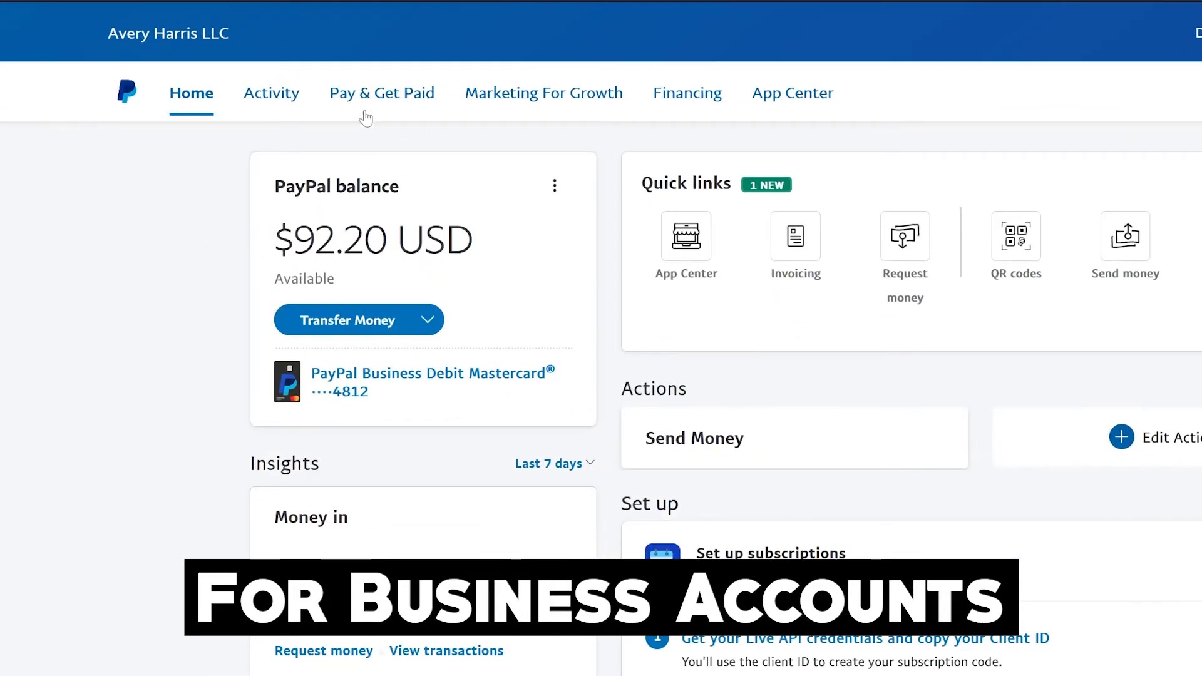
# Step: Choose Create & Manage Estimates from Pay & Get Paid to reach the Estimates list
pyautogui.click(380, 92)
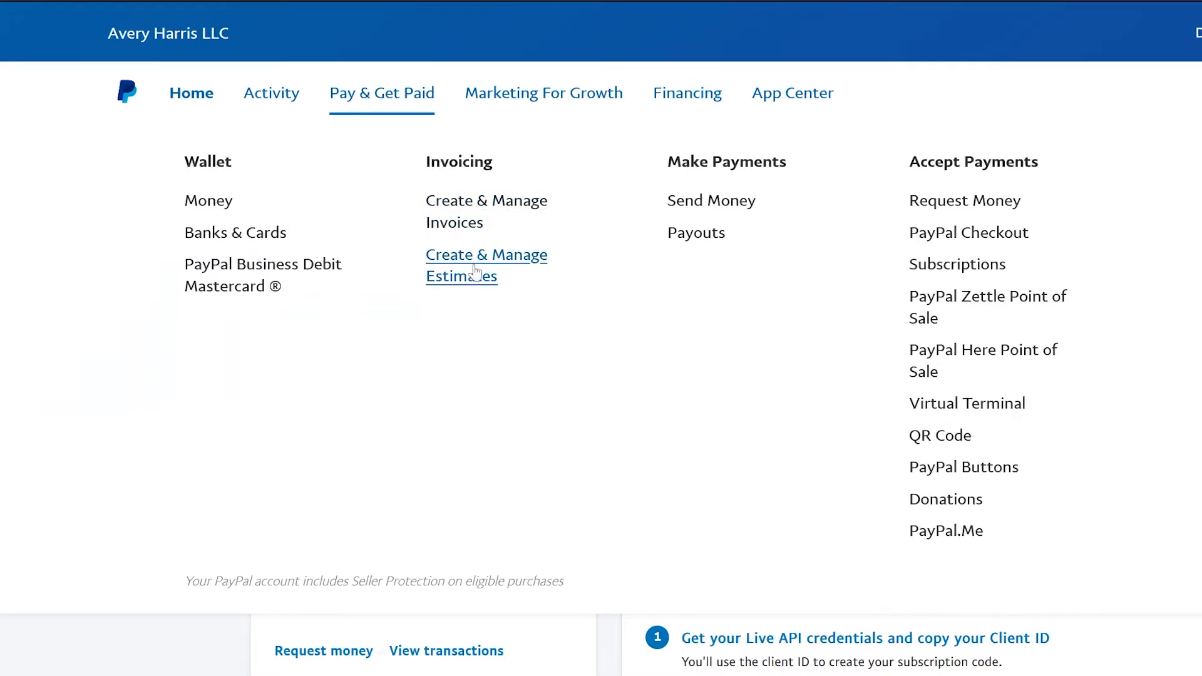
pyautogui.click(485, 265)
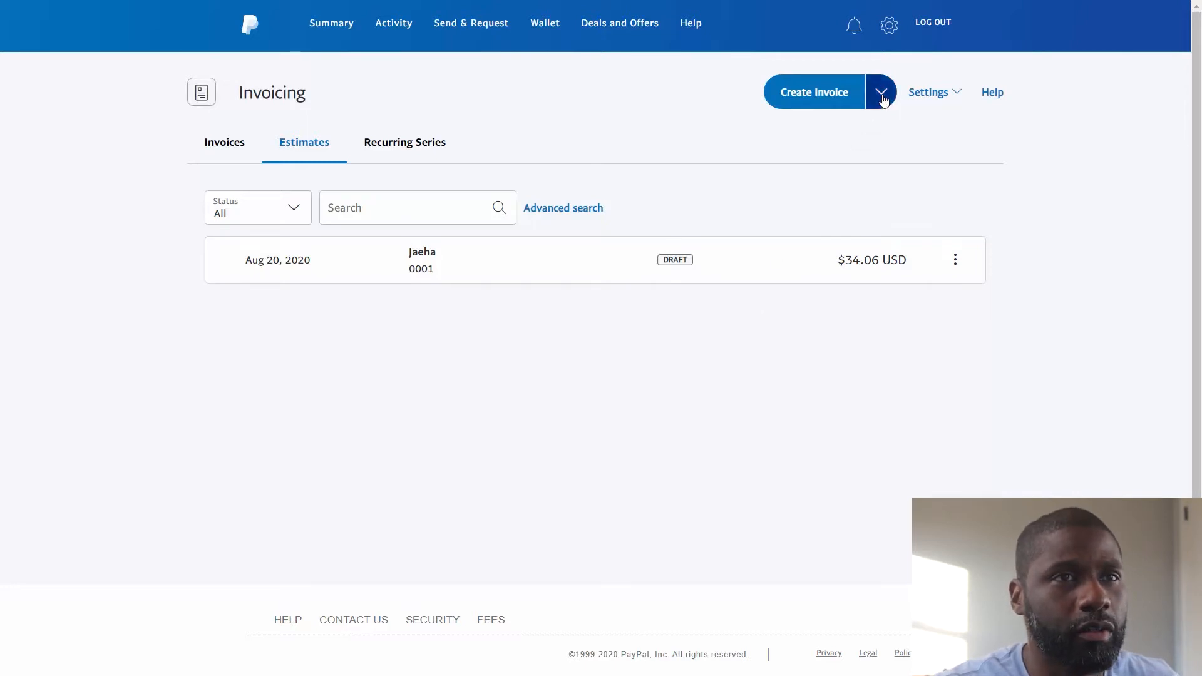
# Step: Start a new estimate from the Create Invoice dropdown, numbered 0002 and dated 08/20/2020
pyautogui.click(880, 92)
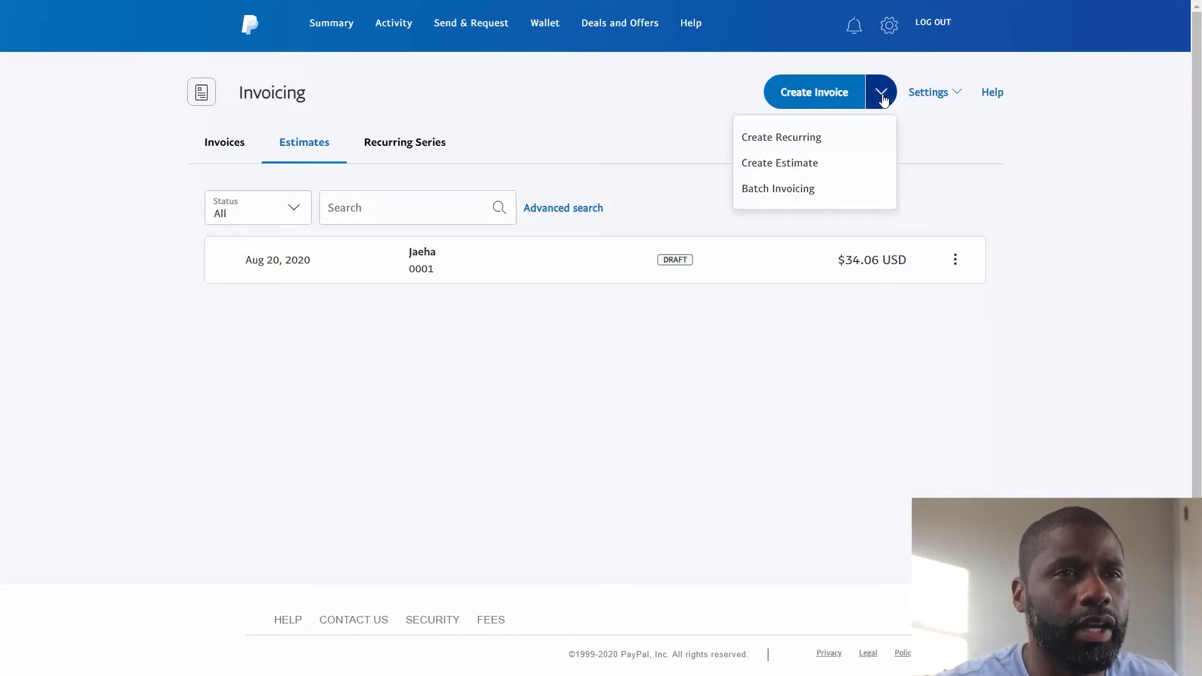
pyautogui.moveTo(794, 168)
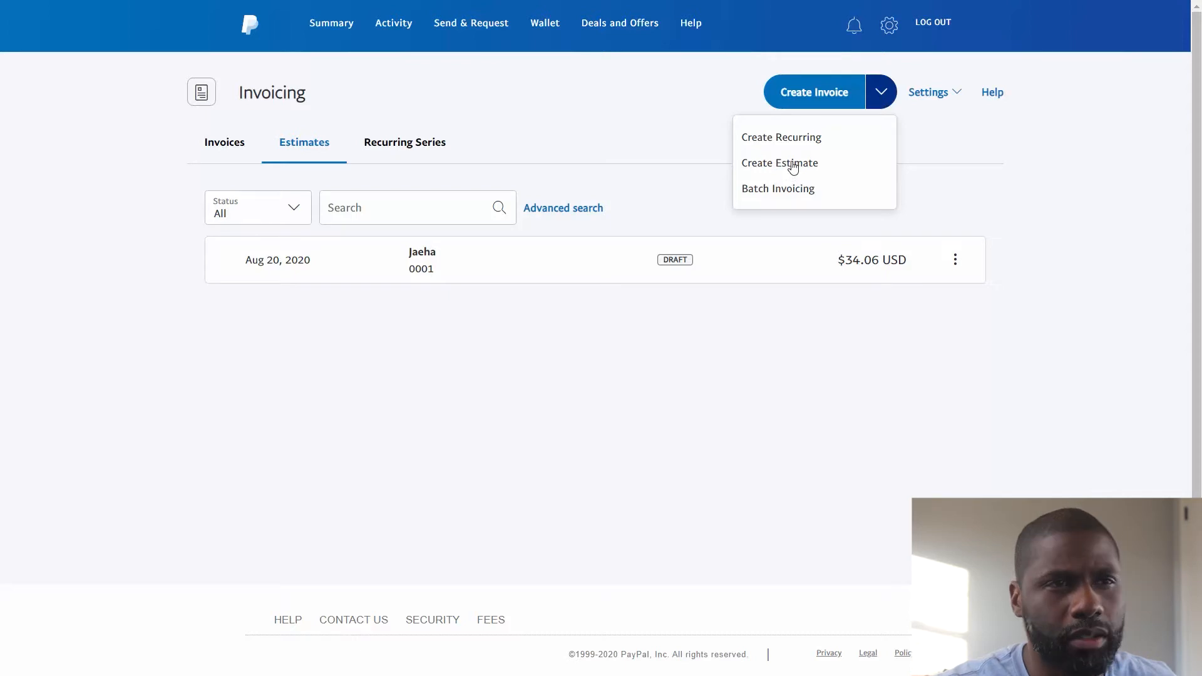
pyautogui.moveTo(792, 170)
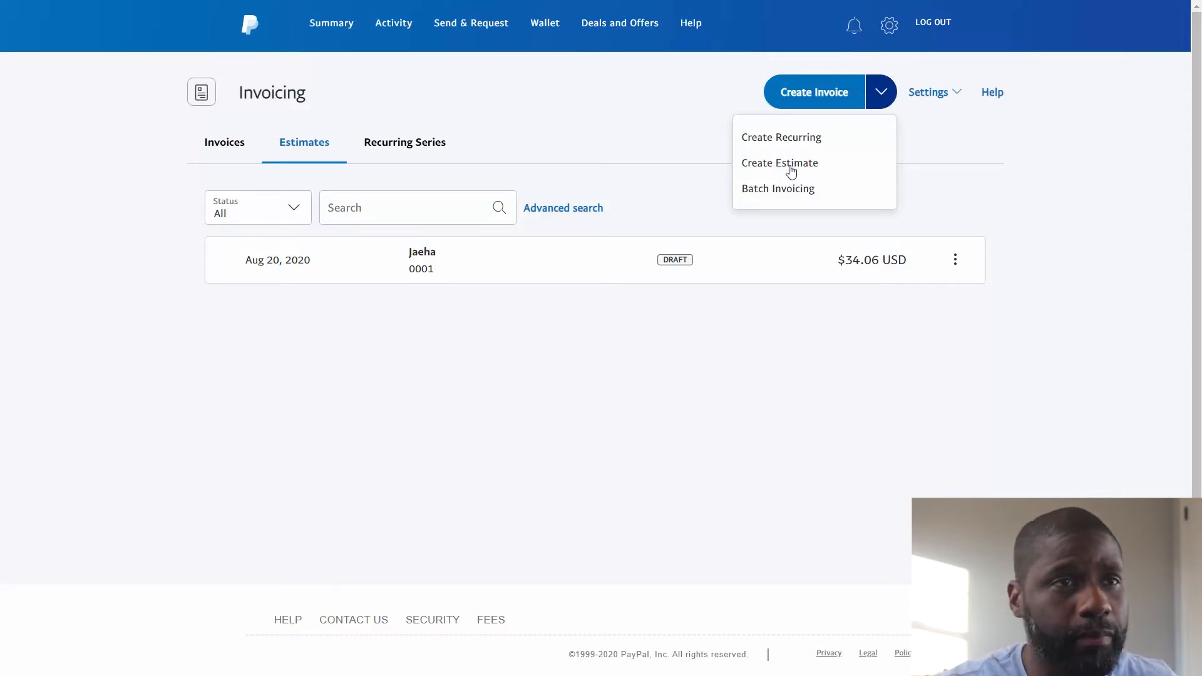
pyautogui.click(778, 163)
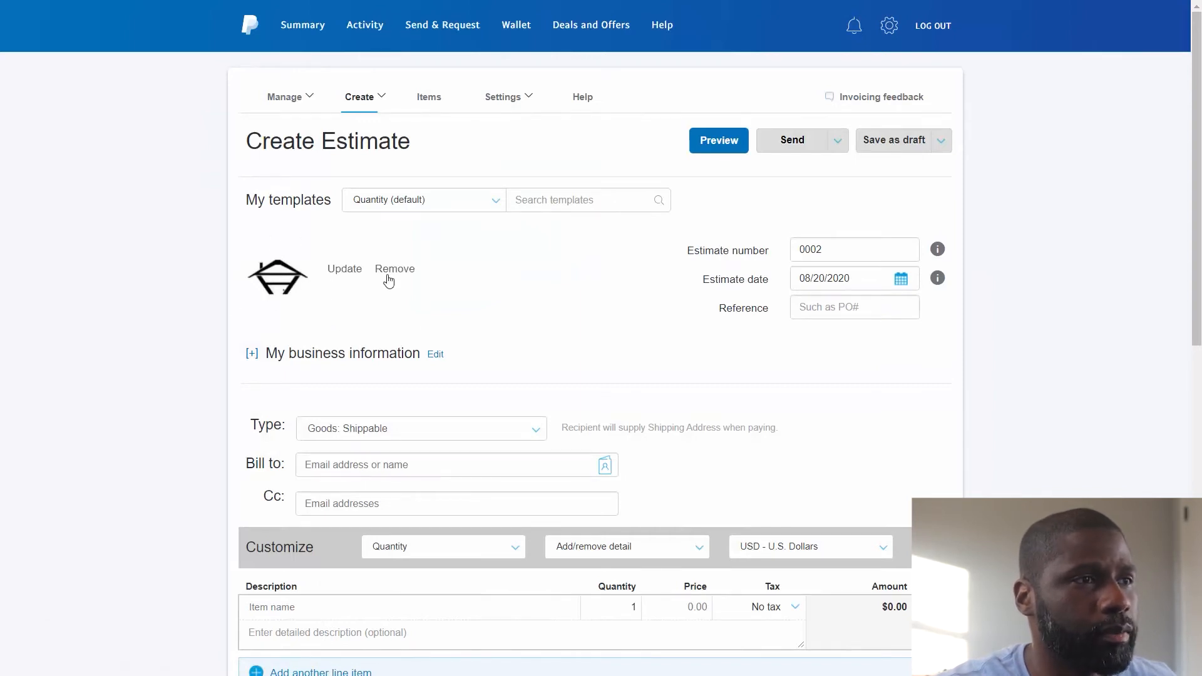
# Step: Remove the company logo from estimate 0002
pyautogui.click(394, 268)
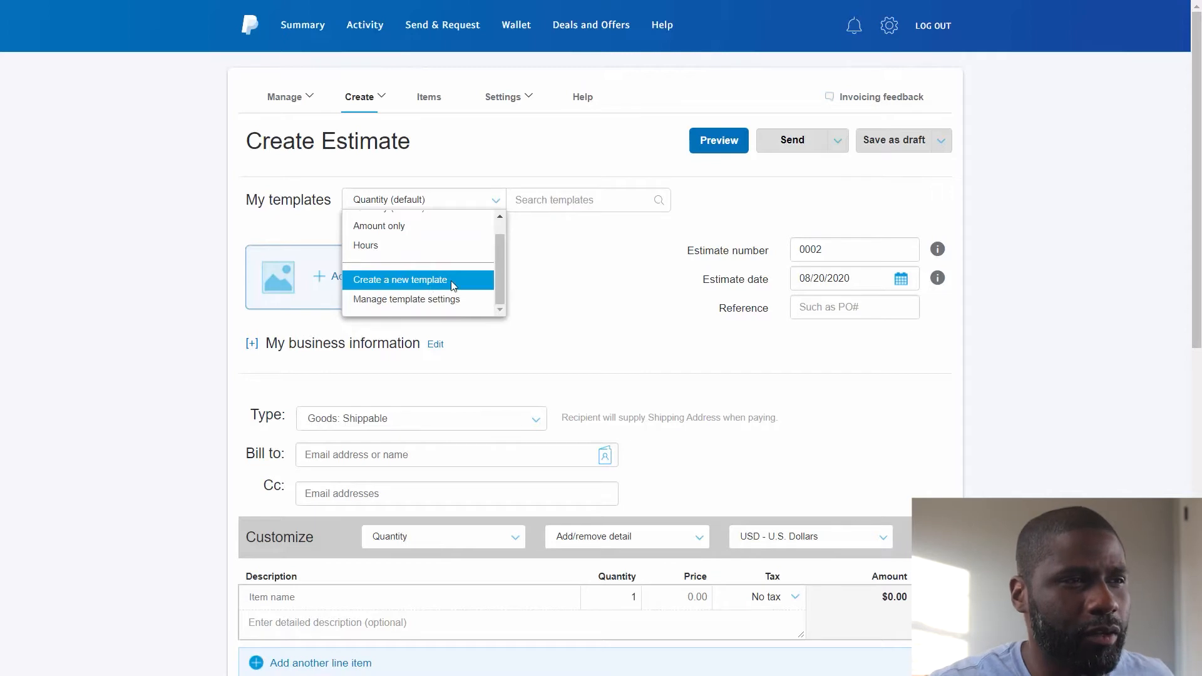
pyautogui.moveTo(452, 414)
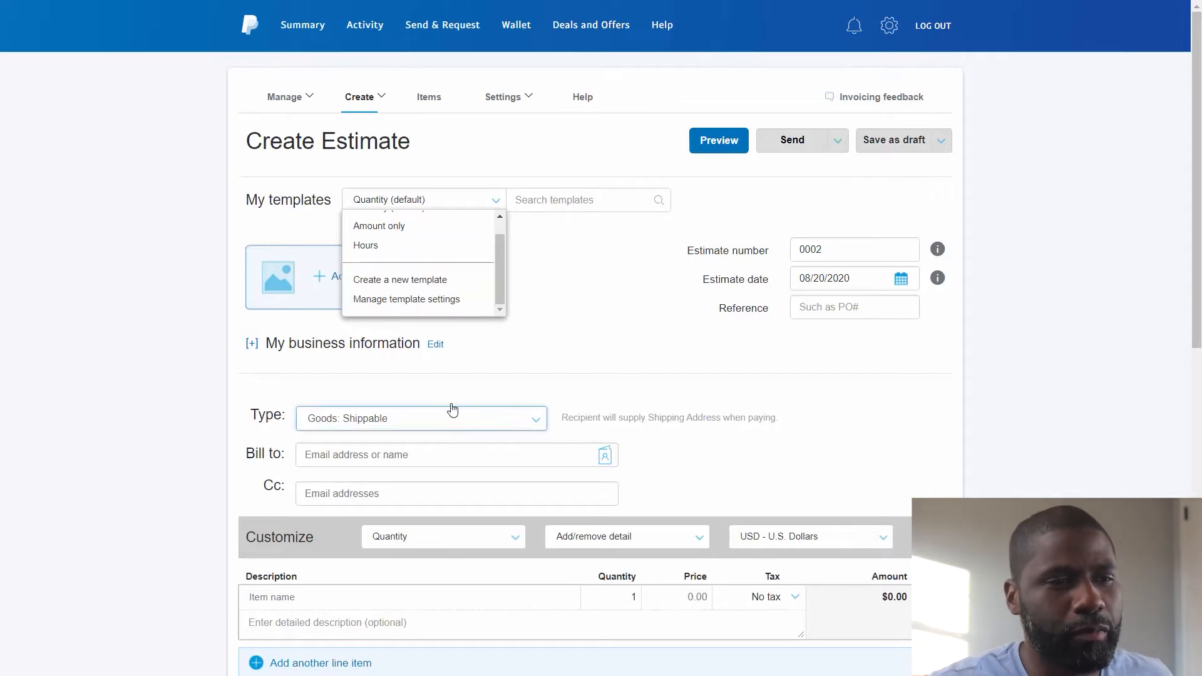
pyautogui.moveTo(406, 300)
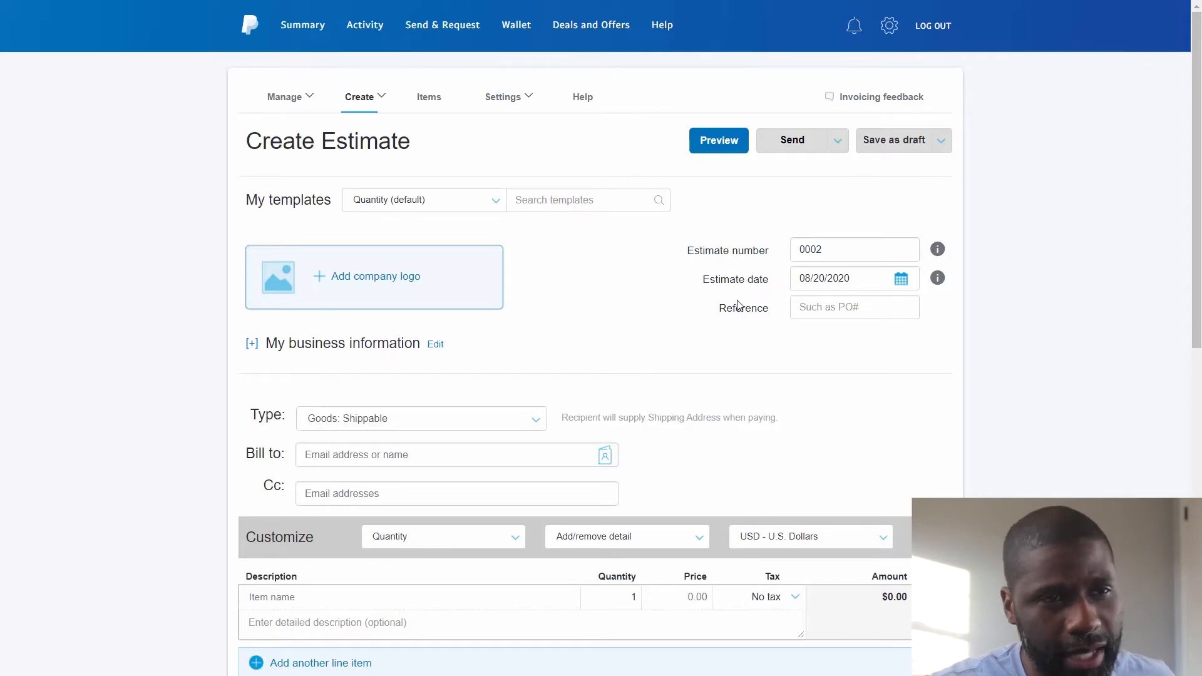
# Step: Enter 111 as the estimate's reference number
pyautogui.click(853, 307)
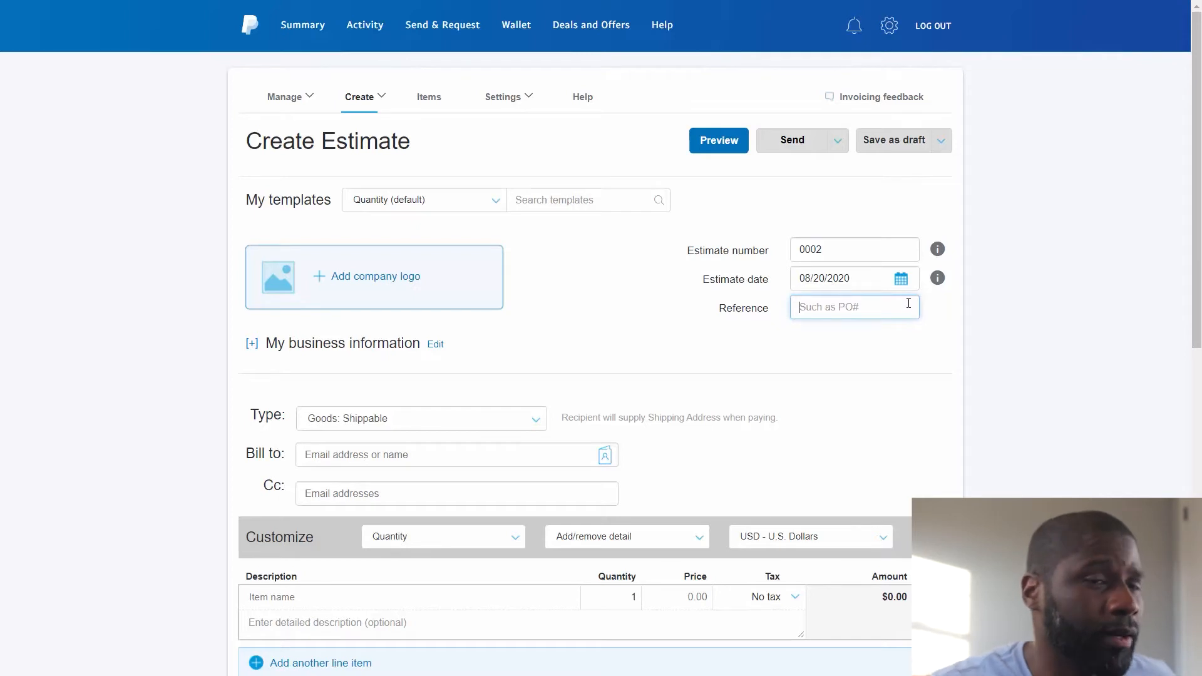
pyautogui.moveTo(856, 326)
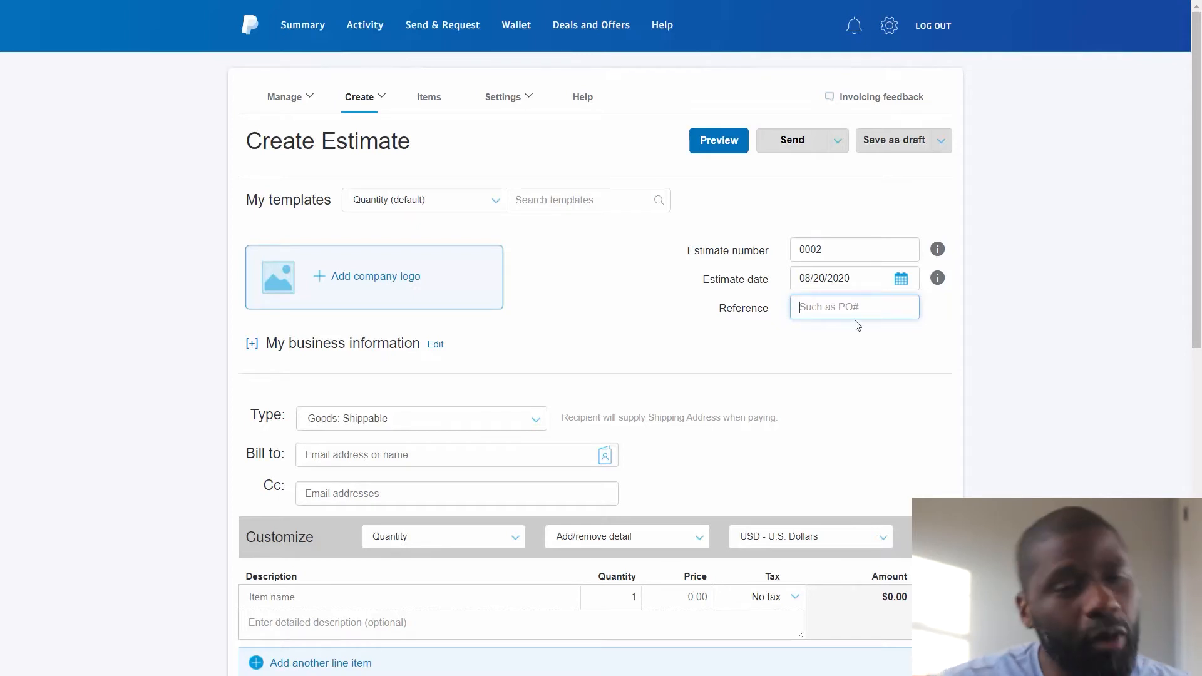
pyautogui.write('1')
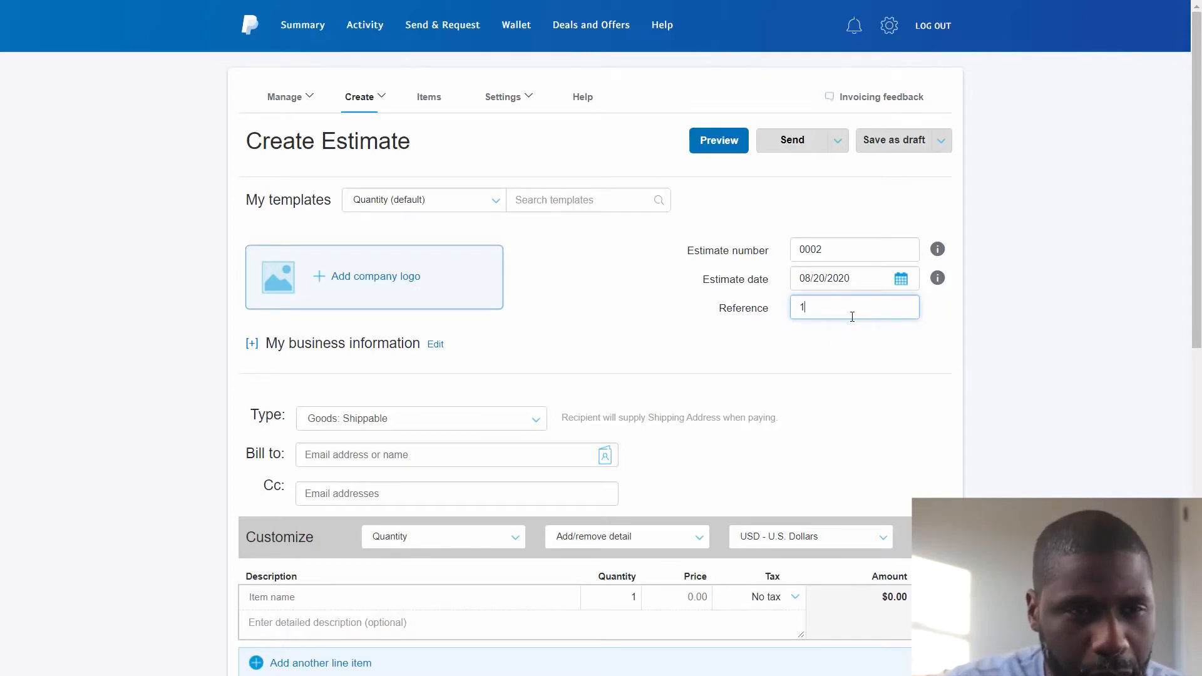
pyautogui.write('21')
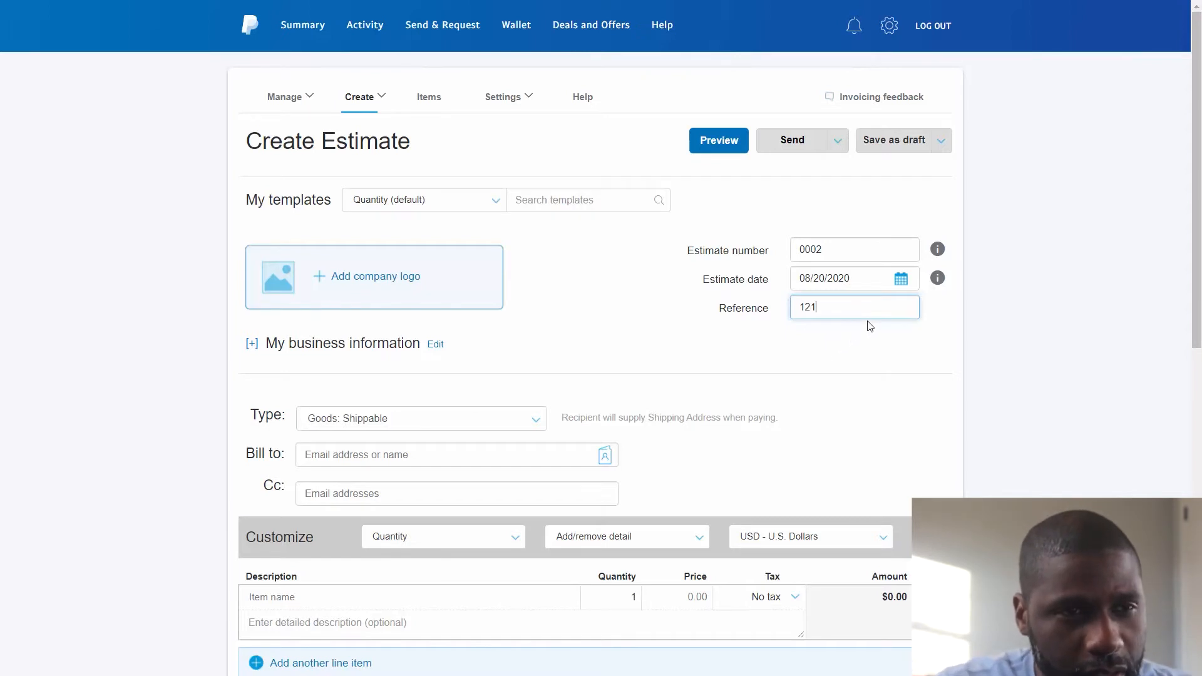
pyautogui.write('111')
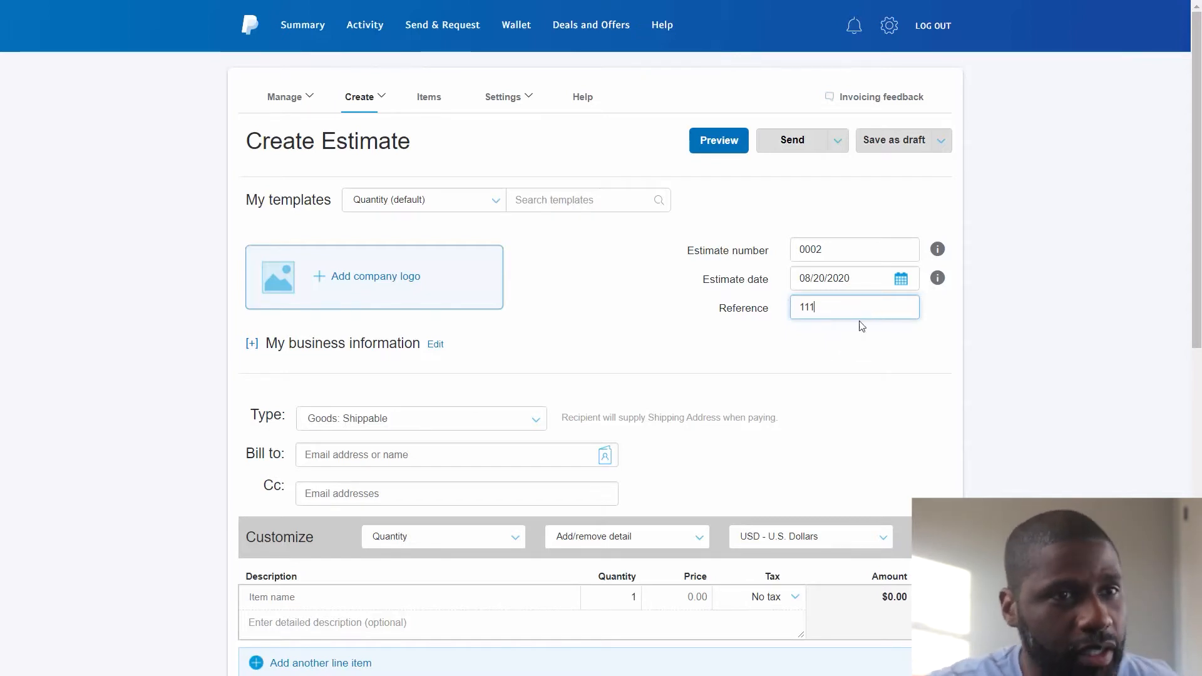
pyautogui.moveTo(577, 314)
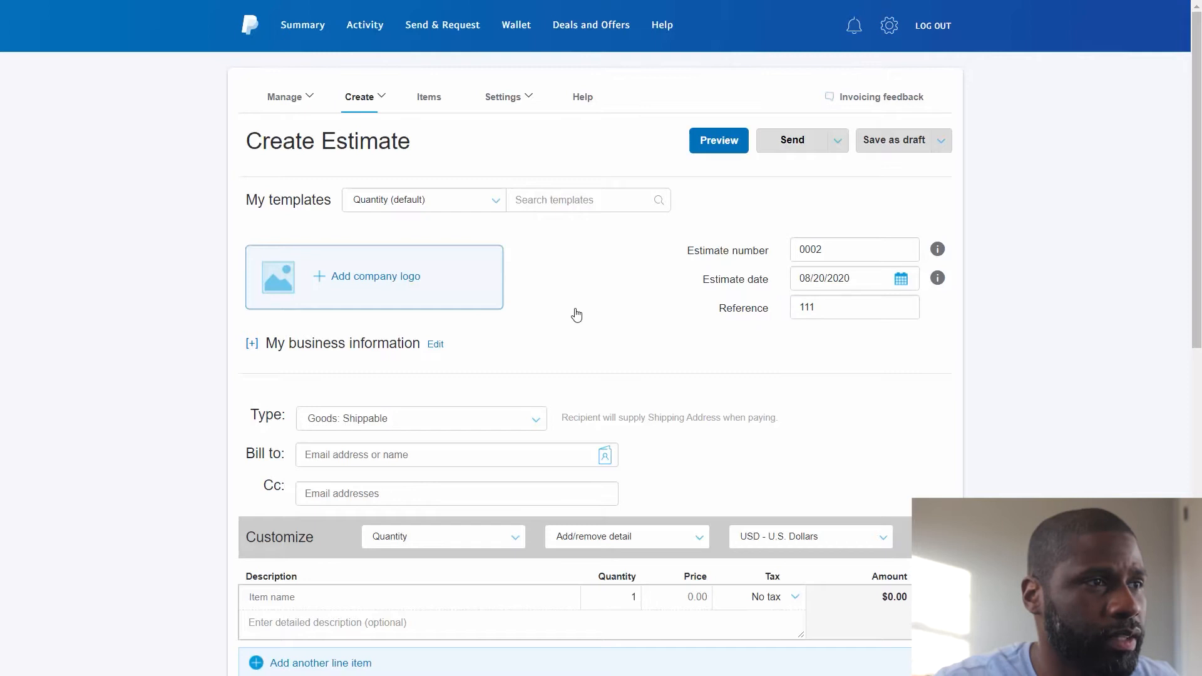
pyautogui.scroll(-3)
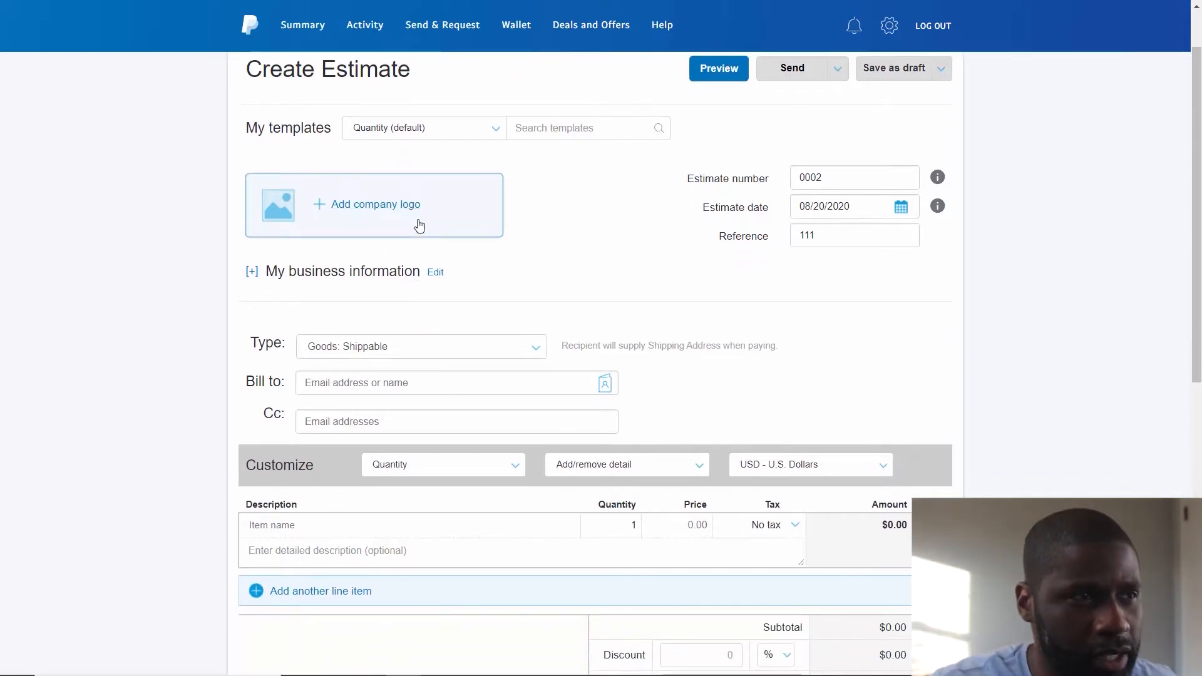
# Step: Bring up the My business information editor showing Avery Harris Company details
pyautogui.click(374, 204)
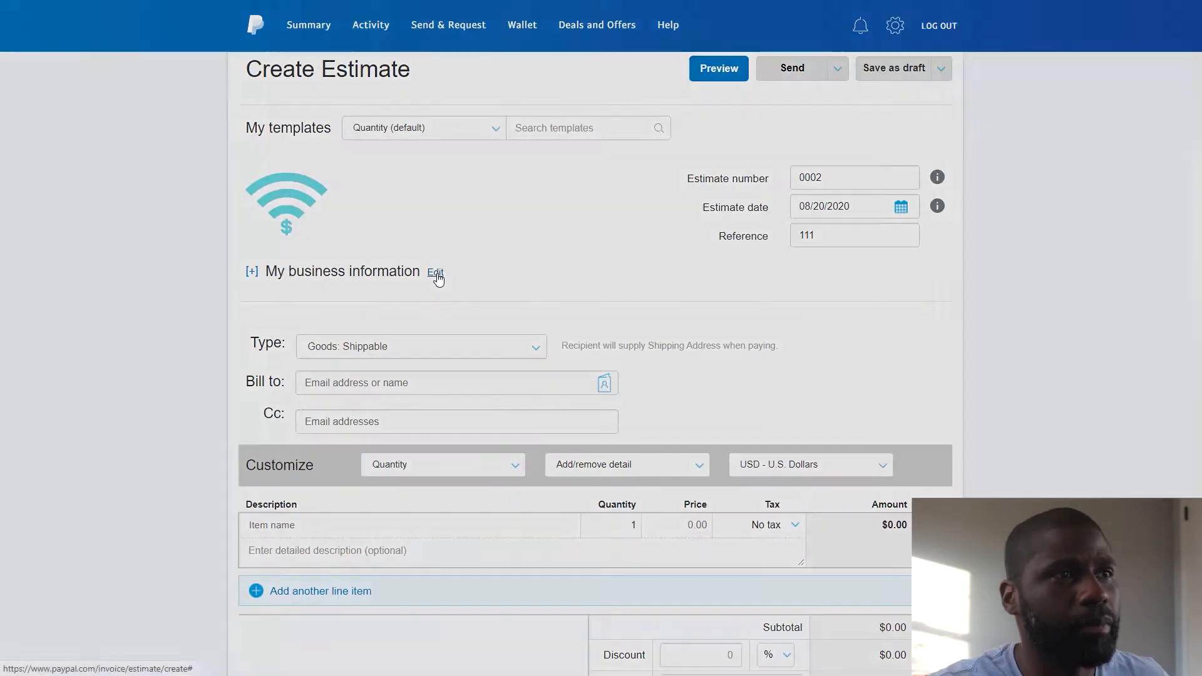
pyautogui.click(436, 272)
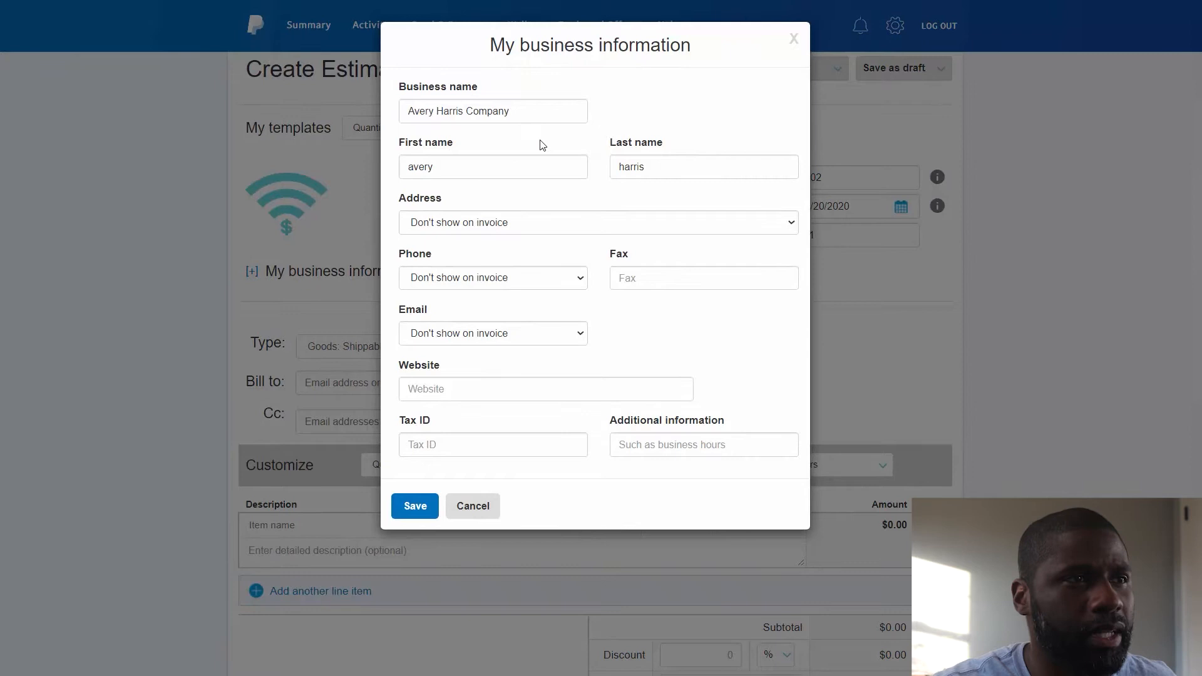
pyautogui.moveTo(467, 276)
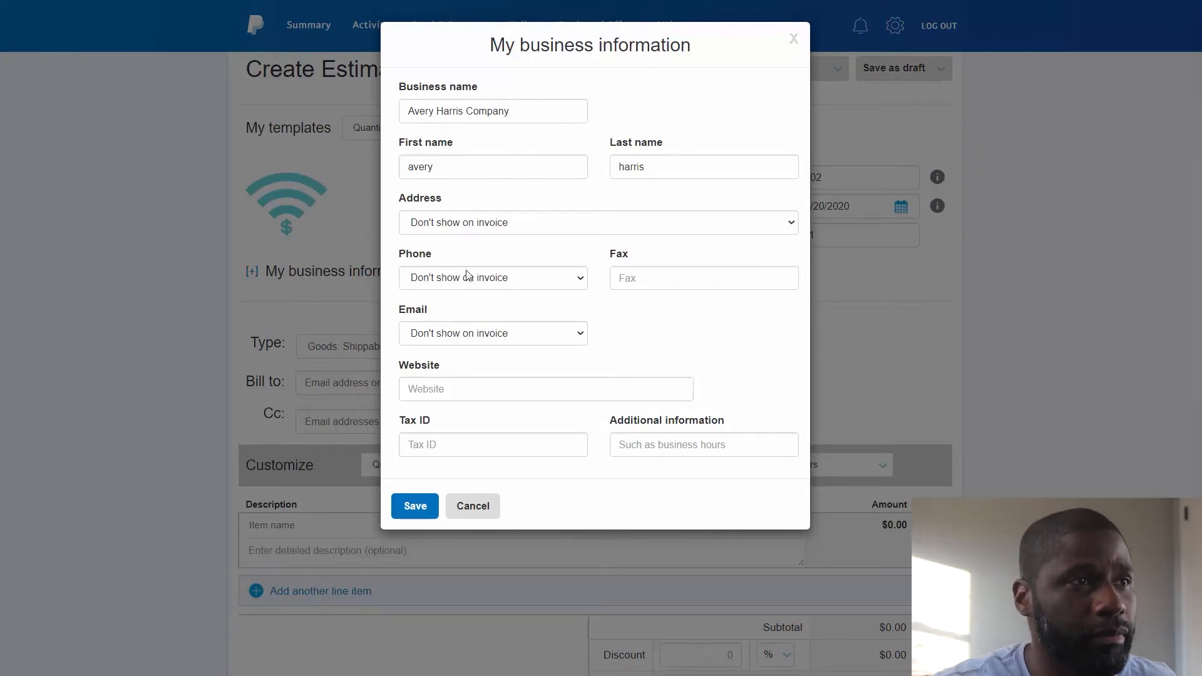
pyautogui.moveTo(411, 209)
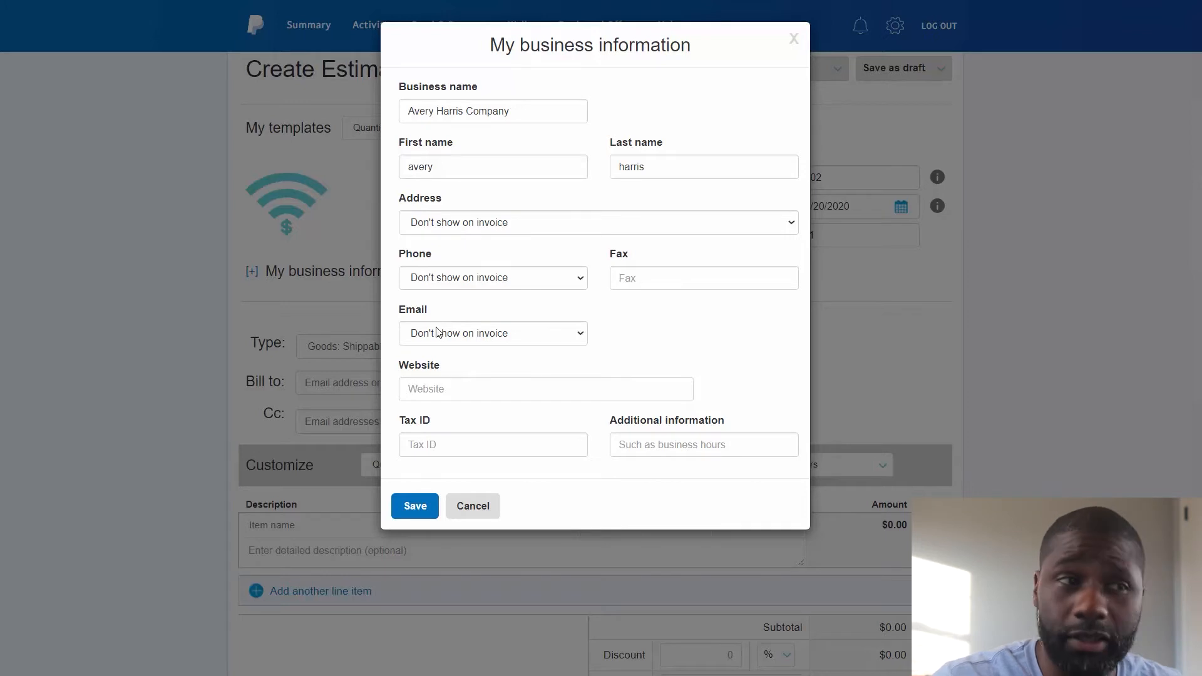
pyautogui.click(702, 278)
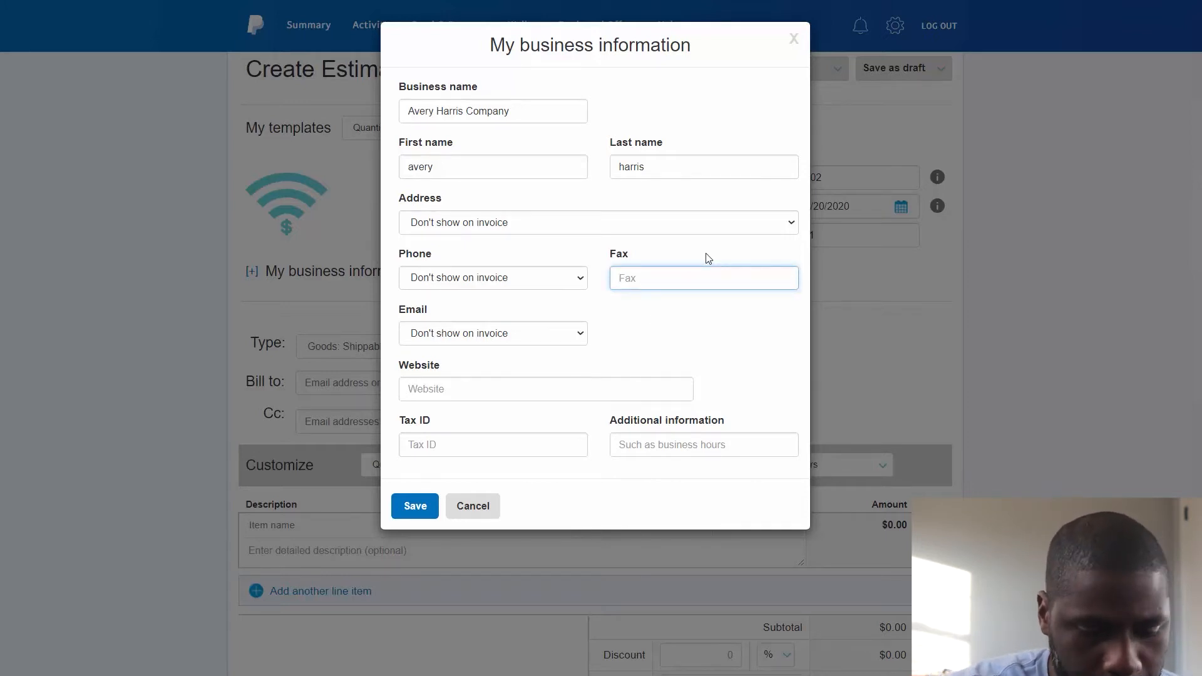
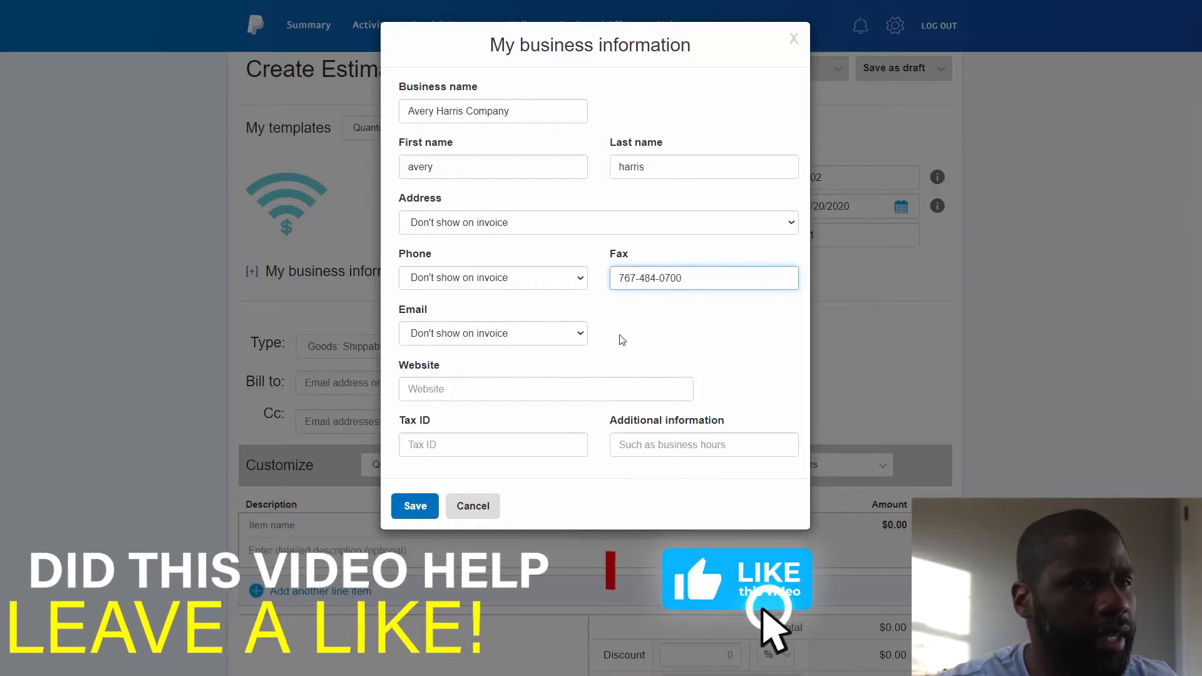
pyautogui.click(545, 389)
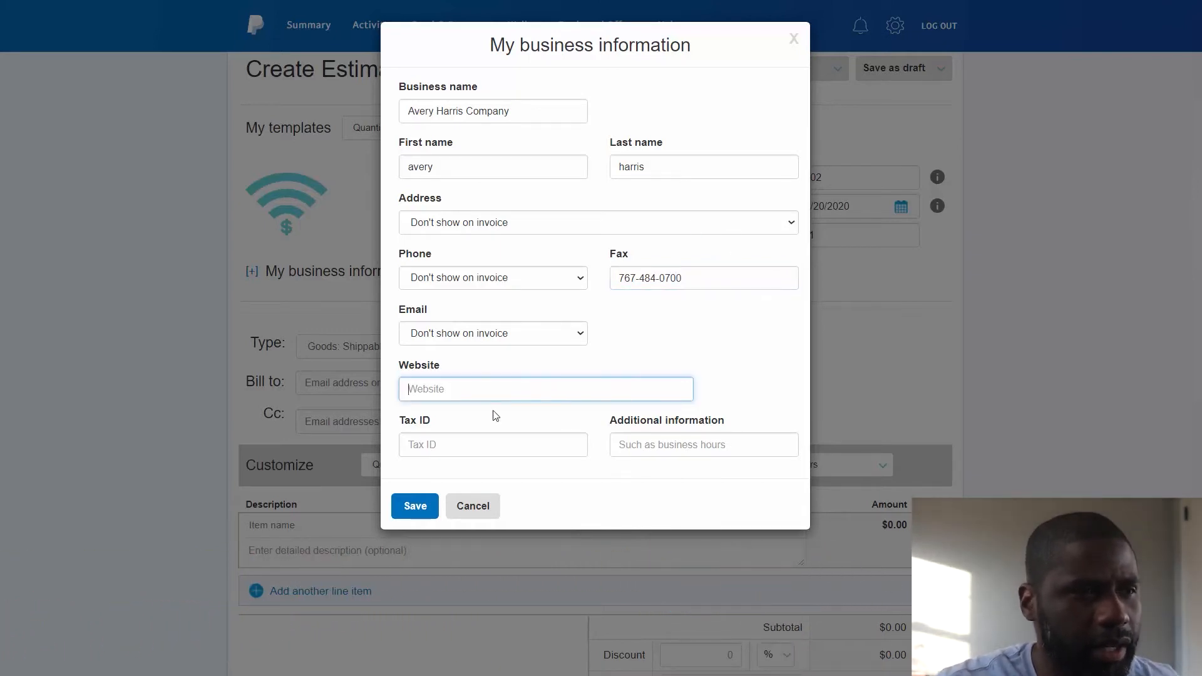
pyautogui.click(494, 445)
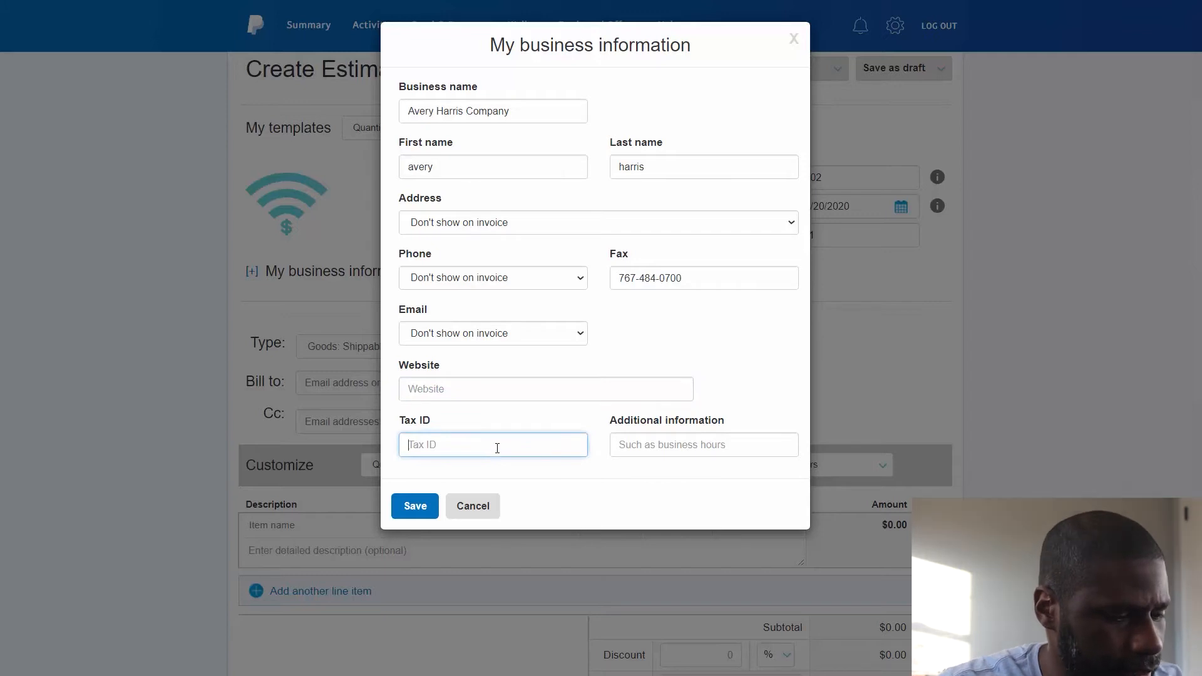
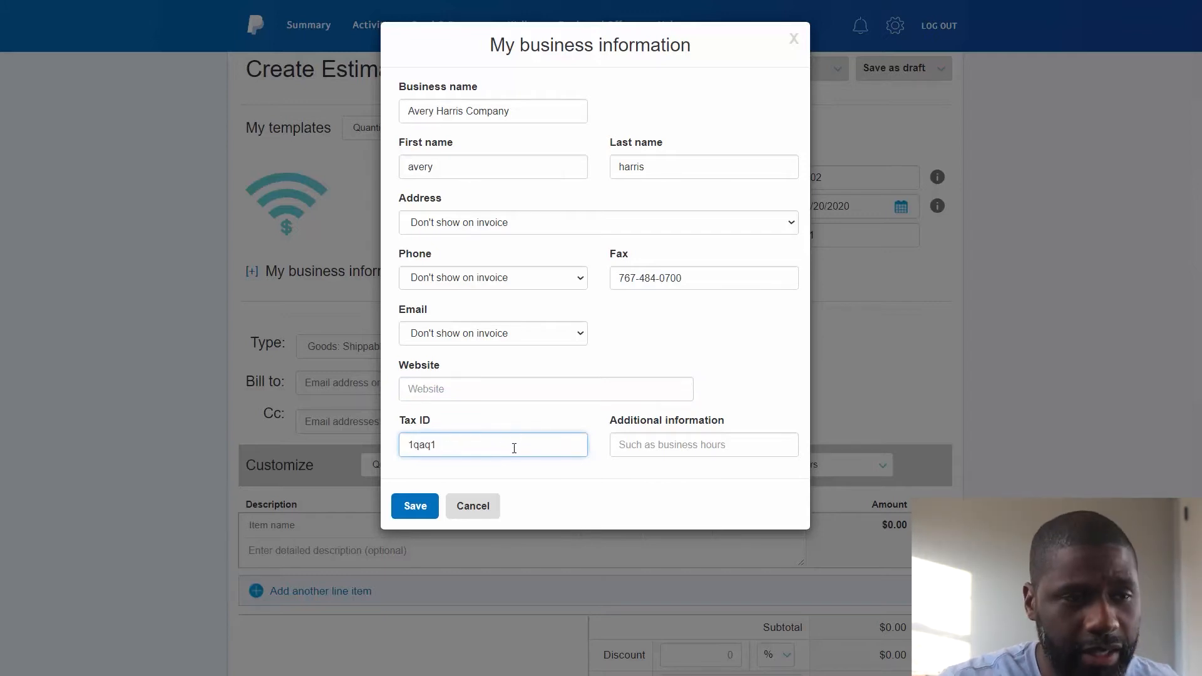
pyautogui.click(702, 445)
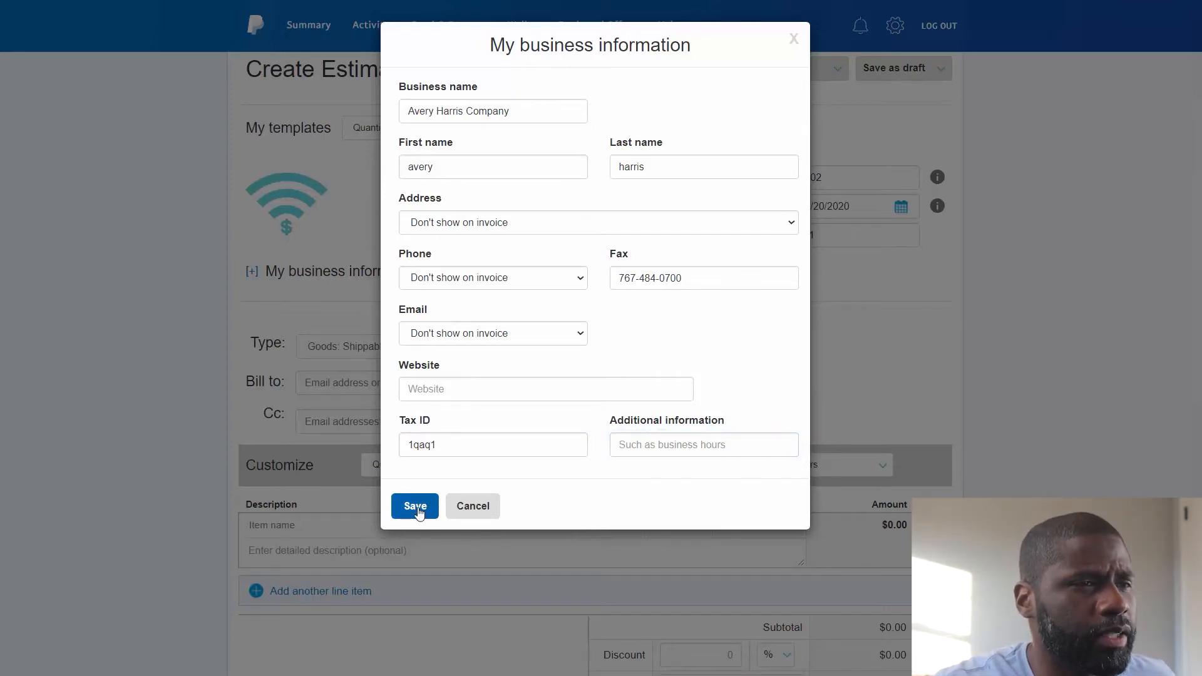
pyautogui.click(414, 506)
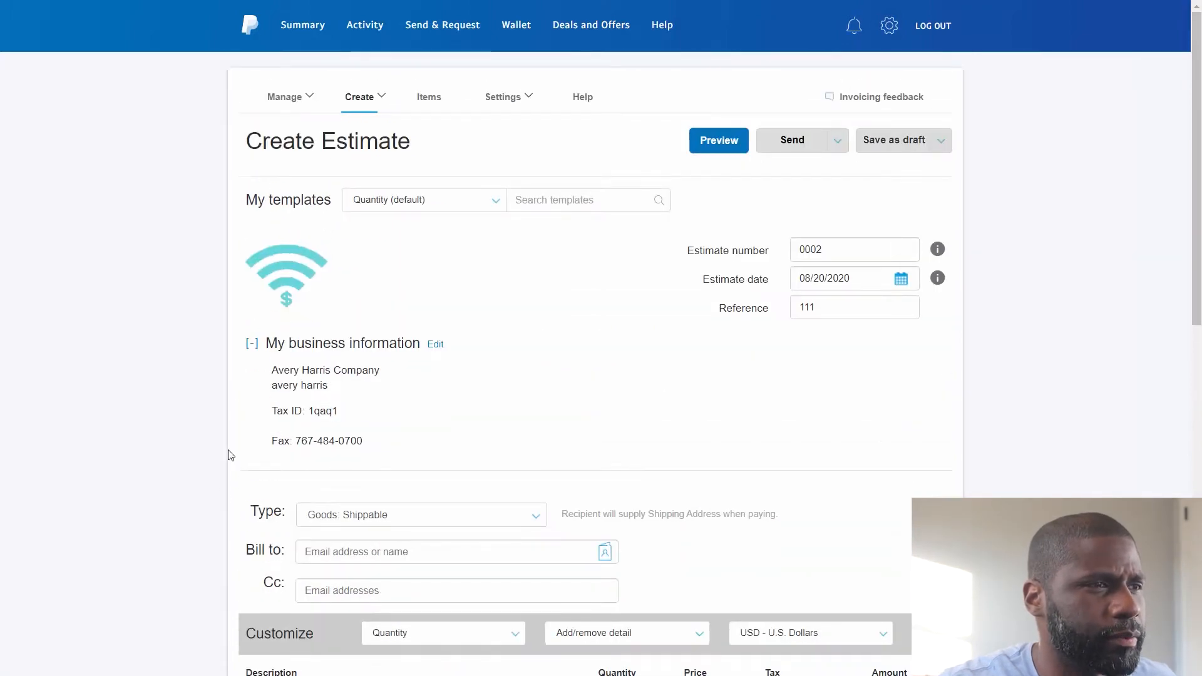
pyautogui.scroll(-3)
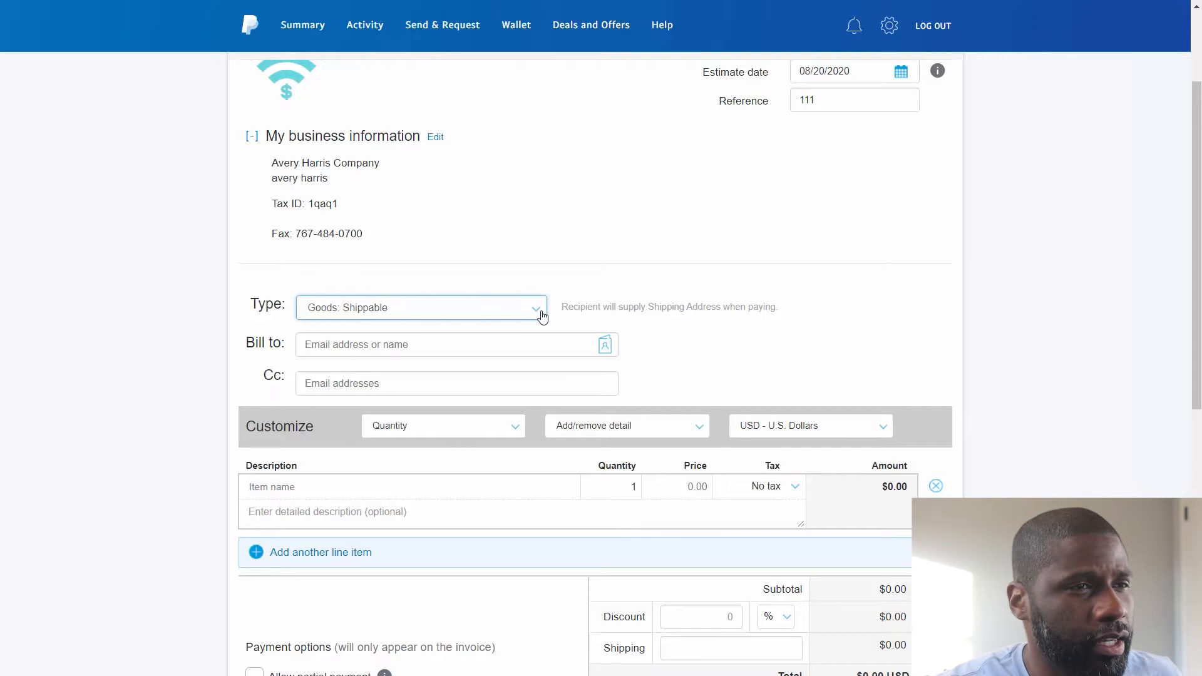
# Step: Set the estimate type to Service and move to the Bill to field
pyautogui.click(420, 307)
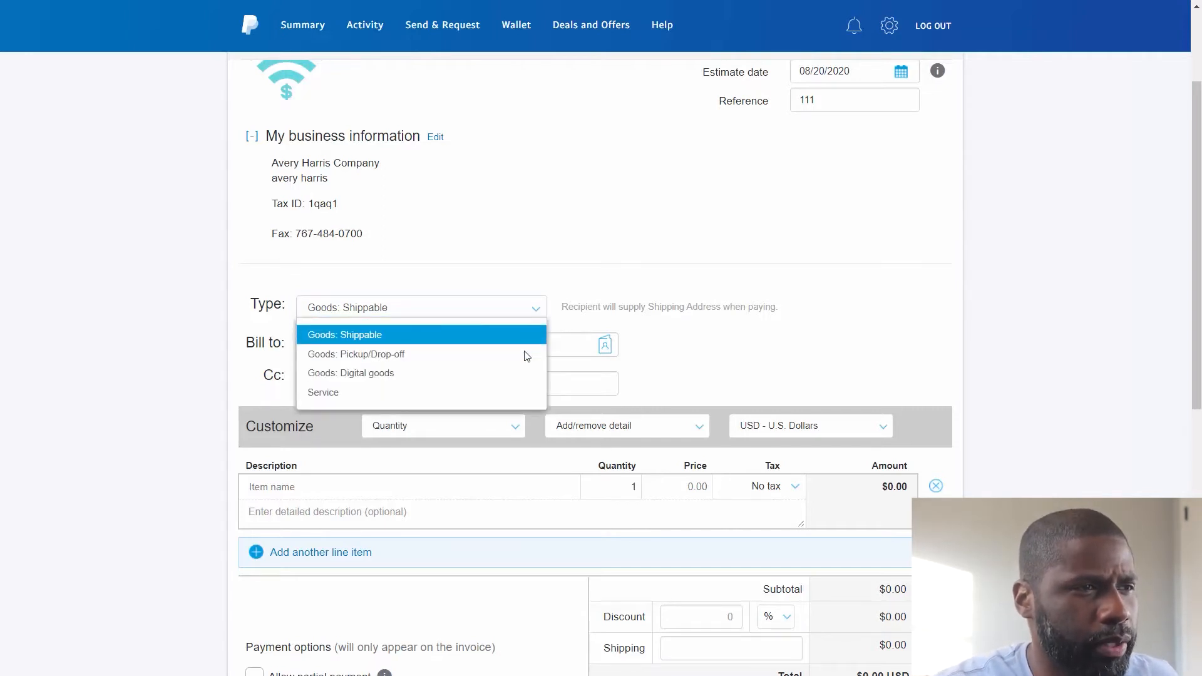
pyautogui.moveTo(514, 379)
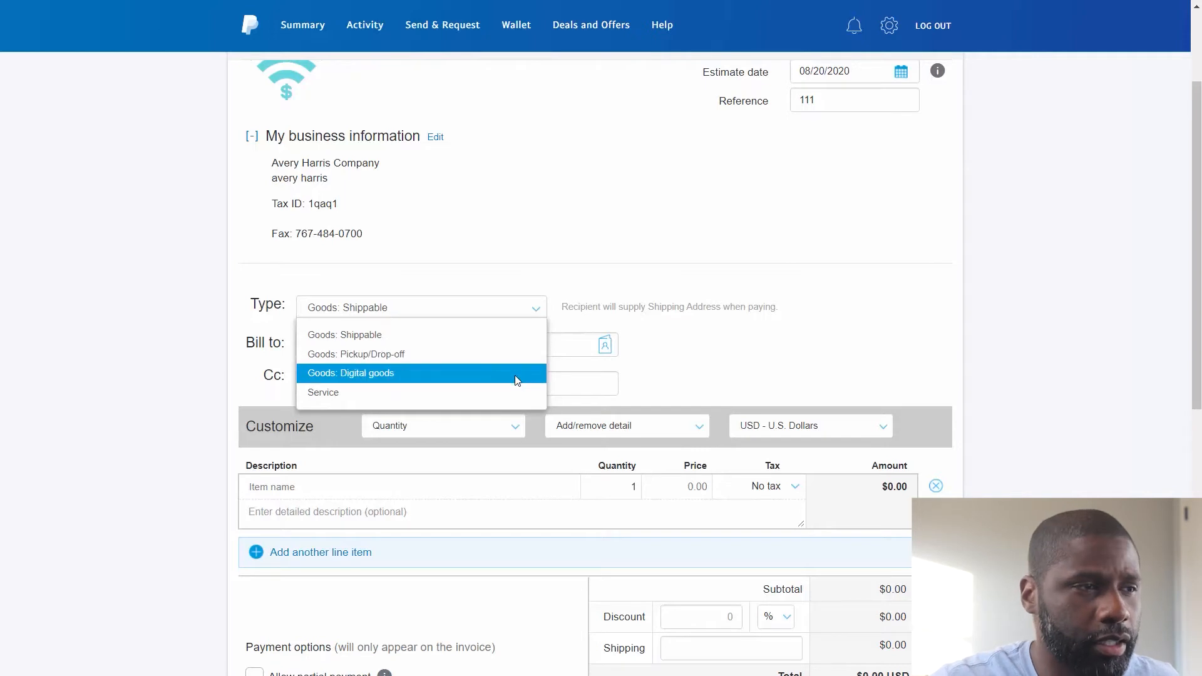
pyautogui.moveTo(494, 392)
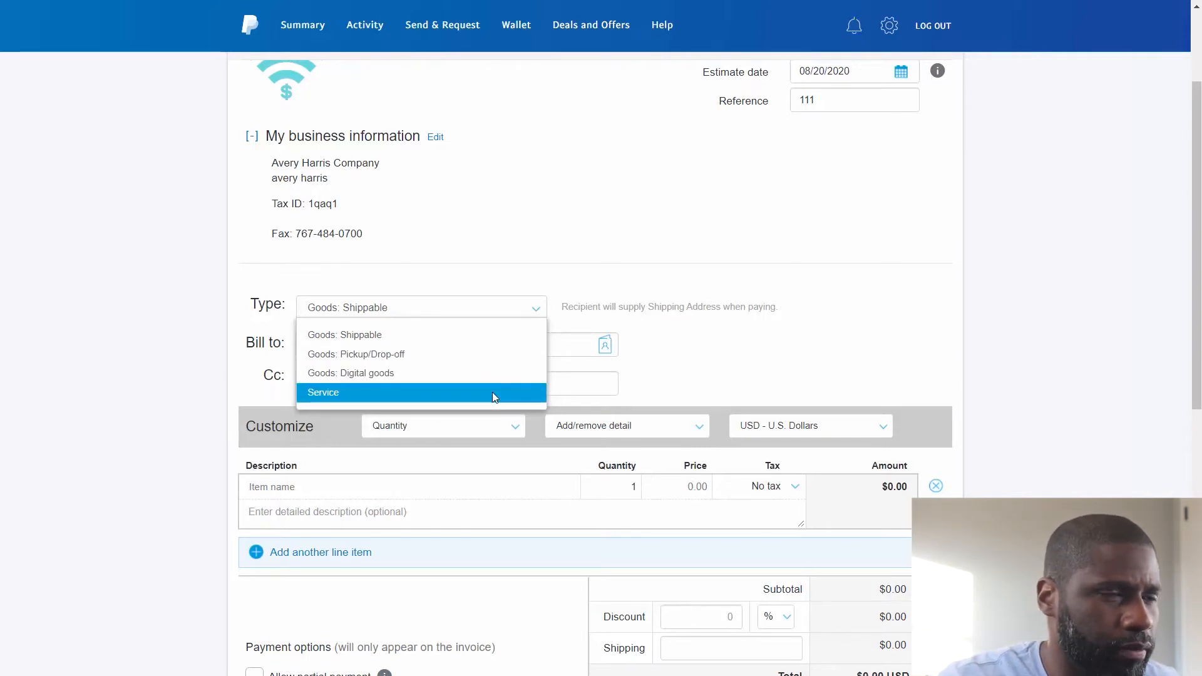
pyautogui.click(323, 392)
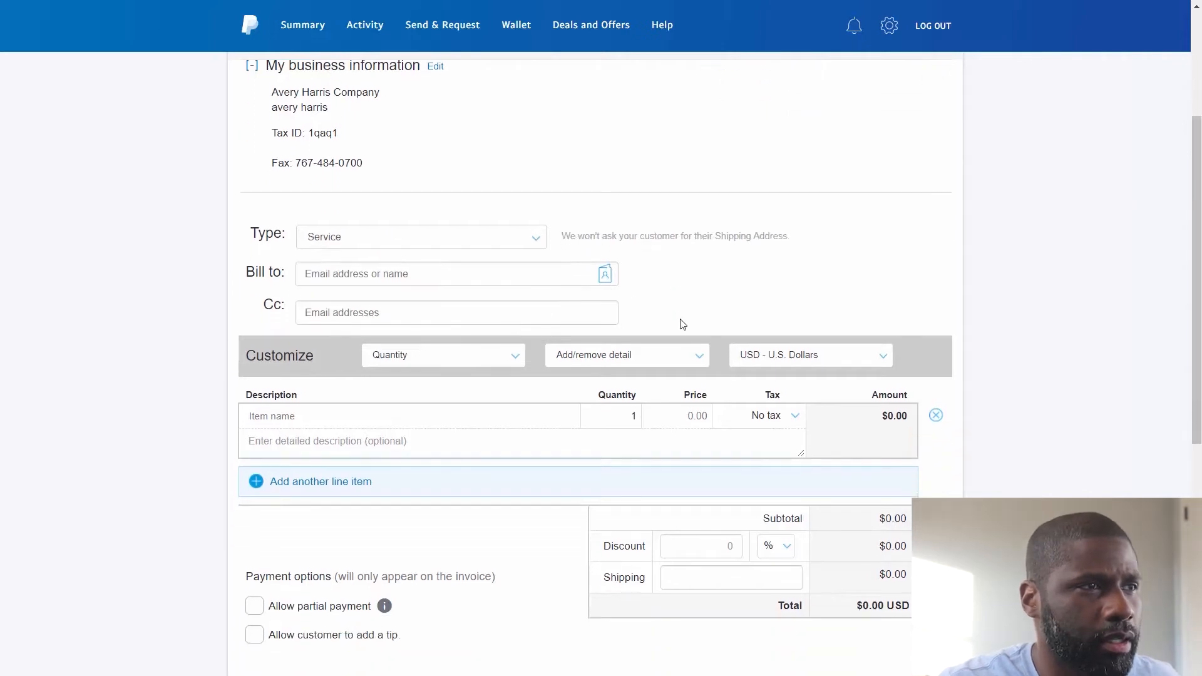
pyautogui.click(422, 273)
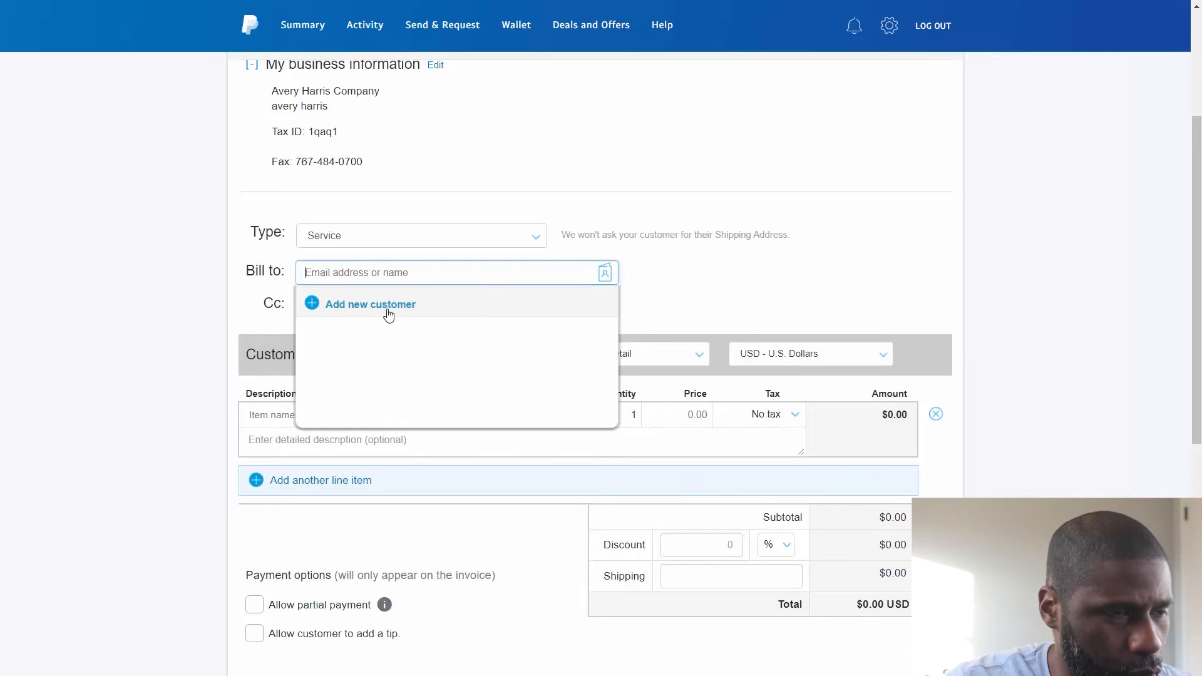
# Step: Add a new customer named Jaeha as the estimate's bill-to recipient
pyautogui.write('J')
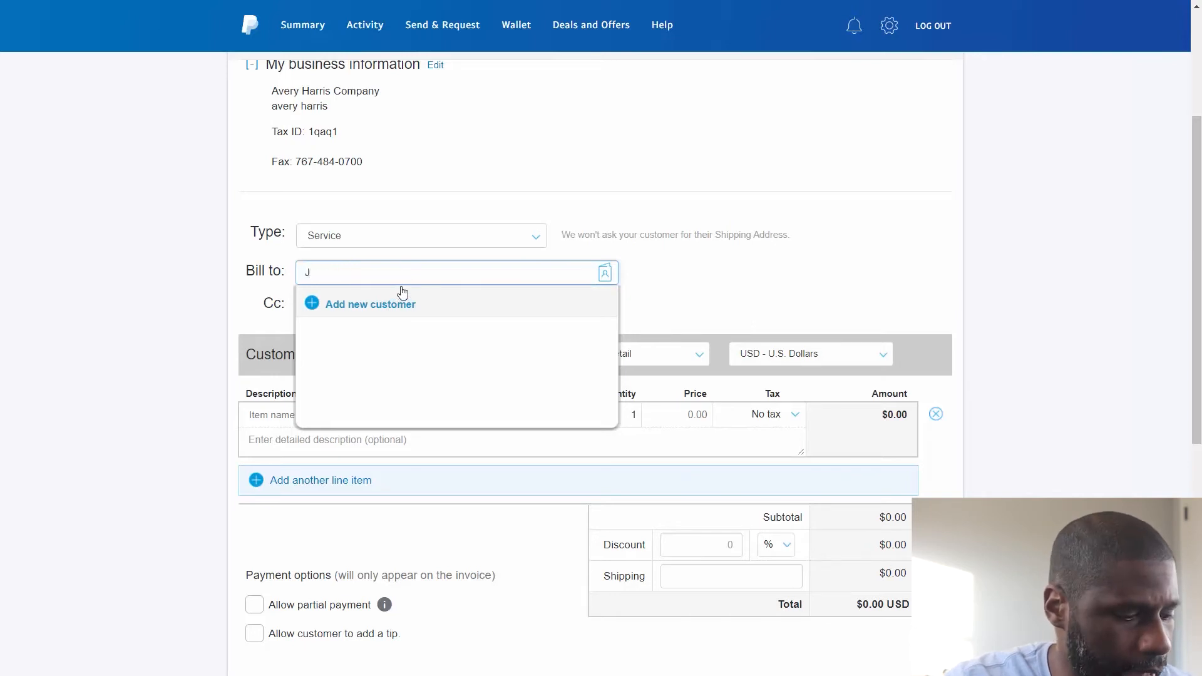
pyautogui.write('aeh')
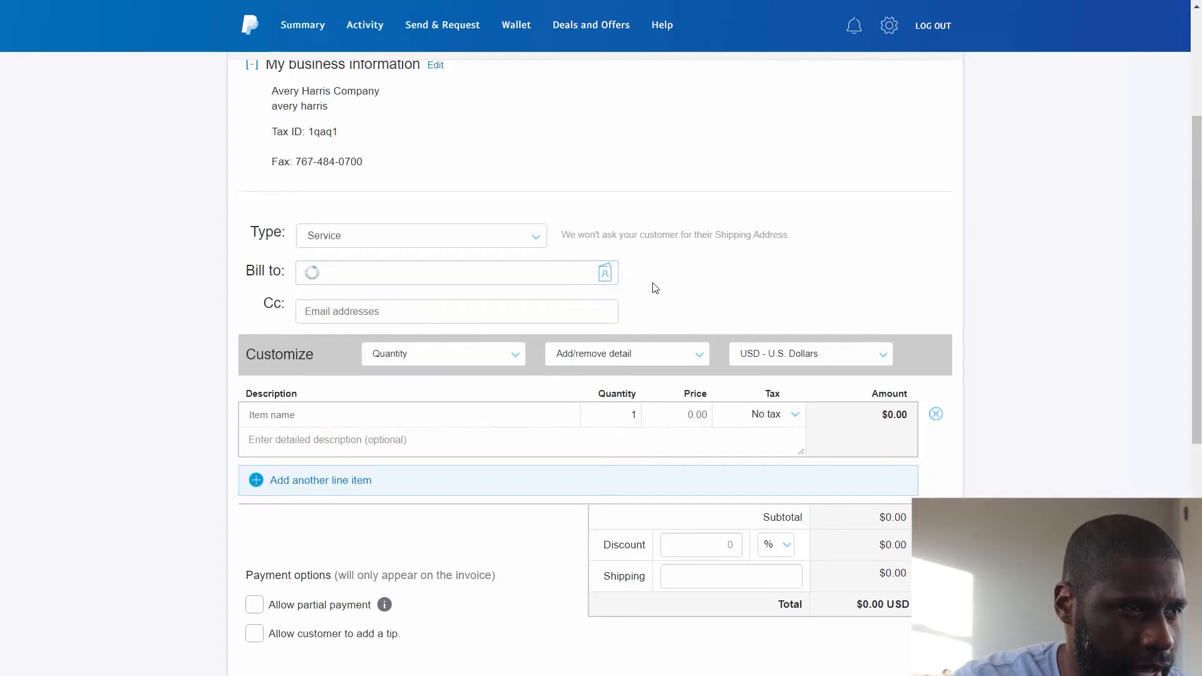
pyautogui.click(456, 272)
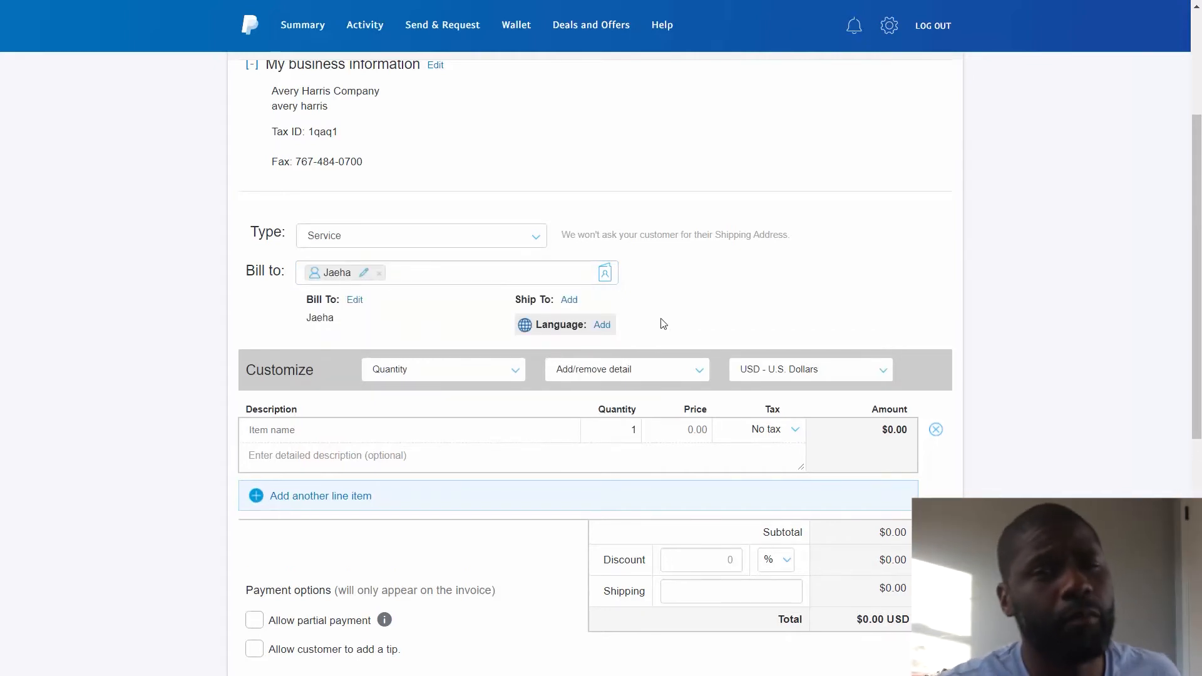
pyautogui.moveTo(651, 341)
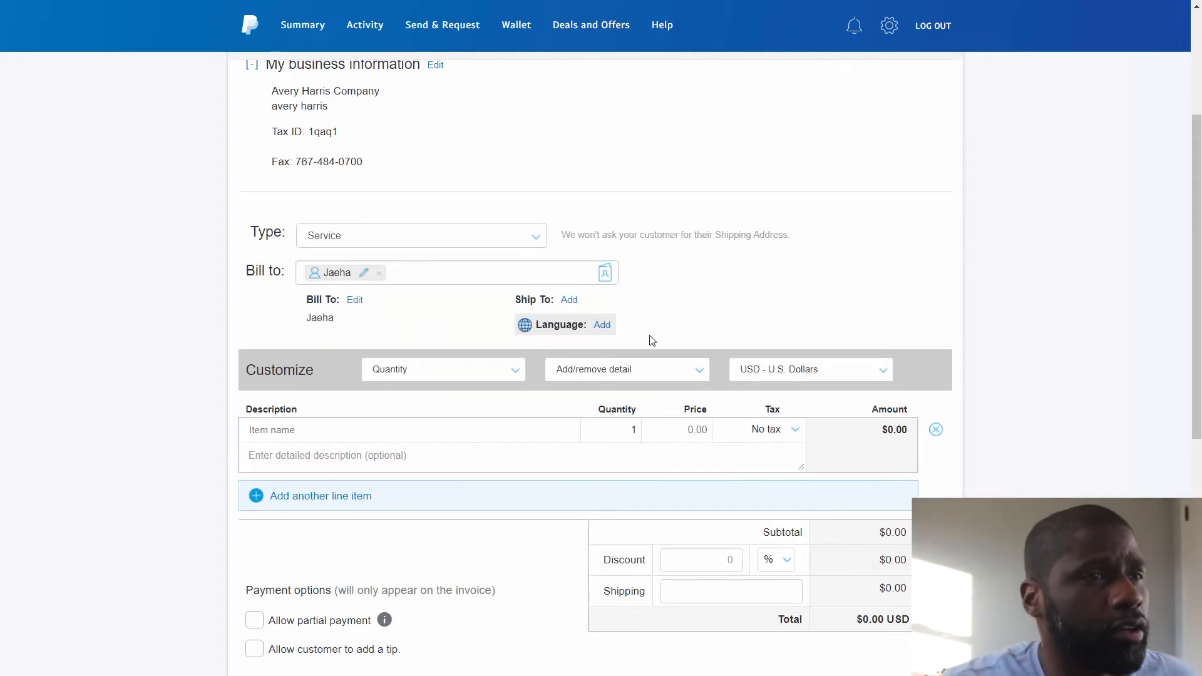
pyautogui.moveTo(603, 319)
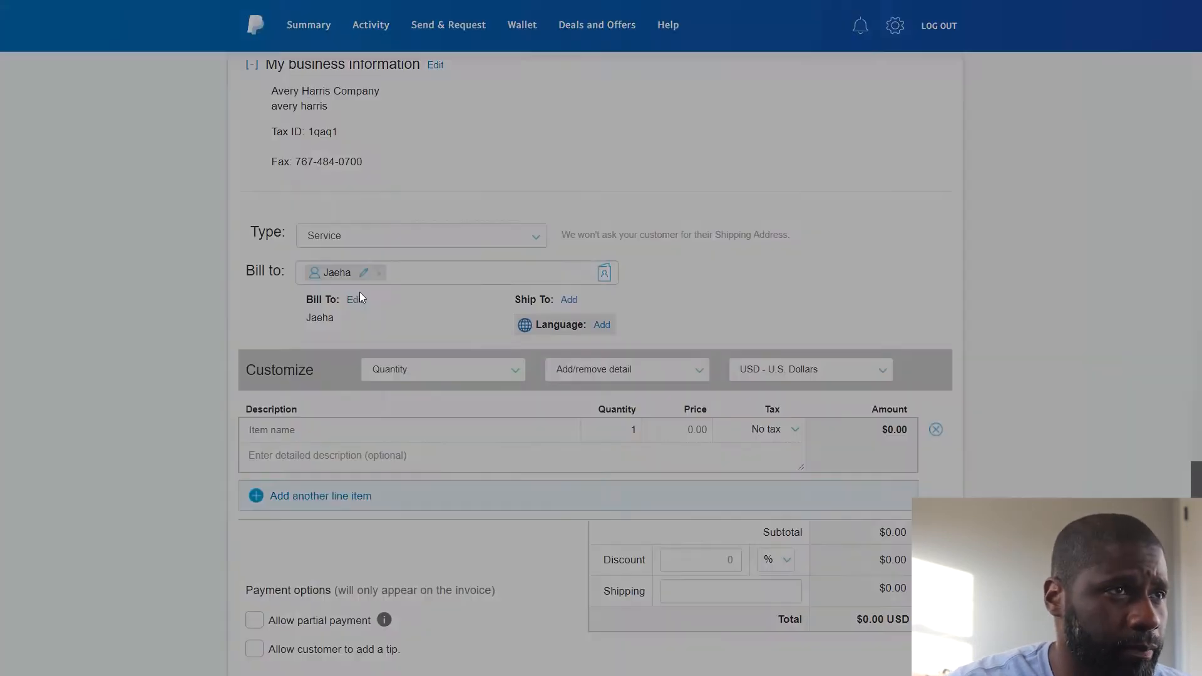
pyautogui.click(363, 272)
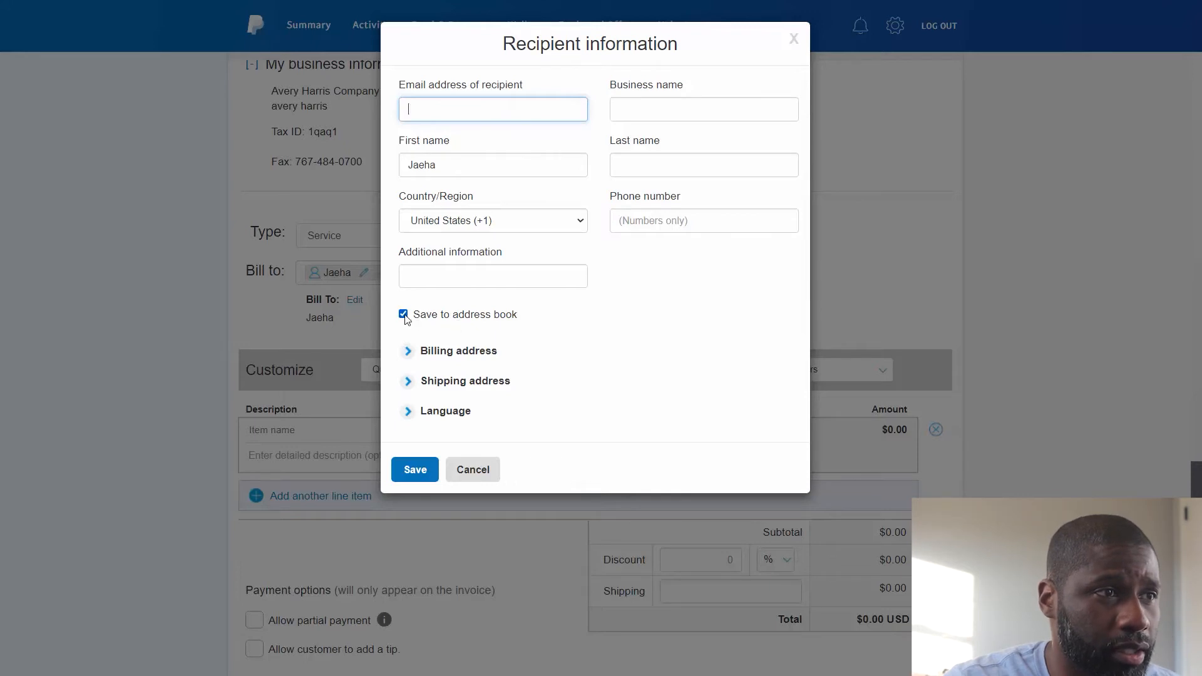
pyautogui.click(403, 314)
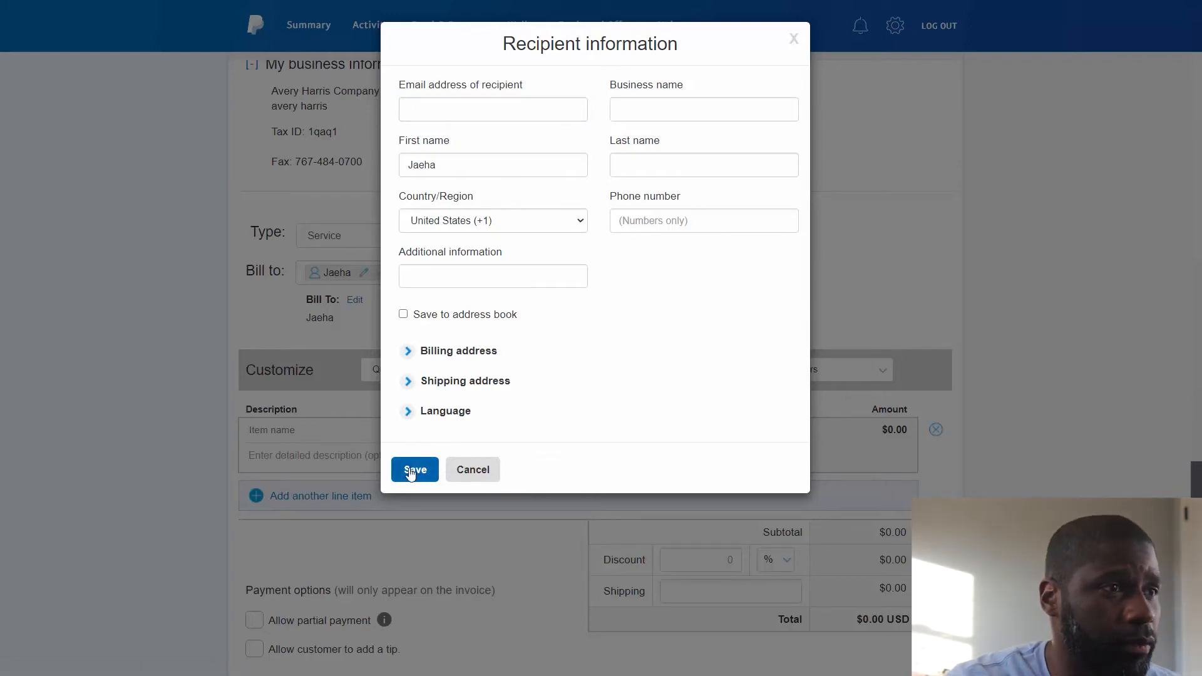
pyautogui.click(415, 469)
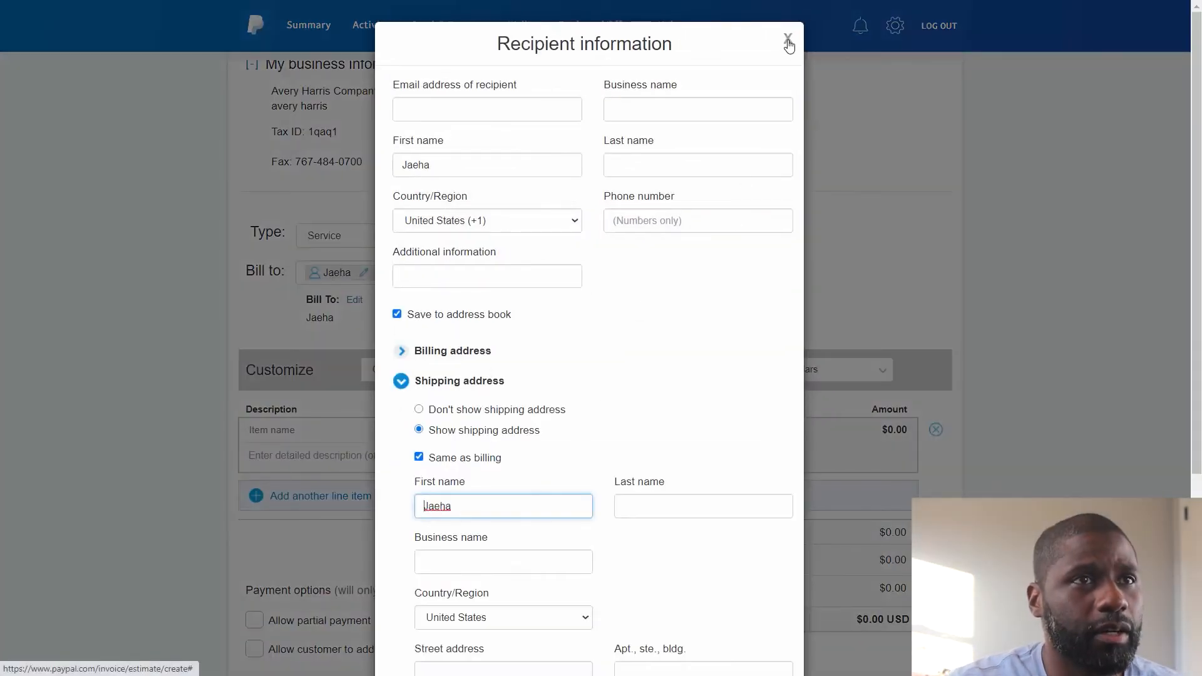
pyautogui.click(787, 40)
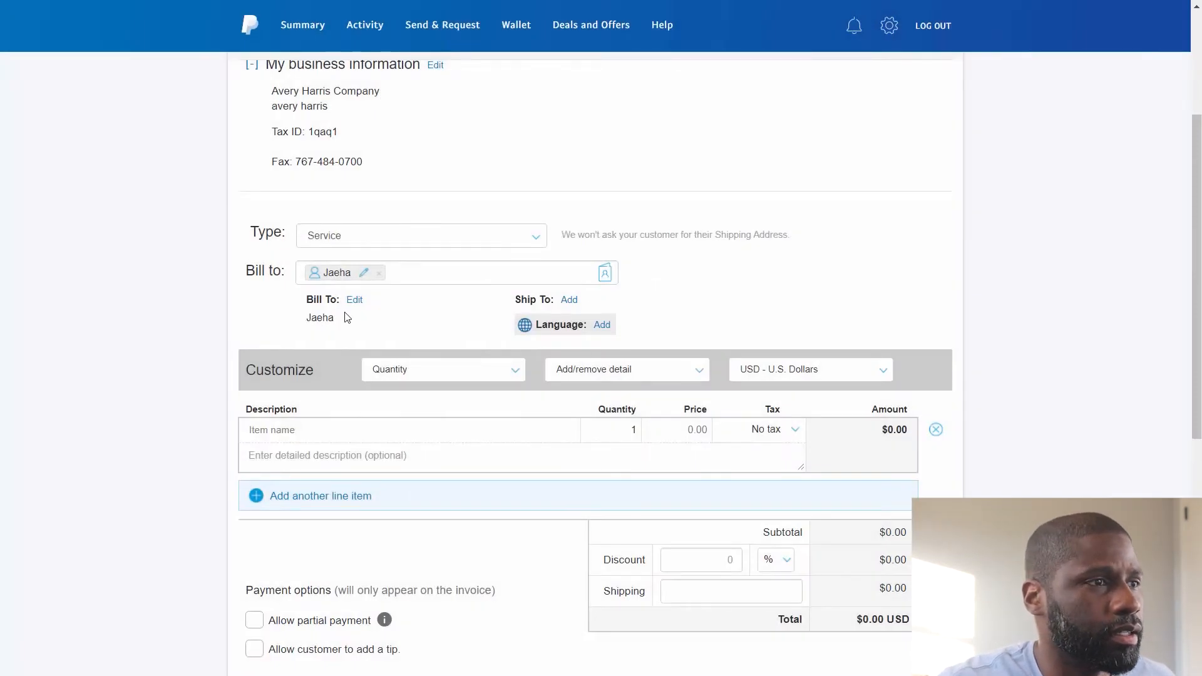
# Step: Customize the line items to bill by Hours, giving hours and rate columns
pyautogui.scroll(-3)
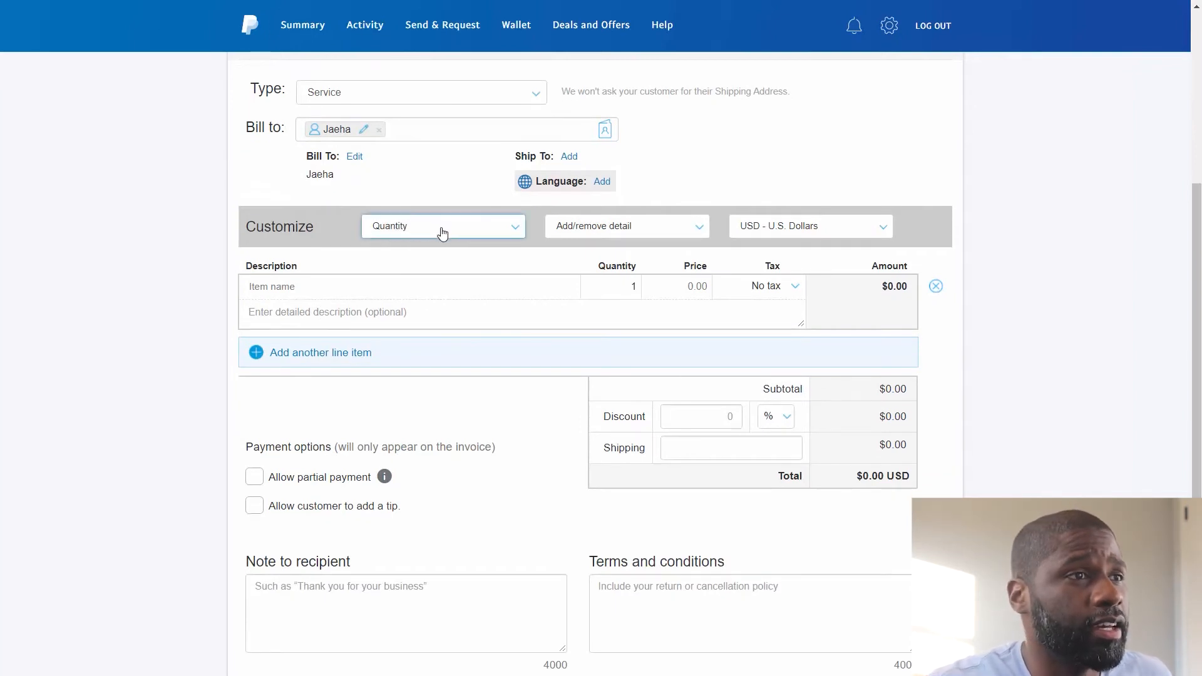
pyautogui.click(442, 225)
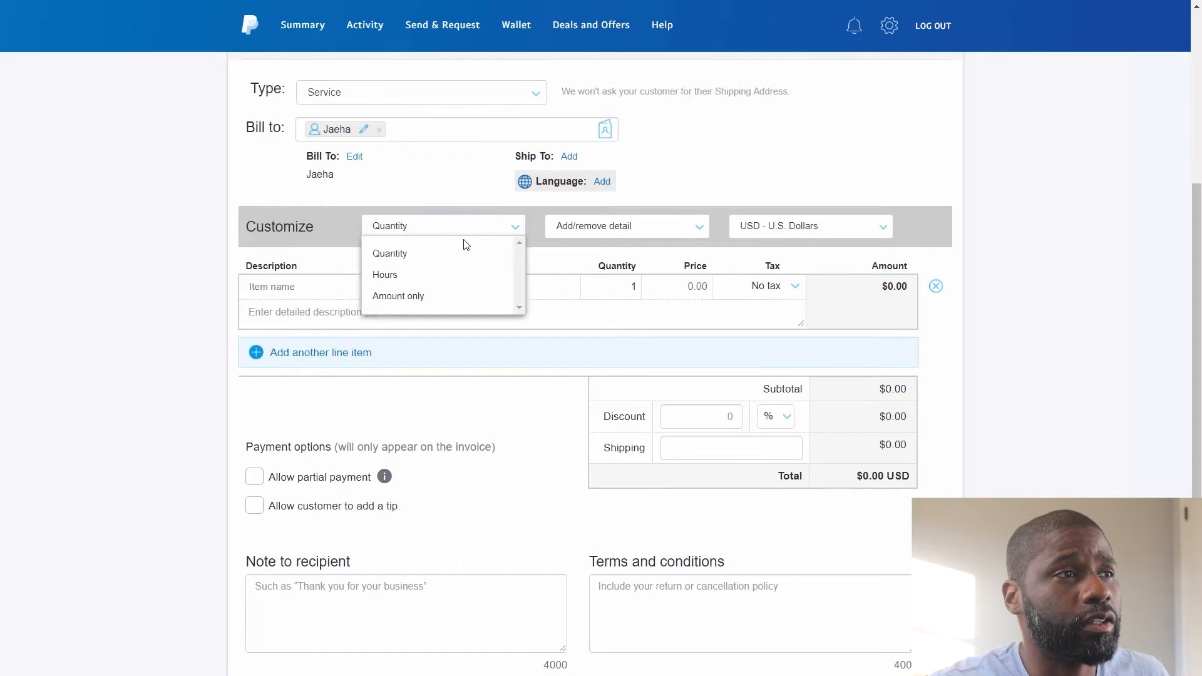
pyautogui.moveTo(389, 253)
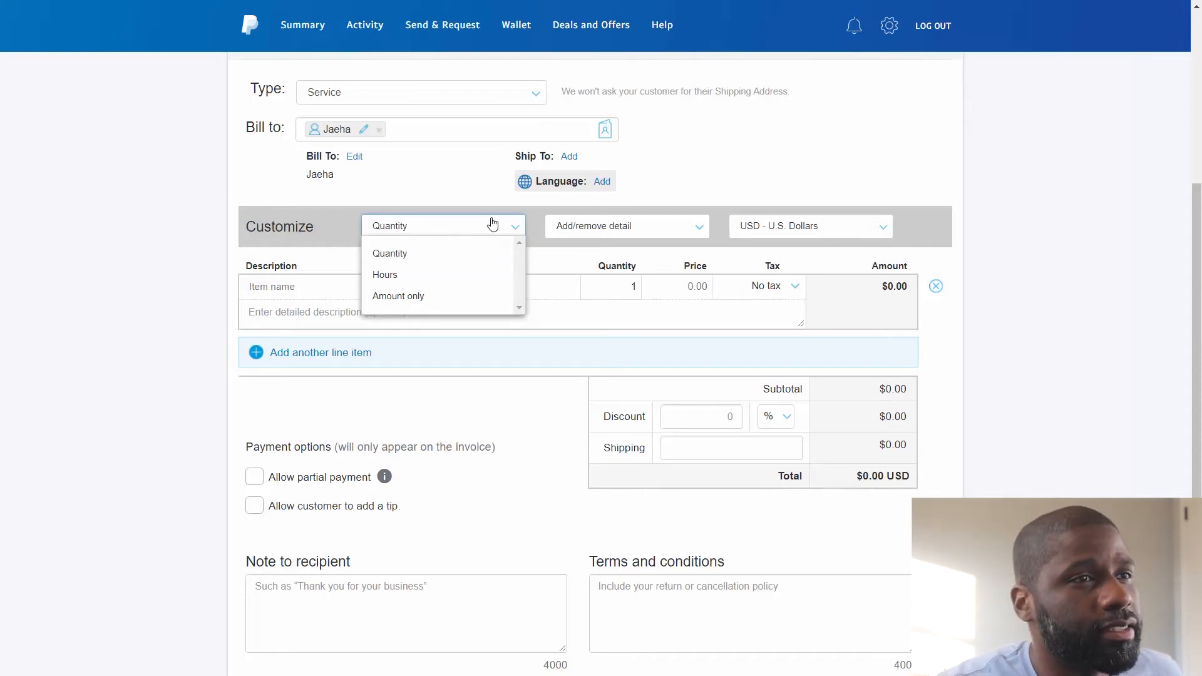
pyautogui.moveTo(476, 247)
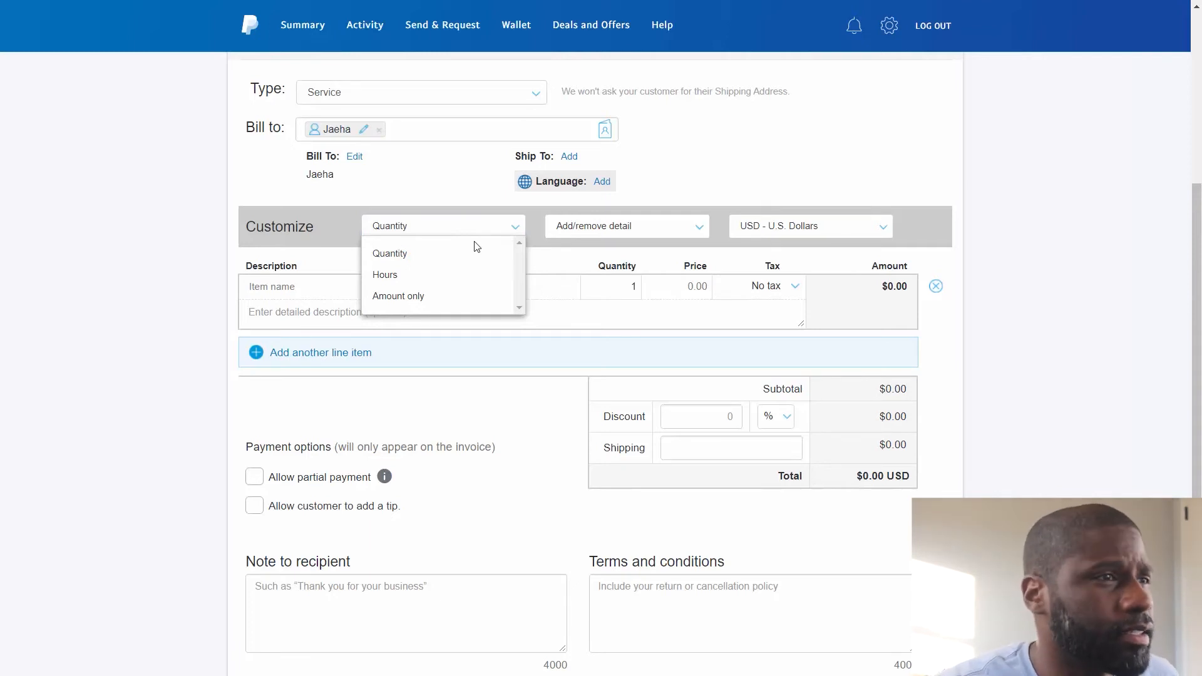
pyautogui.click(442, 226)
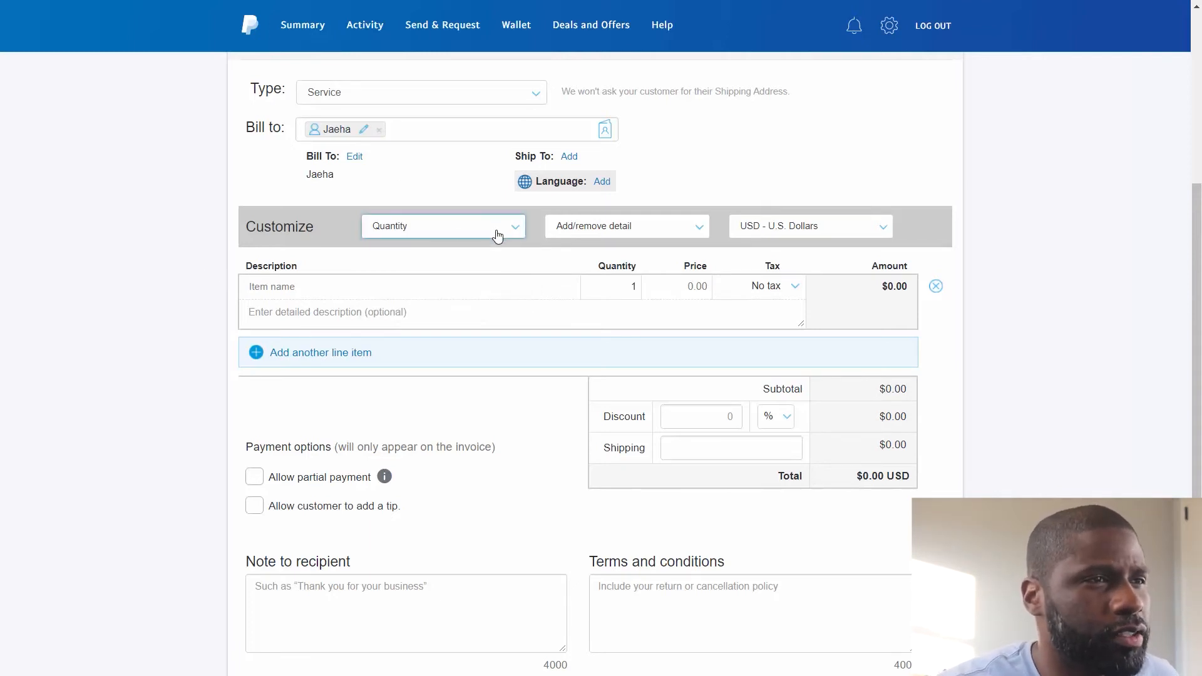
pyautogui.click(442, 225)
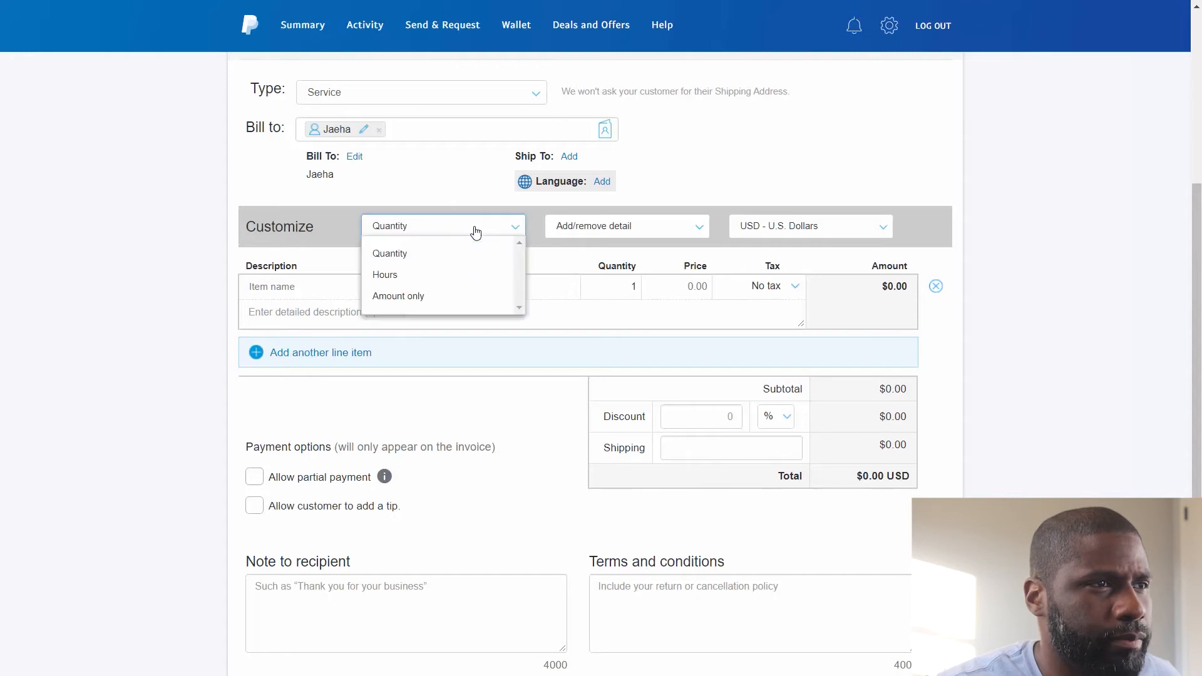
pyautogui.click(384, 274)
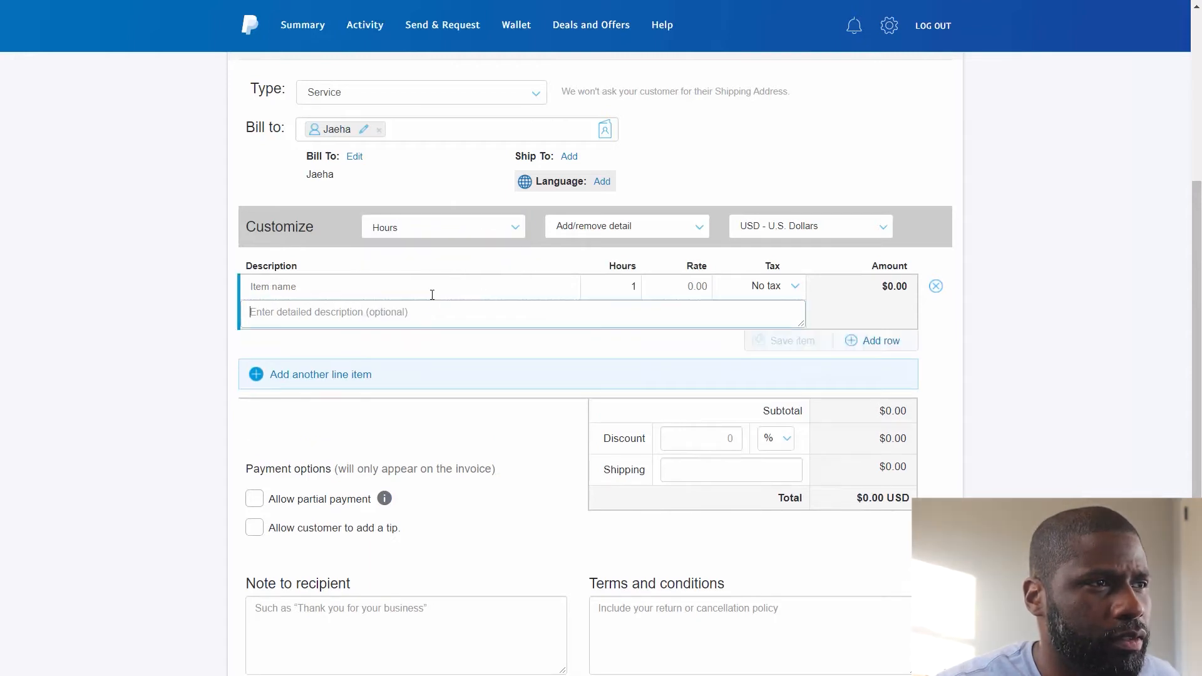
# Step: Enter 'Consultation' as the first line item's name
pyautogui.write('c')
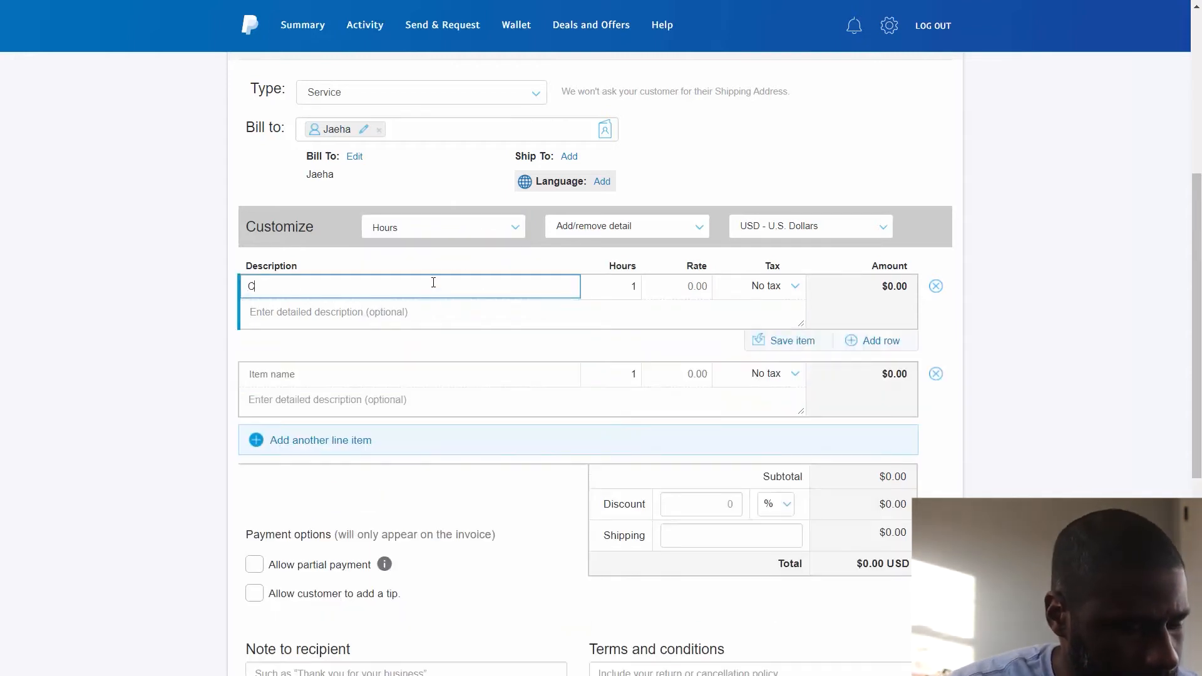
pyautogui.write('onsul')
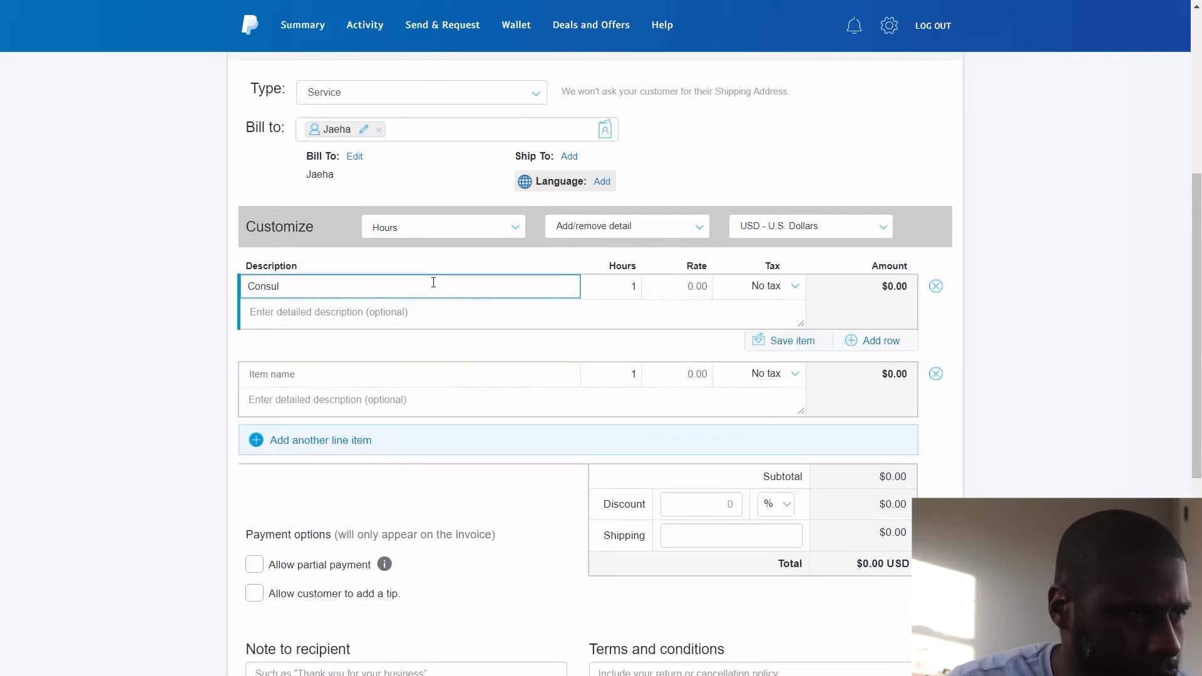
pyautogui.write('a')
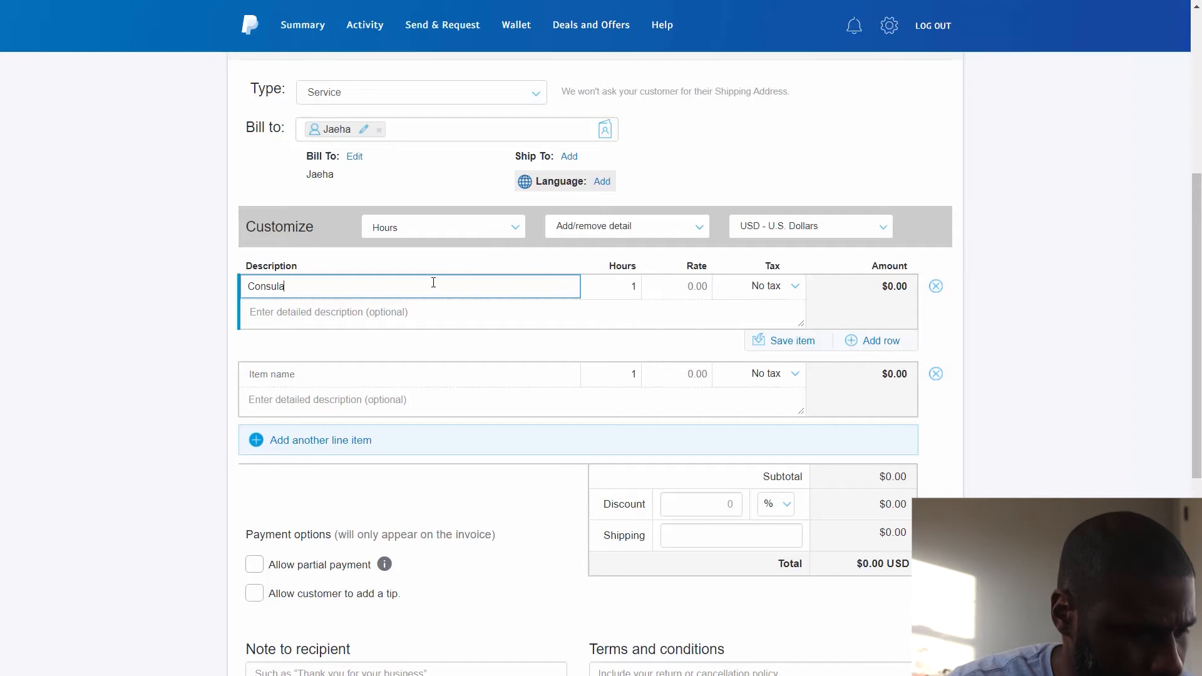
pyautogui.write('tion')
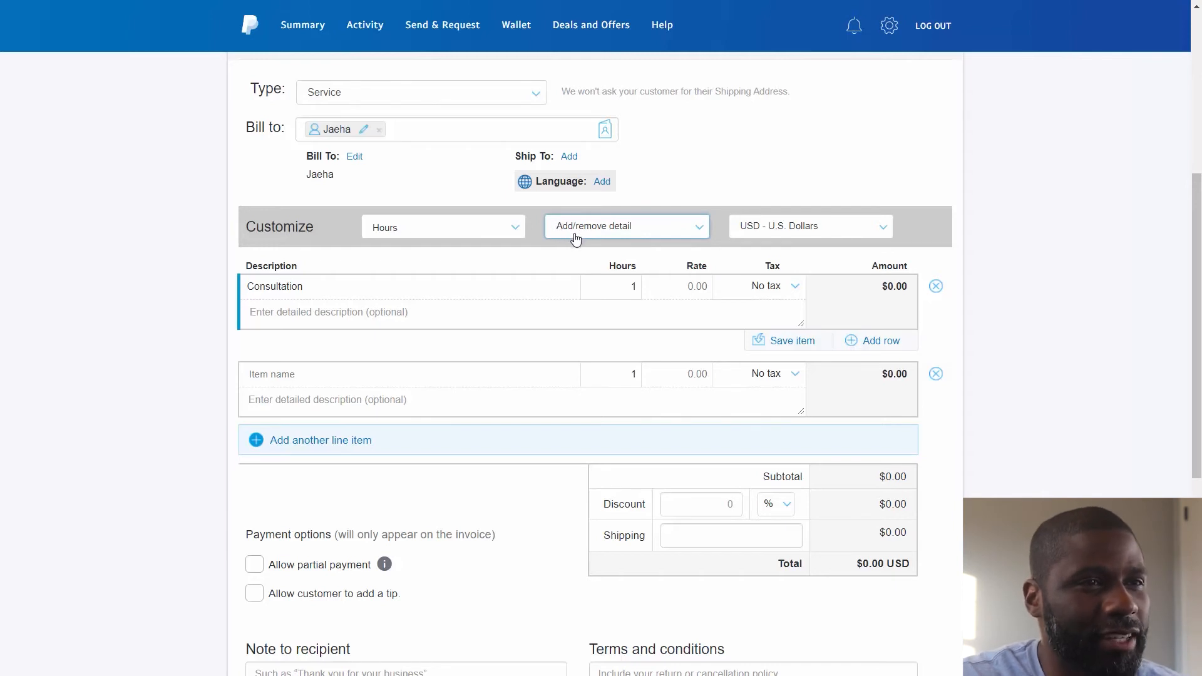
pyautogui.moveTo(619, 230)
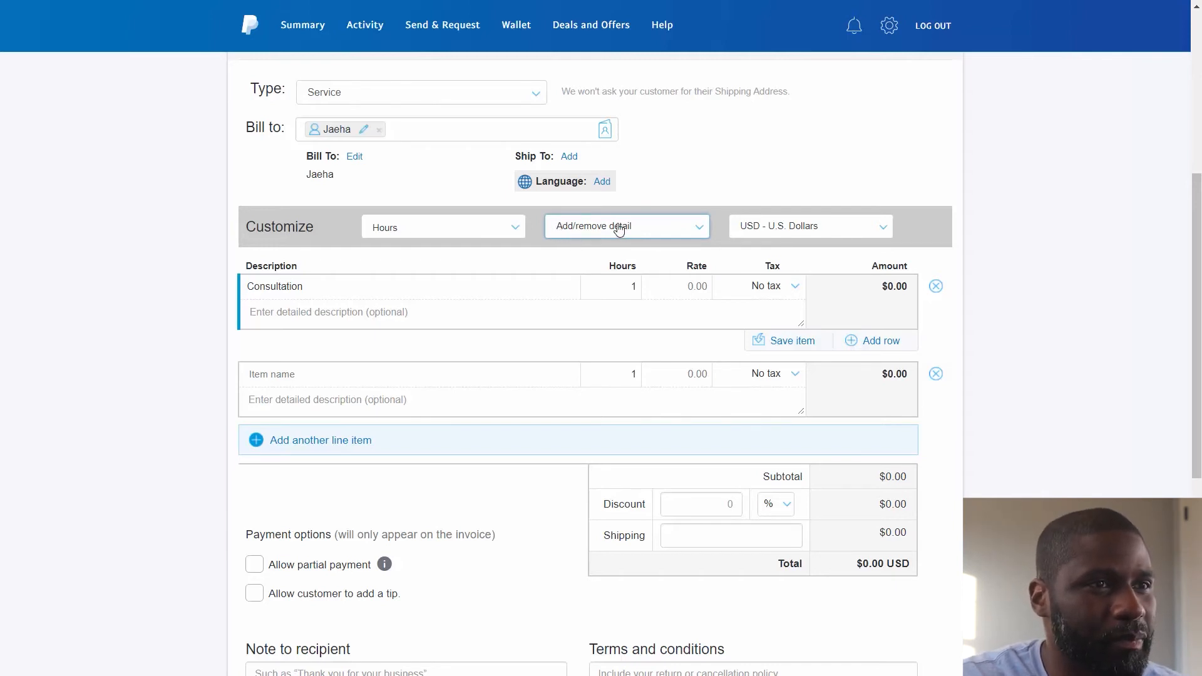
# Step: In Add/remove detail, drop Detailed description, Invoice discount and Shipping, keeping Item discount
pyautogui.click(625, 226)
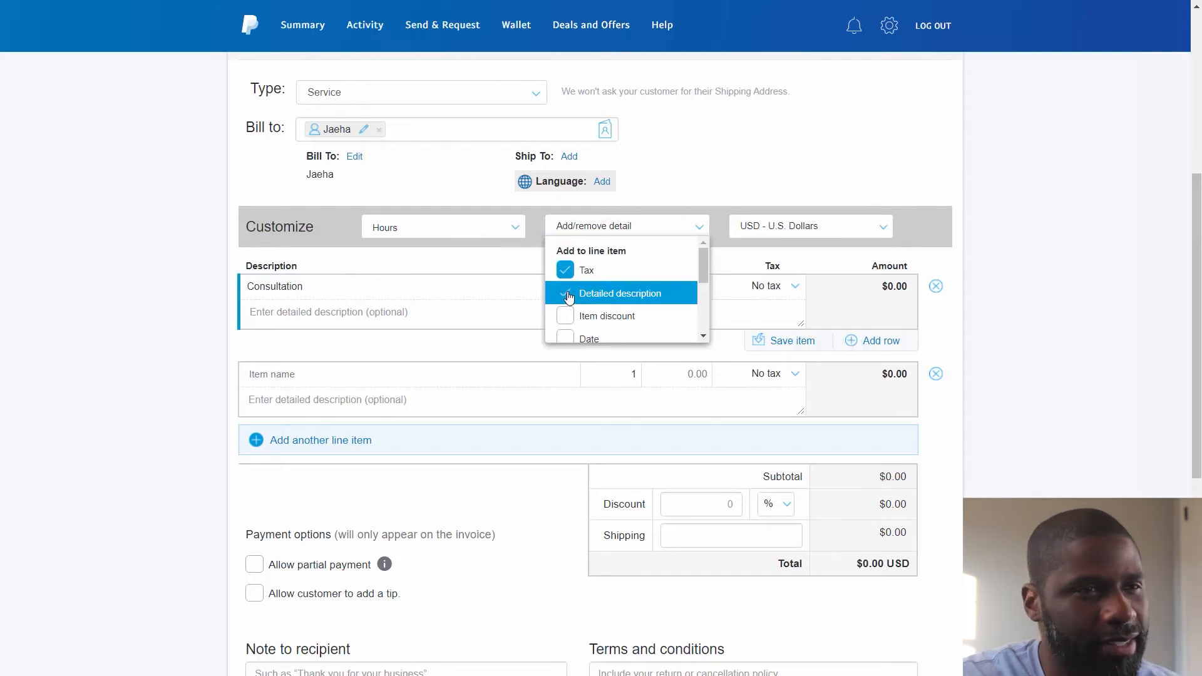
pyautogui.click(564, 293)
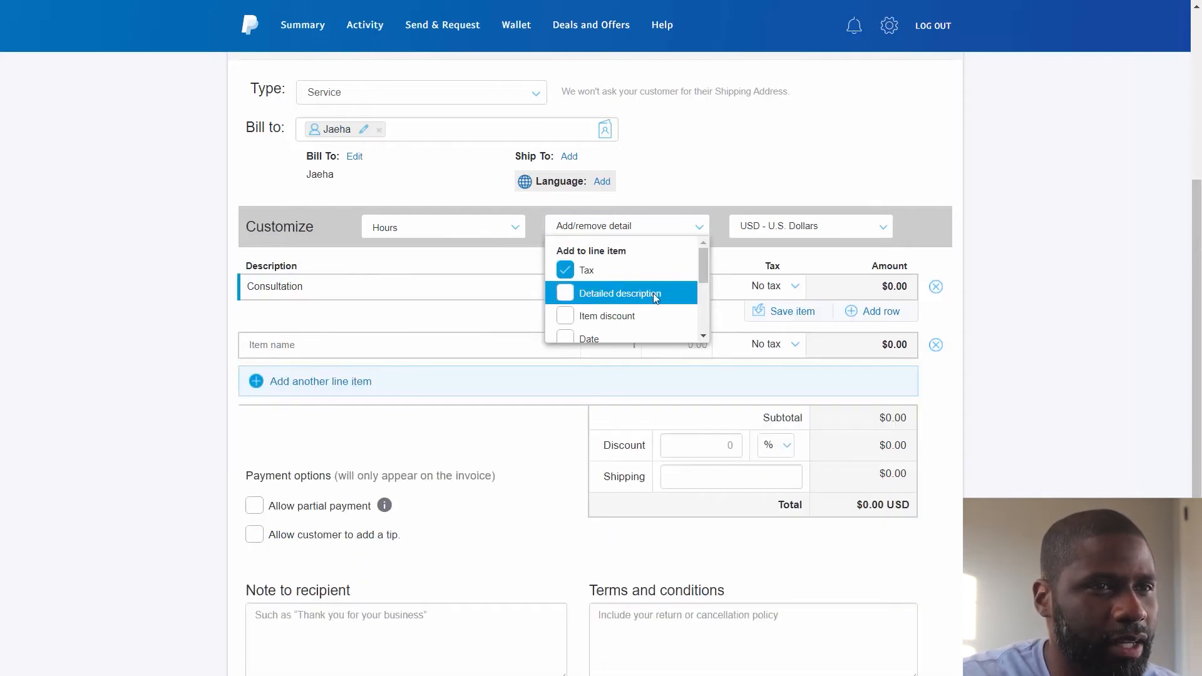
pyautogui.scroll(-3)
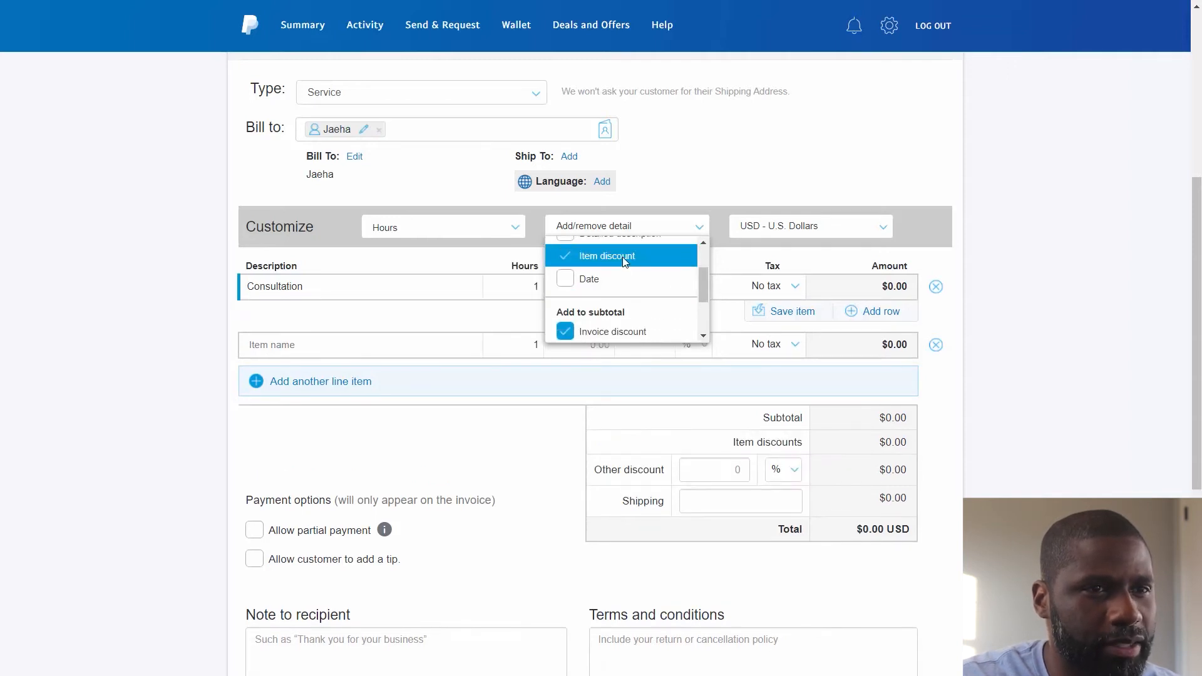
pyautogui.scroll(-3)
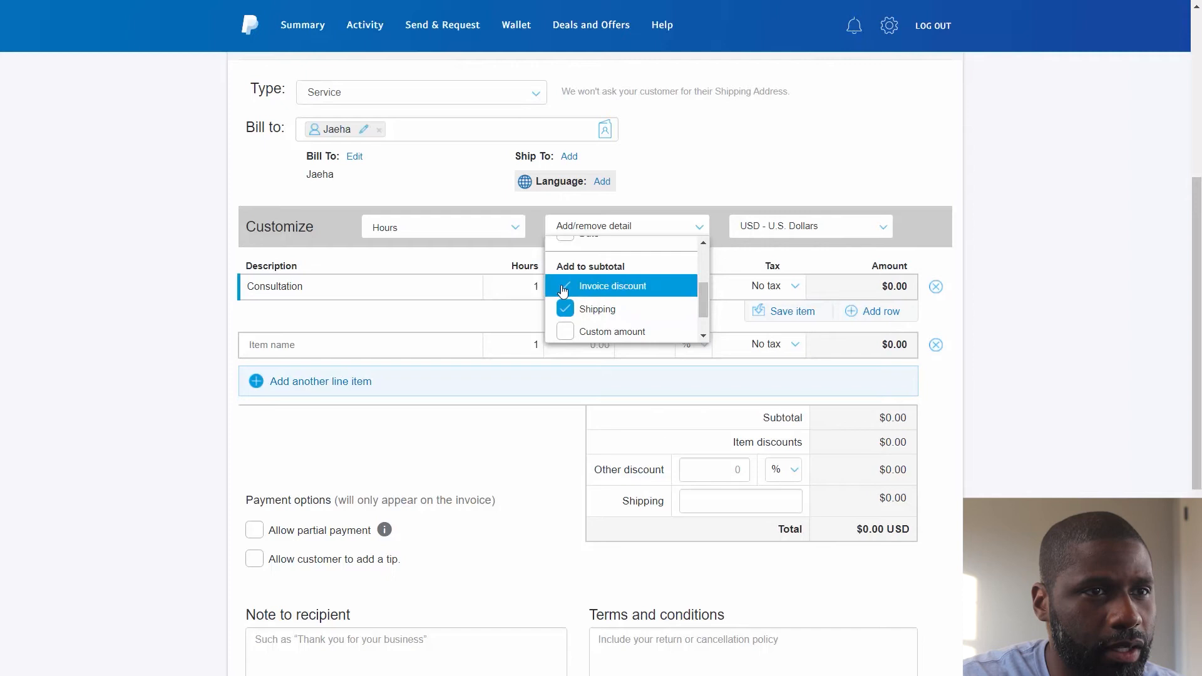
pyautogui.click(565, 286)
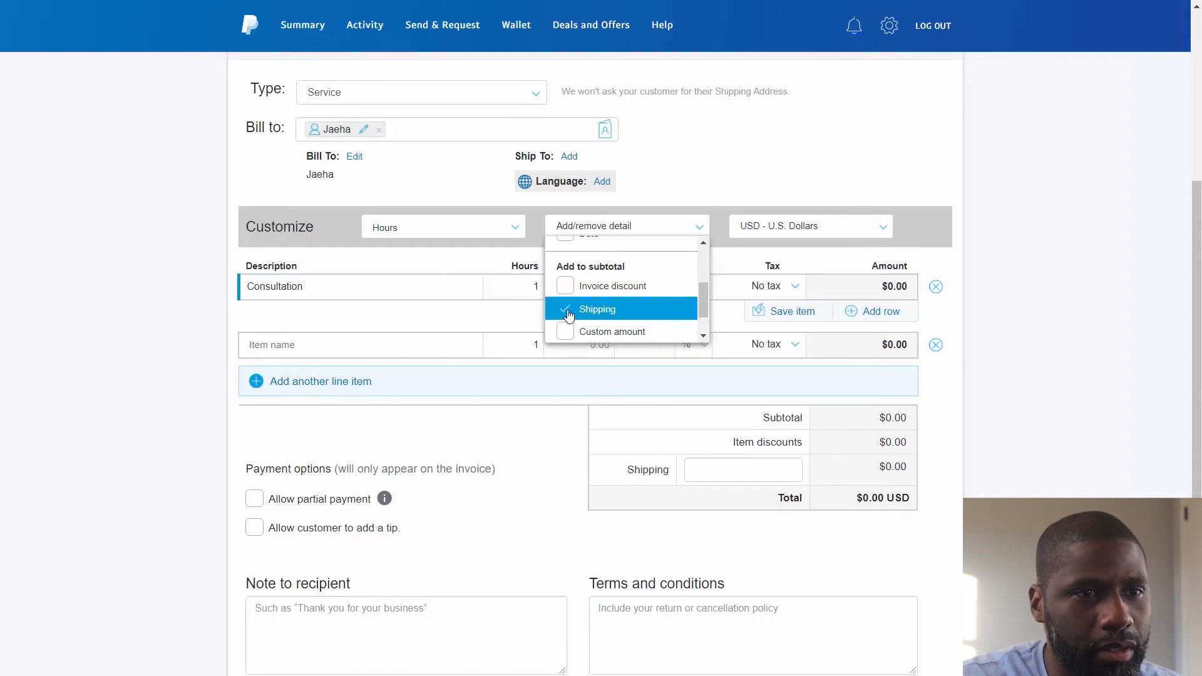
pyautogui.click(564, 309)
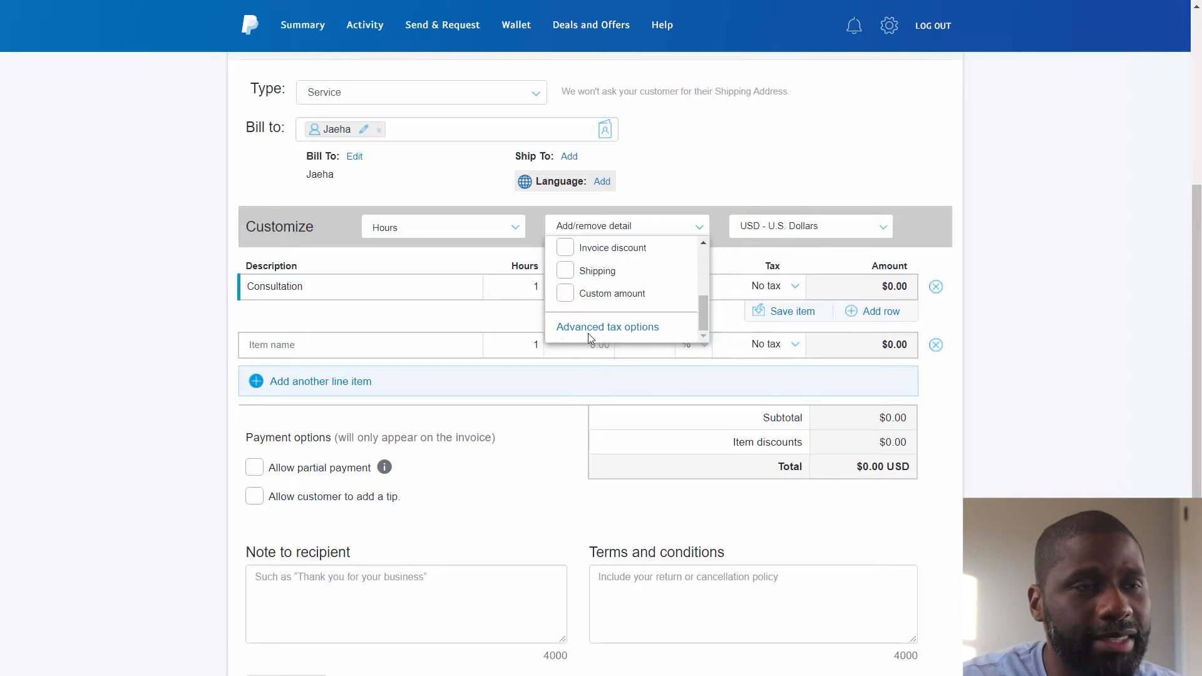
pyautogui.moveTo(613, 246)
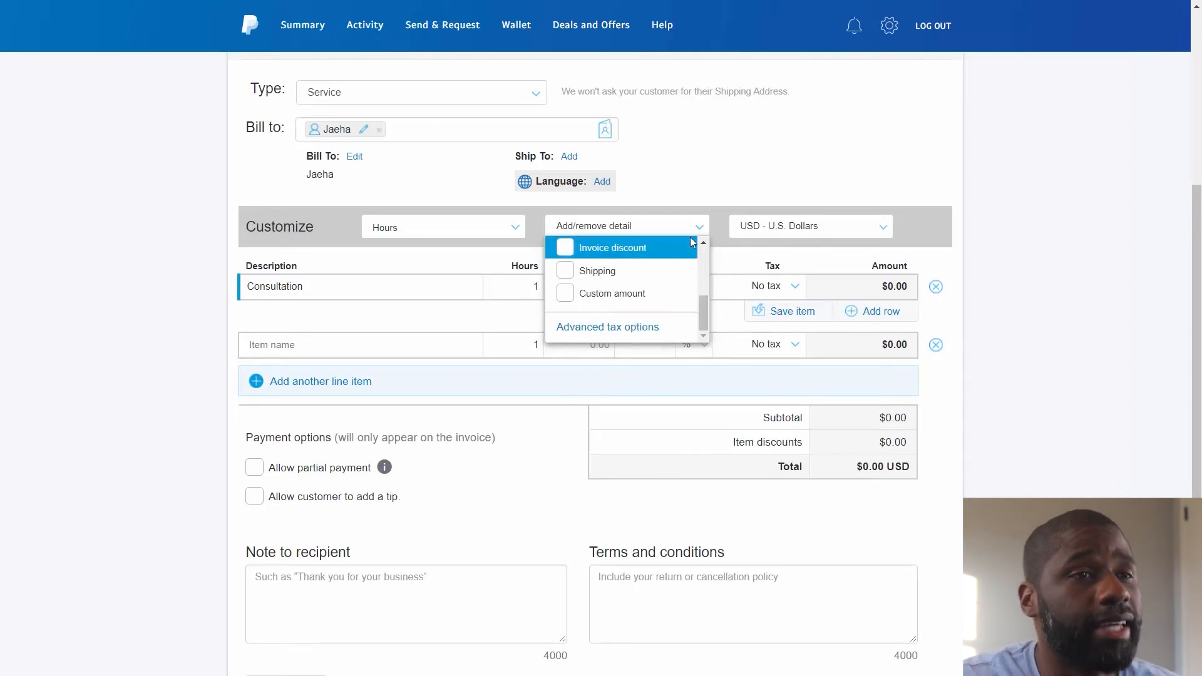
pyautogui.click(625, 225)
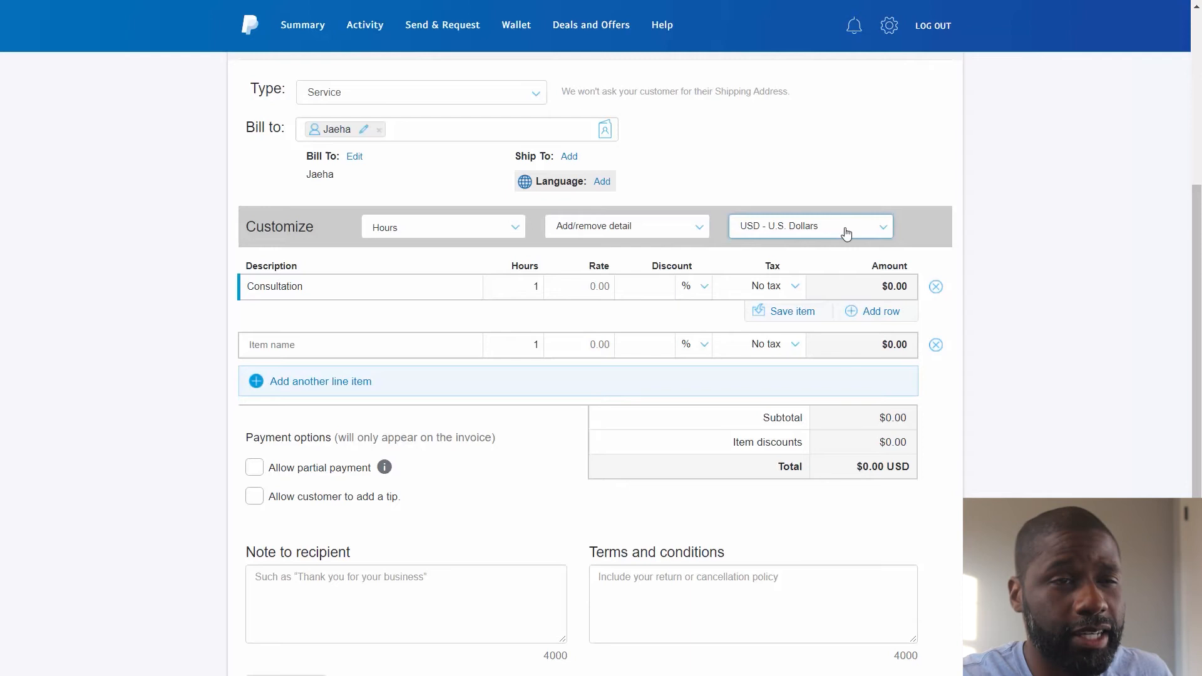
pyautogui.click(809, 225)
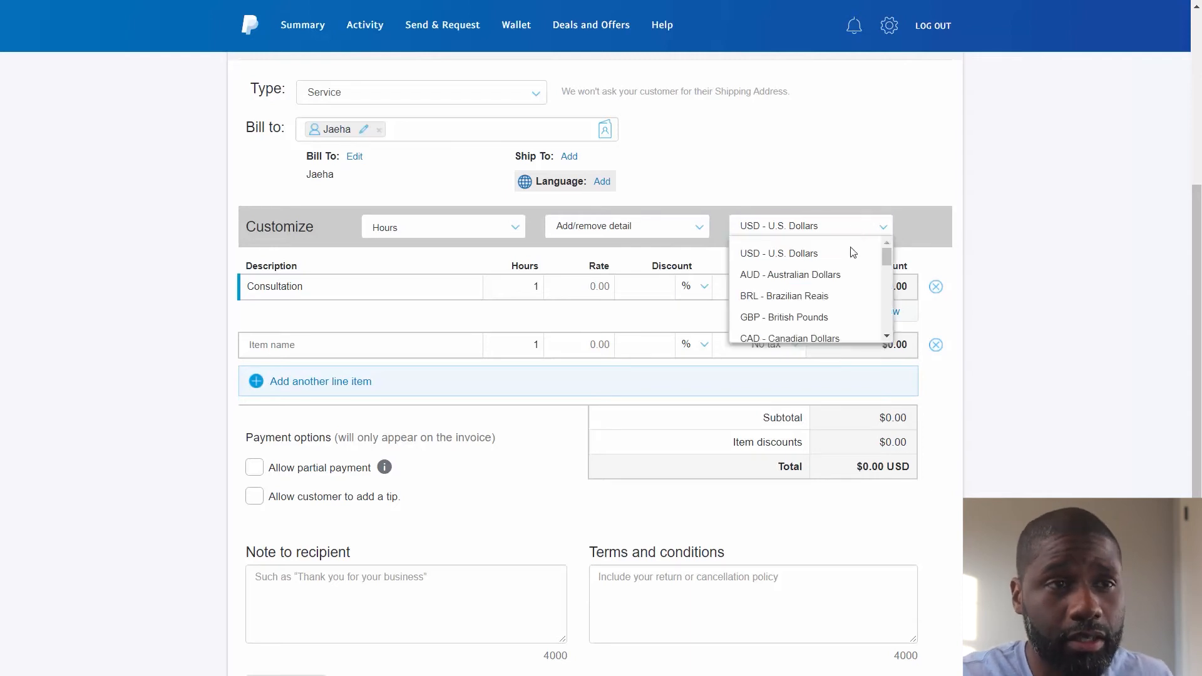
pyautogui.scroll(-3)
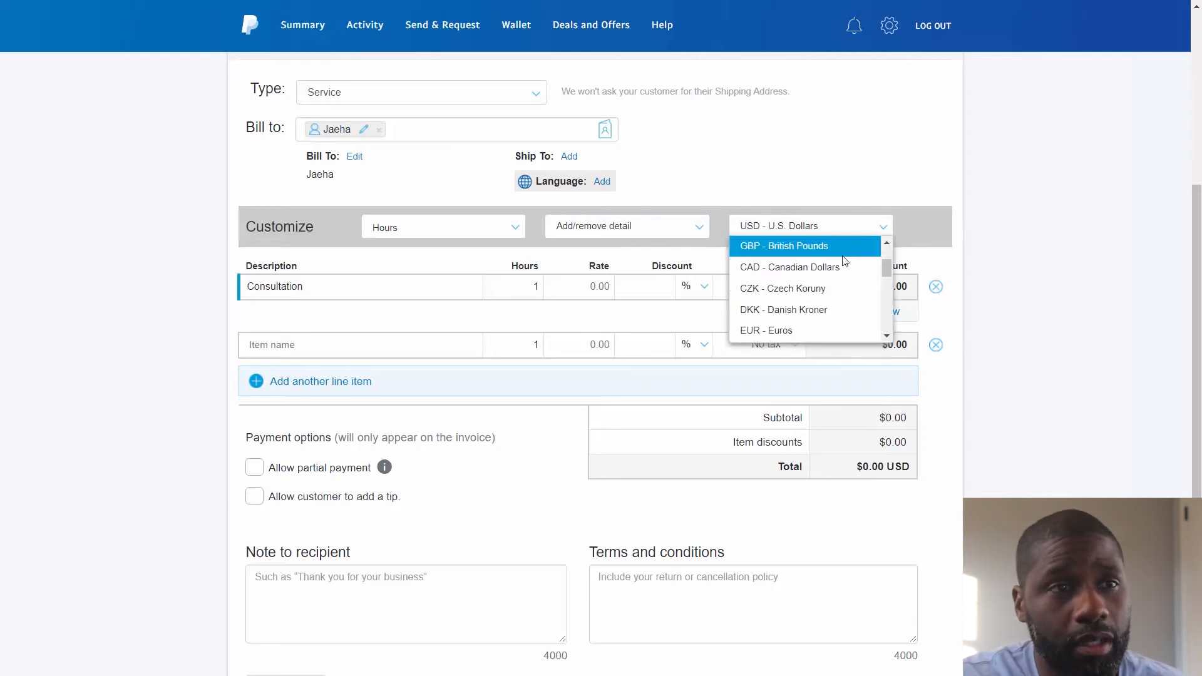
pyautogui.click(429, 342)
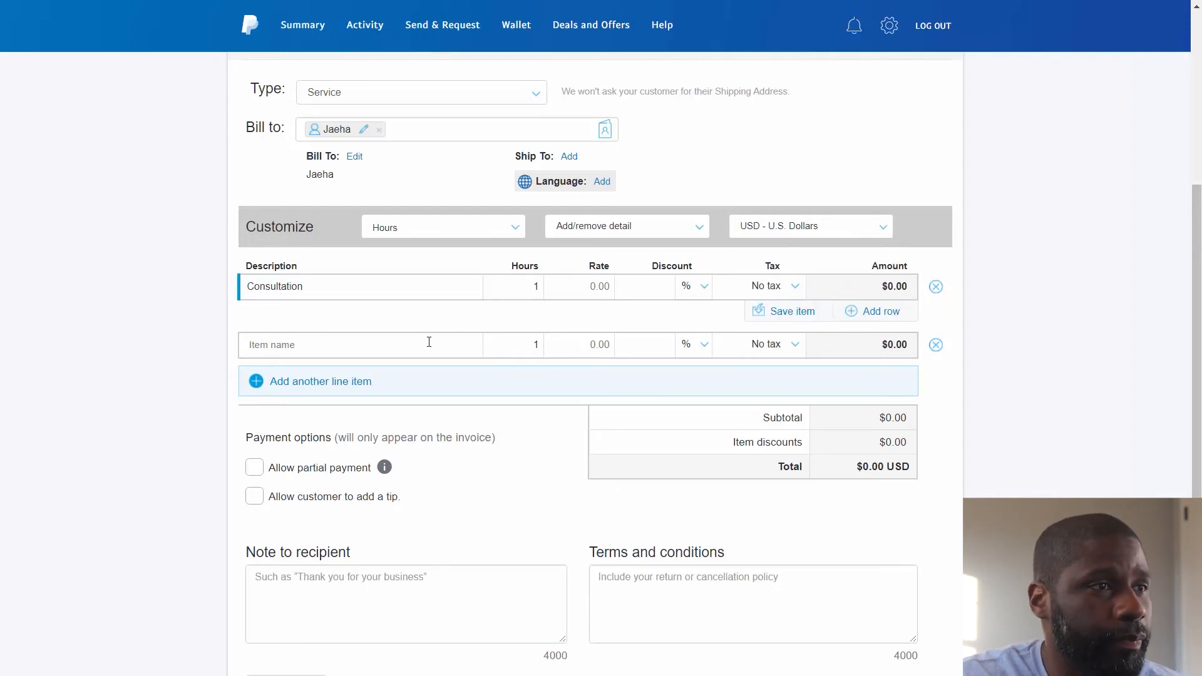
pyautogui.moveTo(405, 354)
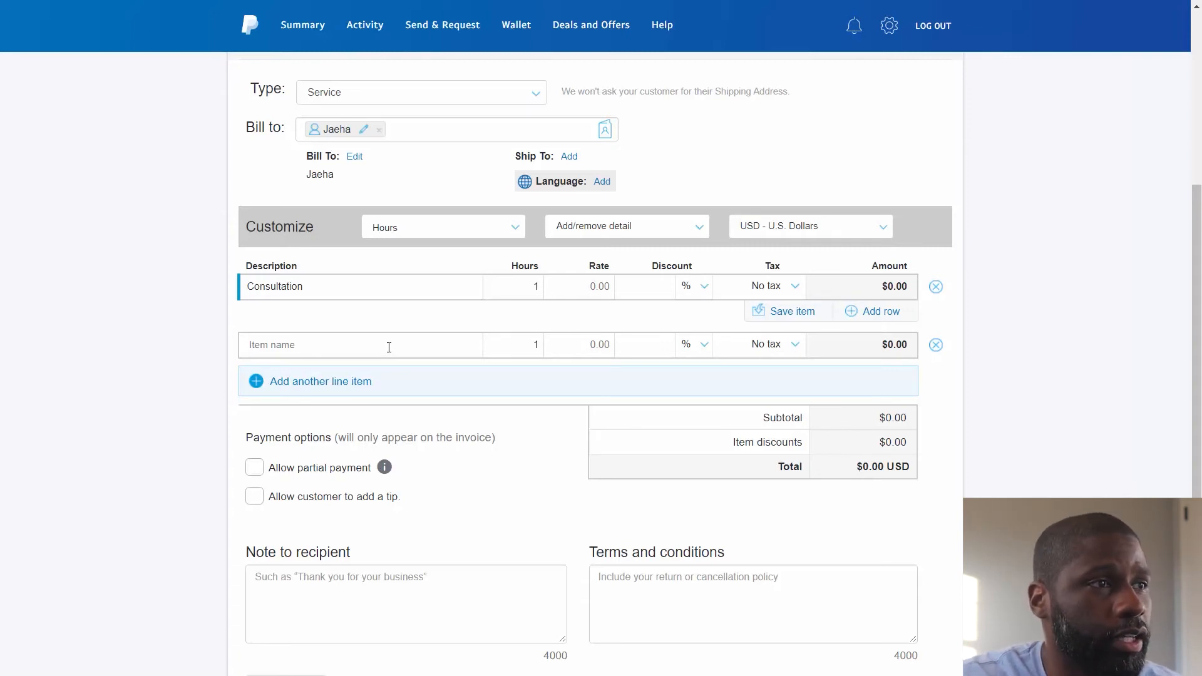
# Step: Enter 'Bozes' as the second line item's name
pyautogui.click(359, 345)
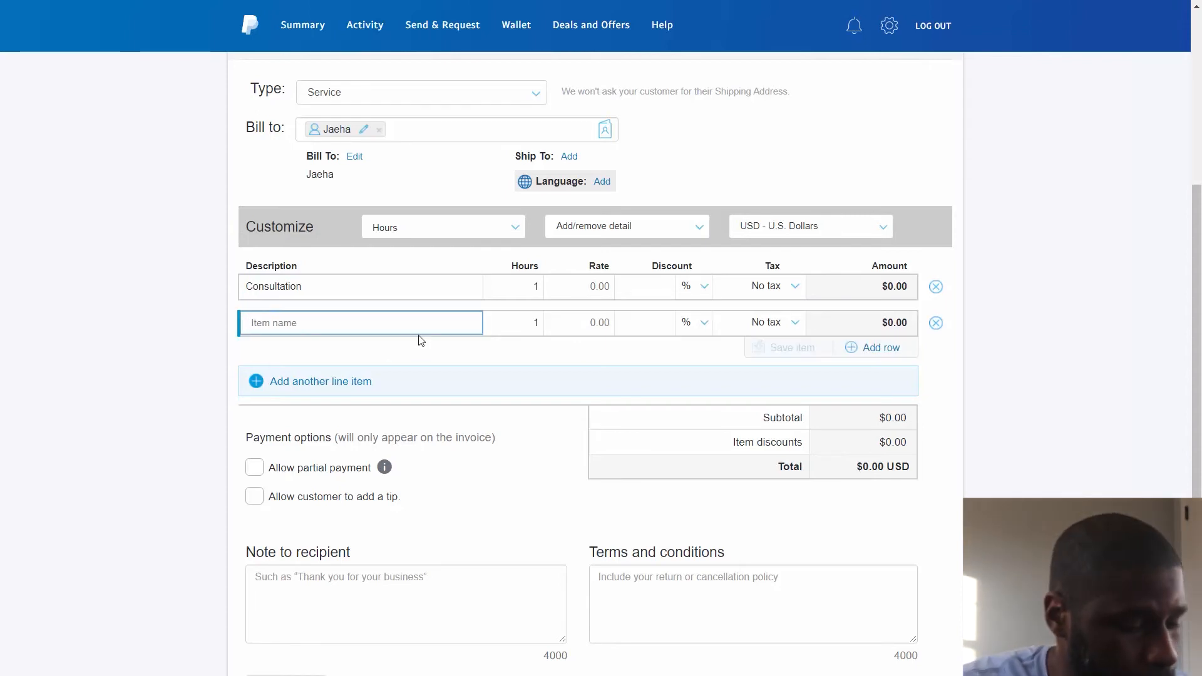
pyautogui.write('Boz')
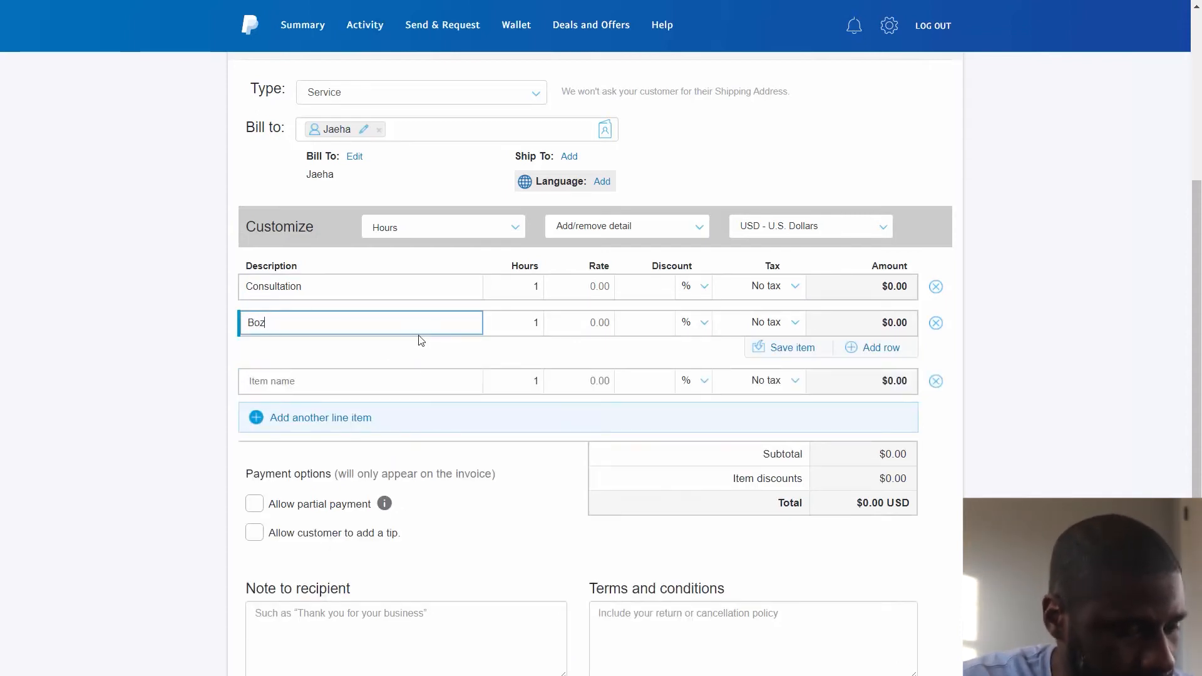
pyautogui.write('es')
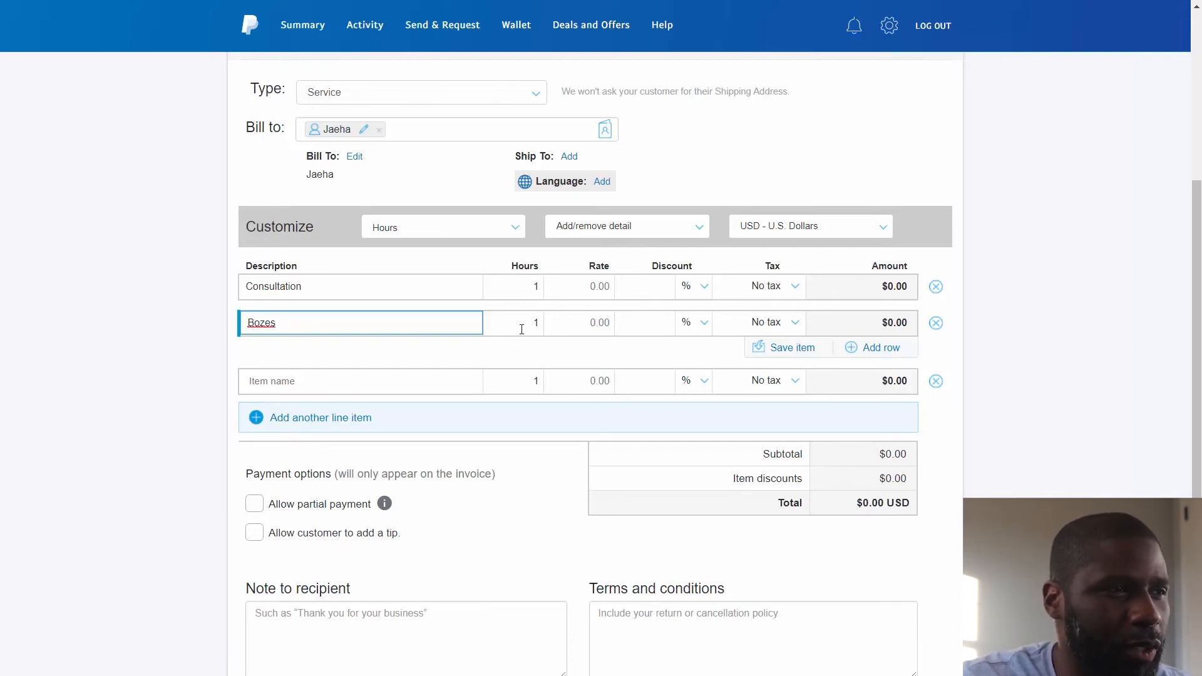
pyautogui.moveTo(610, 278)
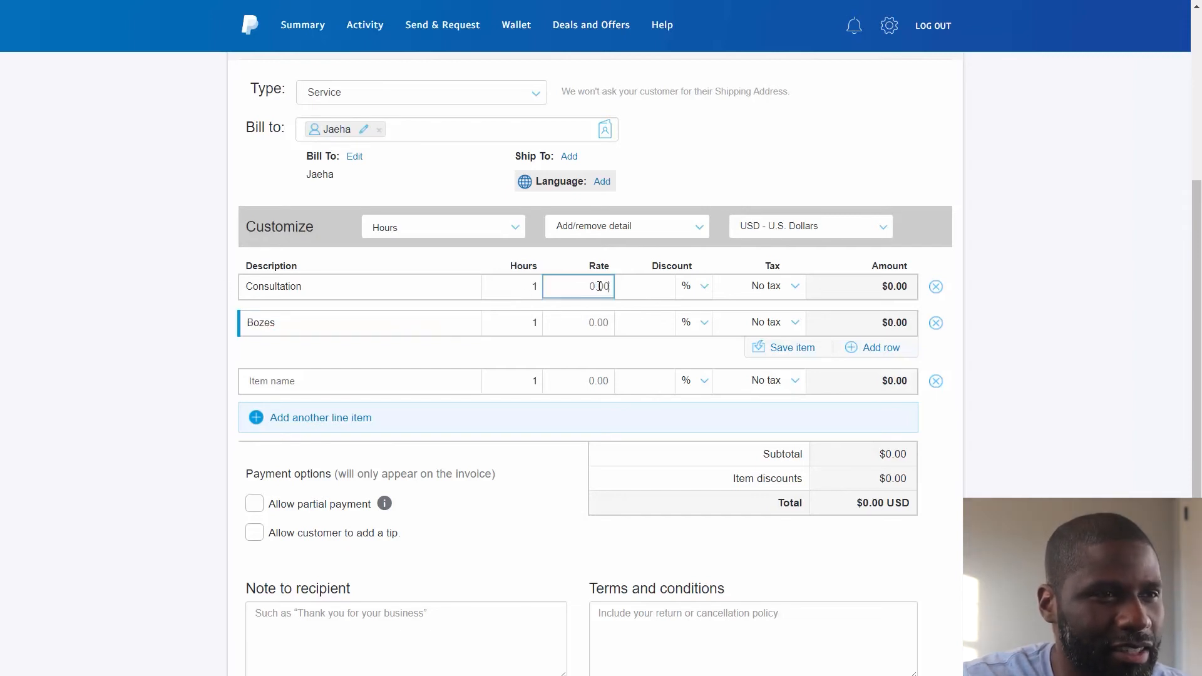
# Step: Give Consultation a 30 rate and a 2% discount
pyautogui.write('3')
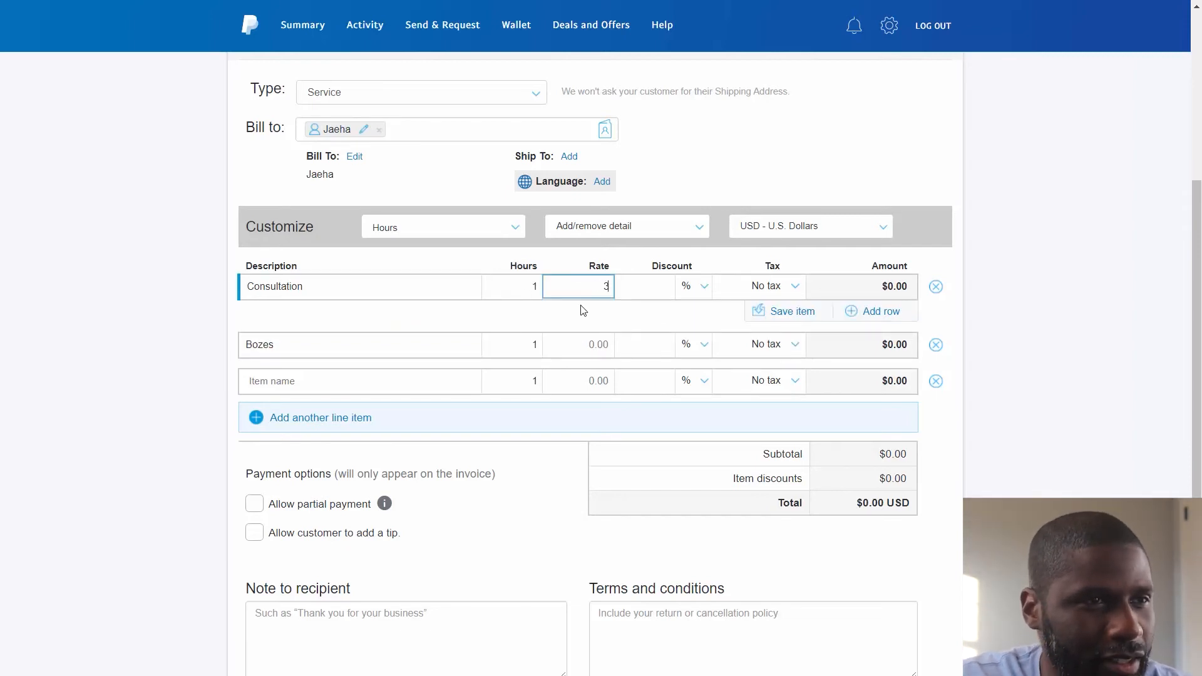
pyautogui.write('0')
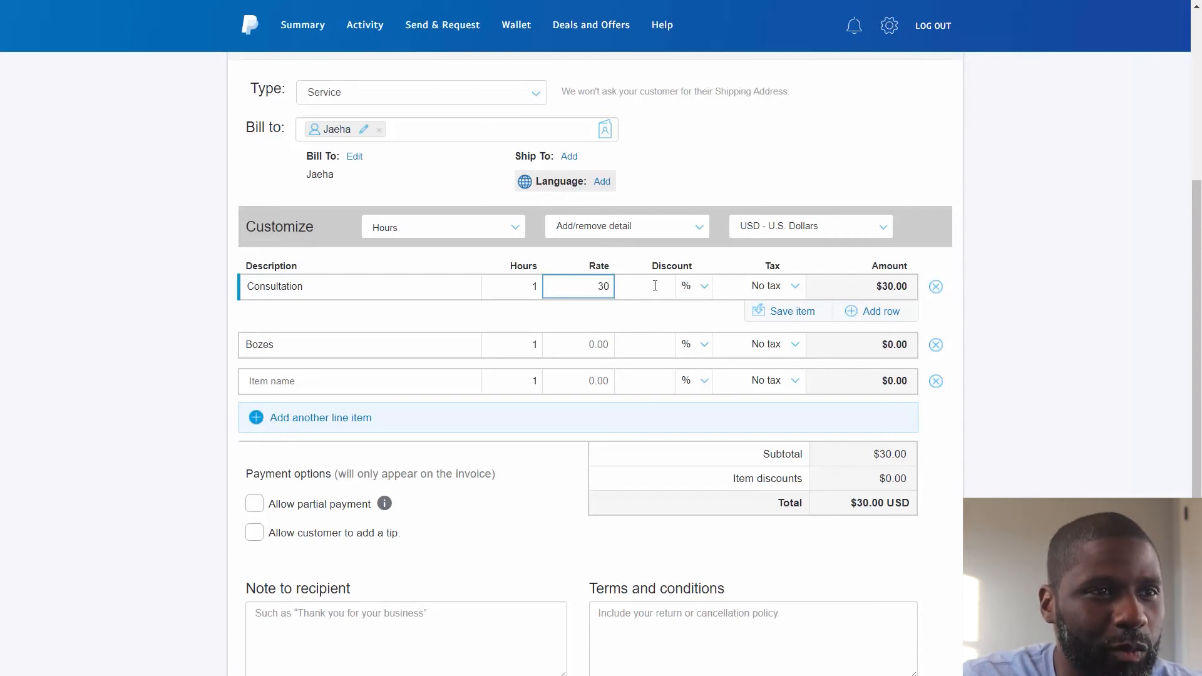
pyautogui.click(644, 286)
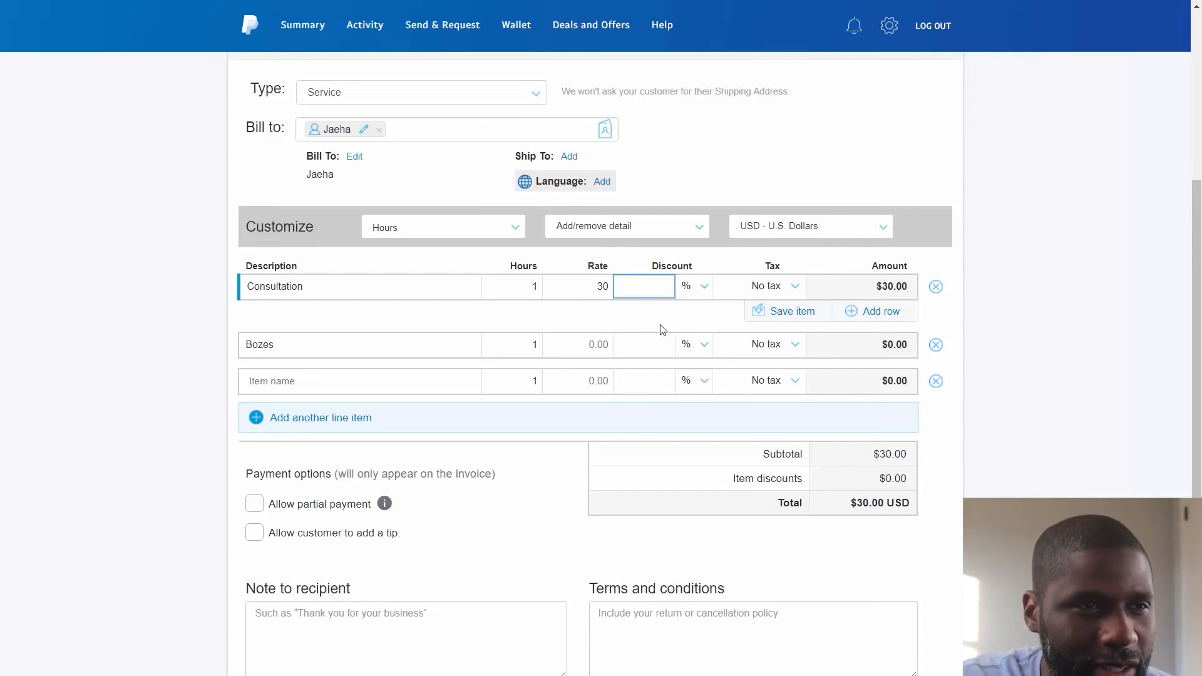
pyautogui.write('2')
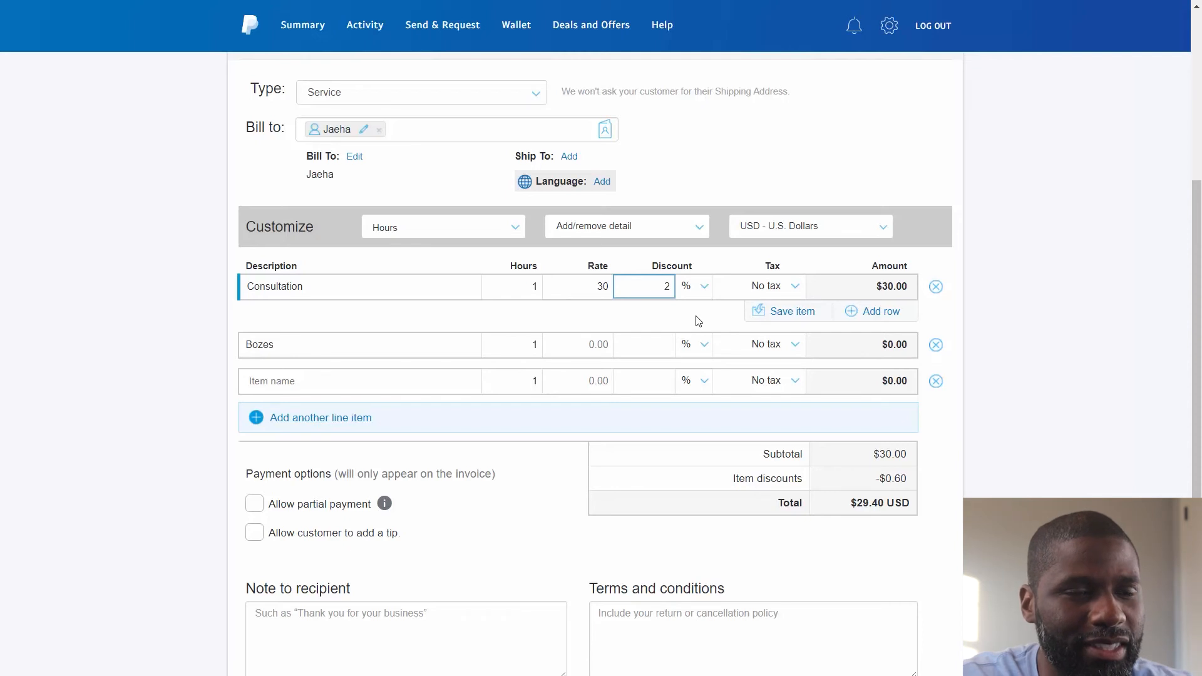
# Step: Apply the VA 2% tax to Consultation and set the Bozes rate to 10
pyautogui.click(770, 286)
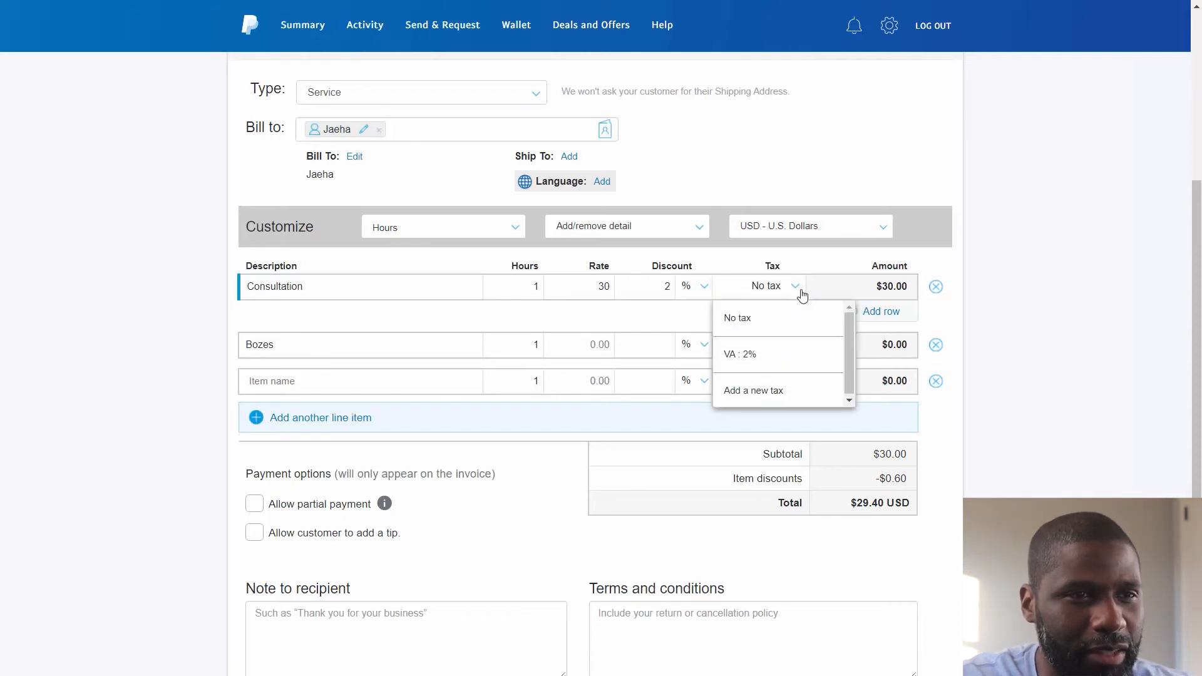
pyautogui.click(738, 353)
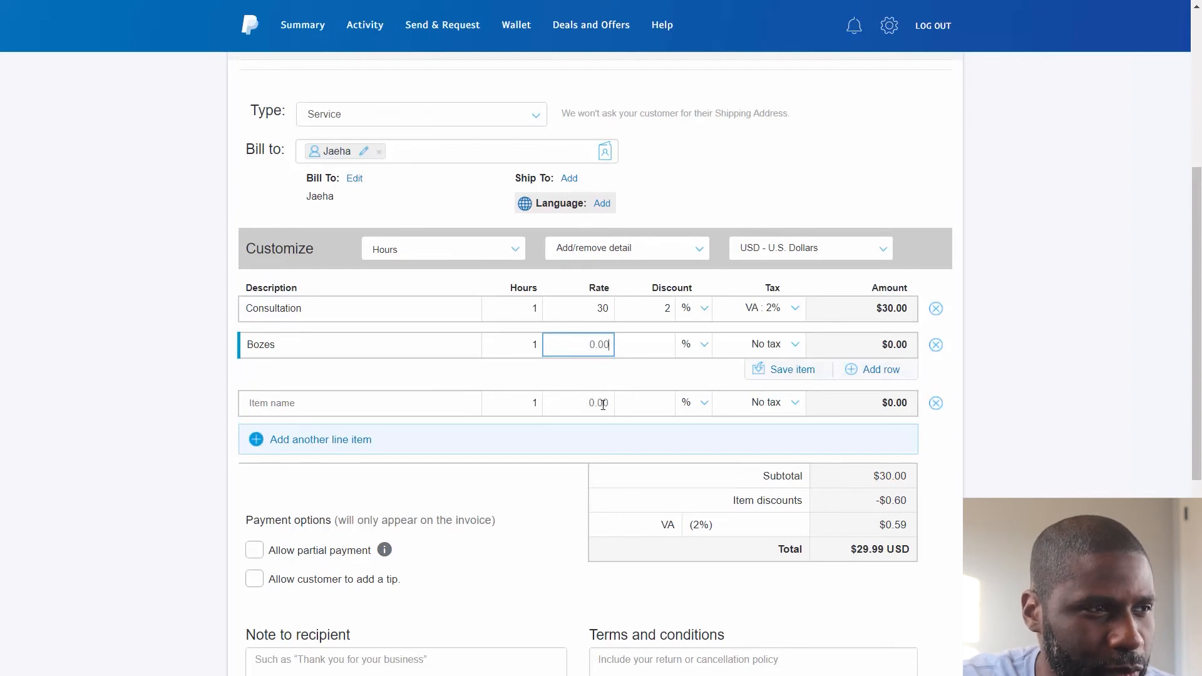
pyautogui.write('10')
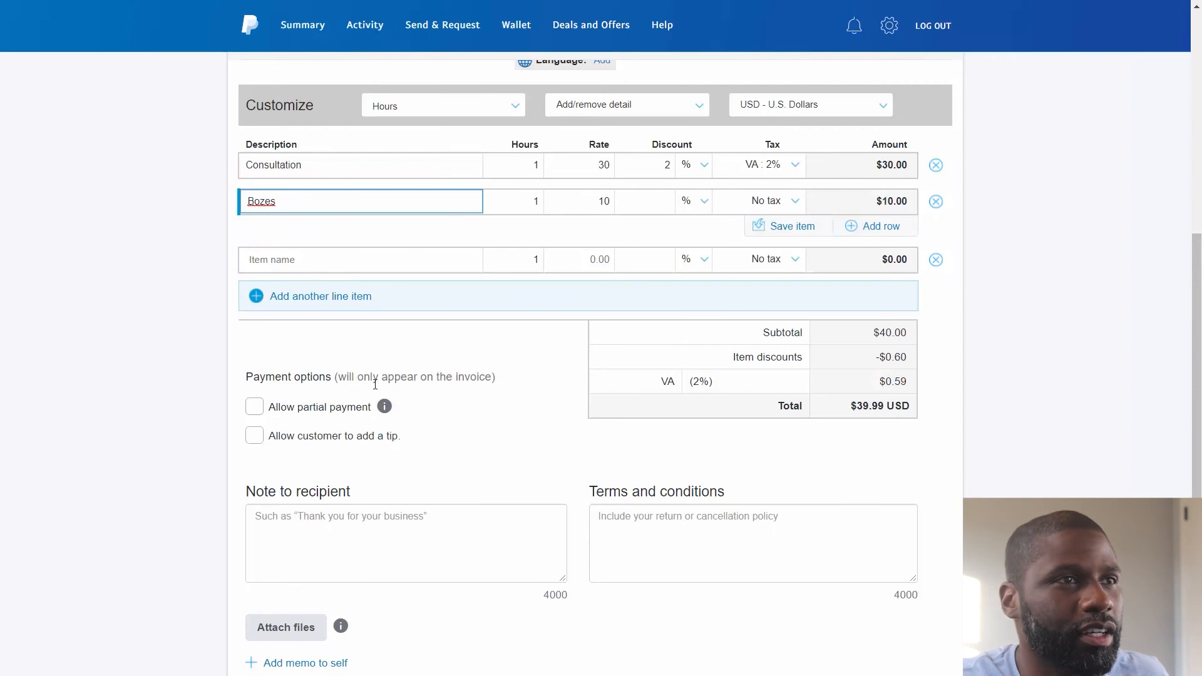
pyautogui.moveTo(372, 463)
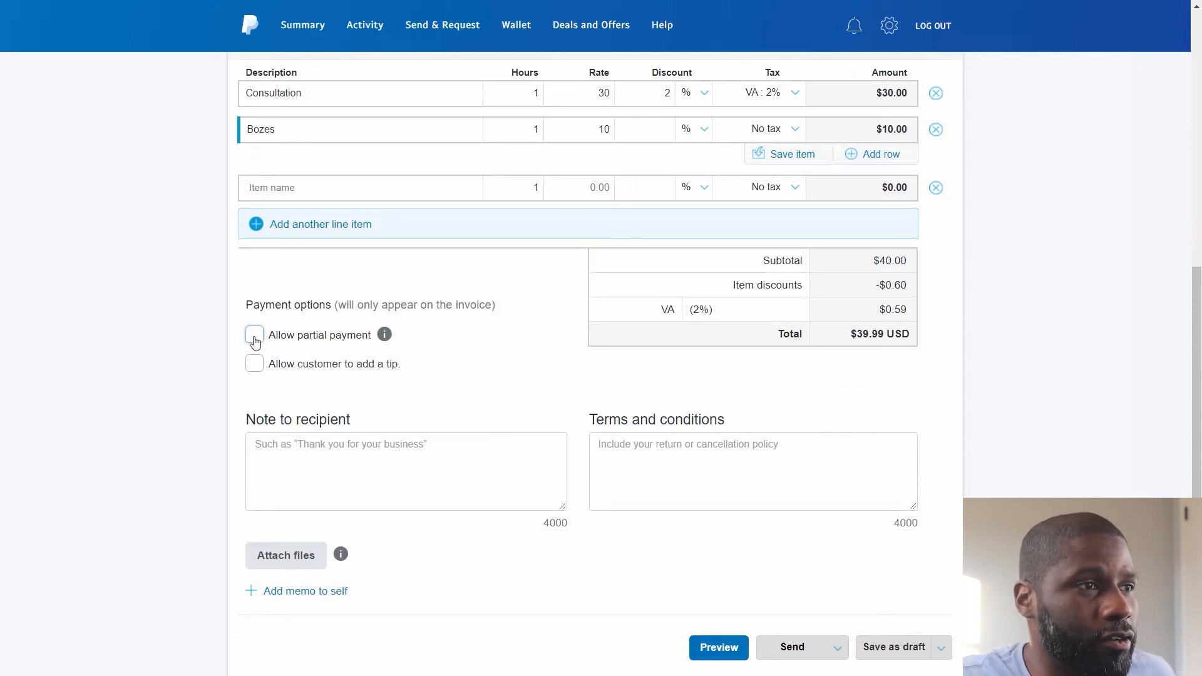
# Step: Allow partial payment with a 10 USD minimum due and let the customer add a tip
pyautogui.click(255, 335)
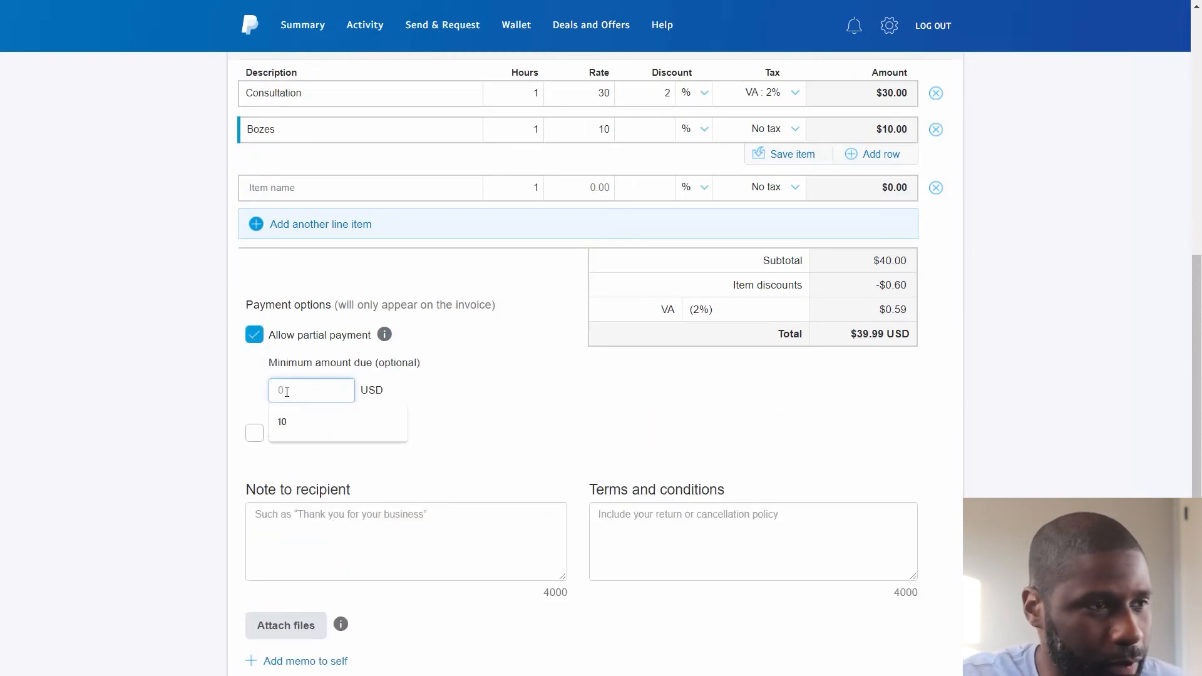
pyautogui.click(281, 422)
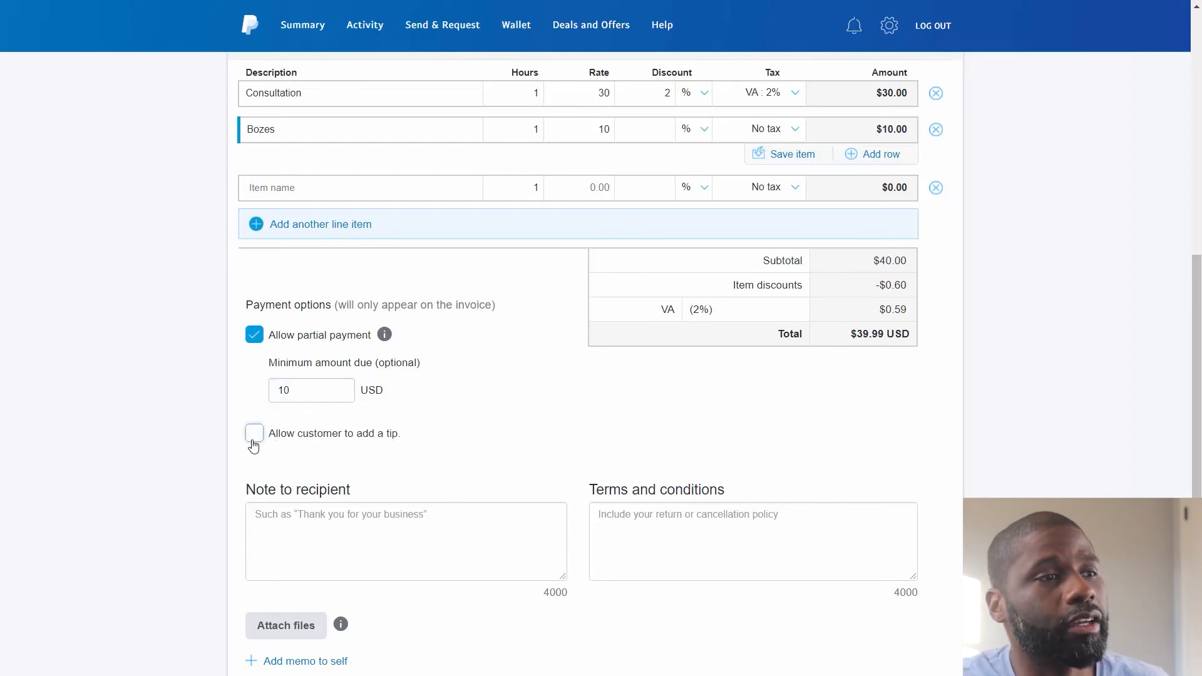
pyautogui.click(255, 433)
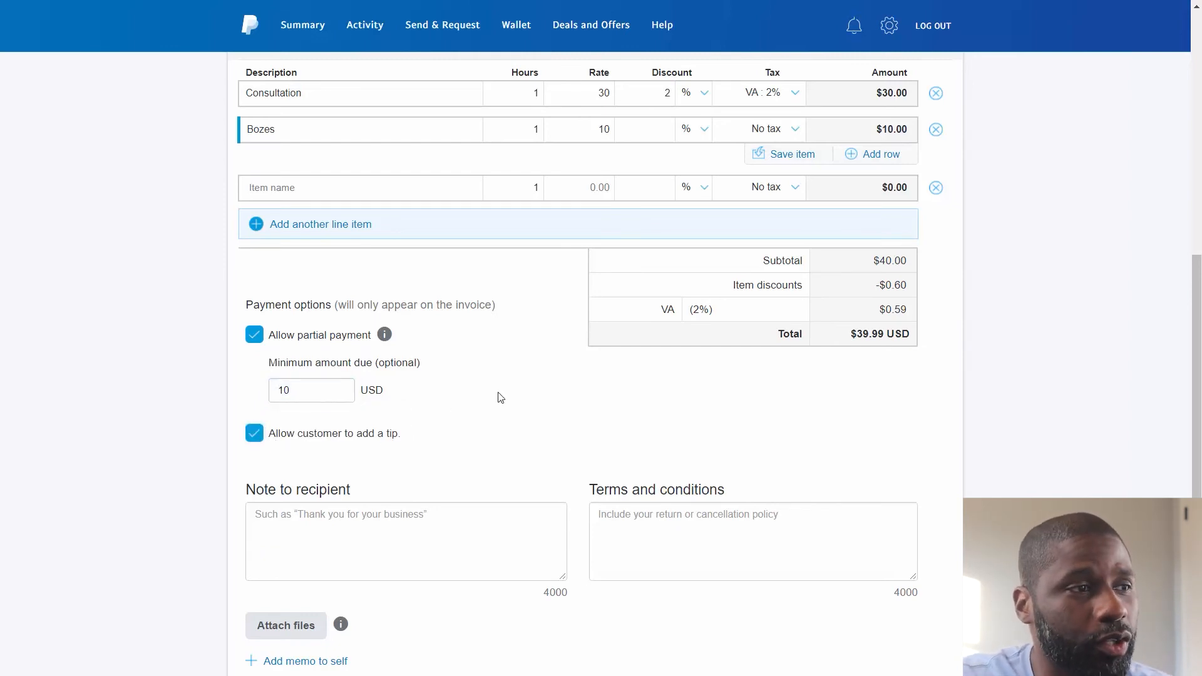
pyautogui.scroll(-3)
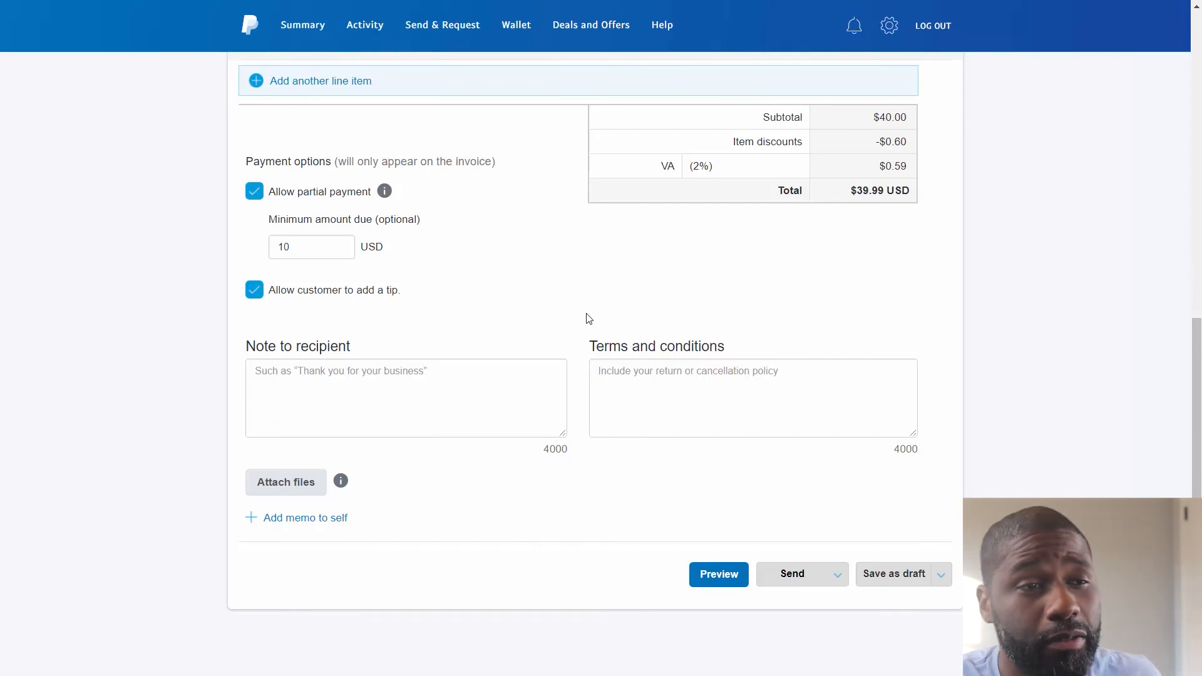
pyautogui.moveTo(581, 302)
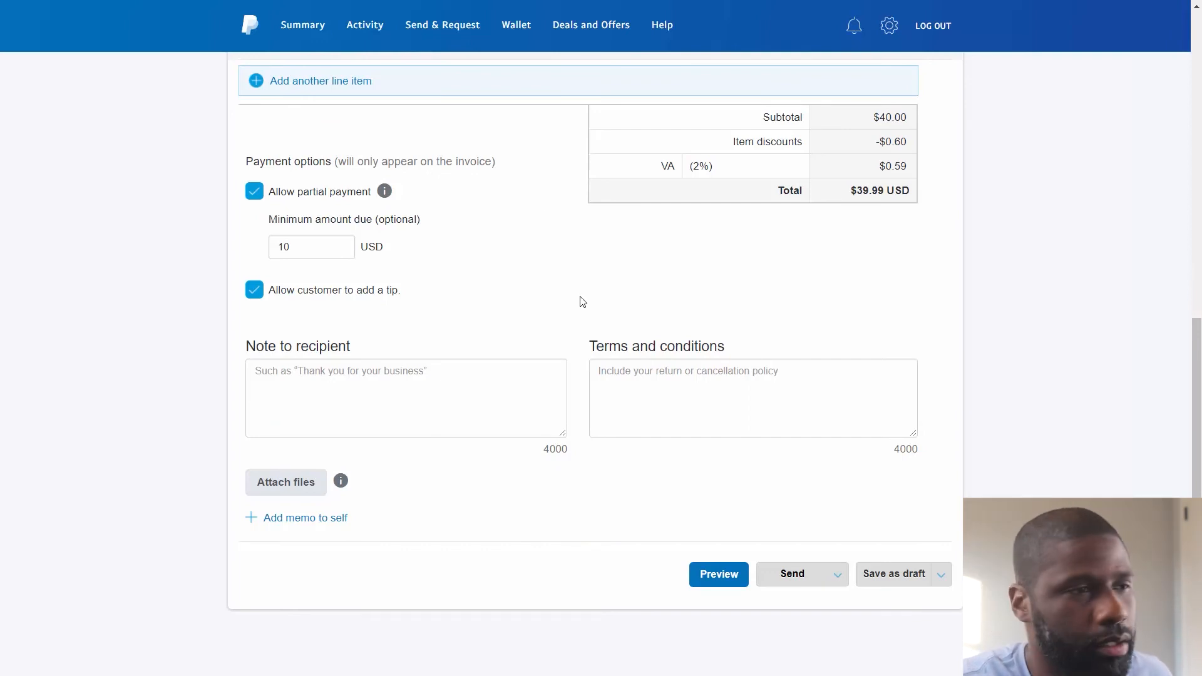
pyautogui.scroll(-3)
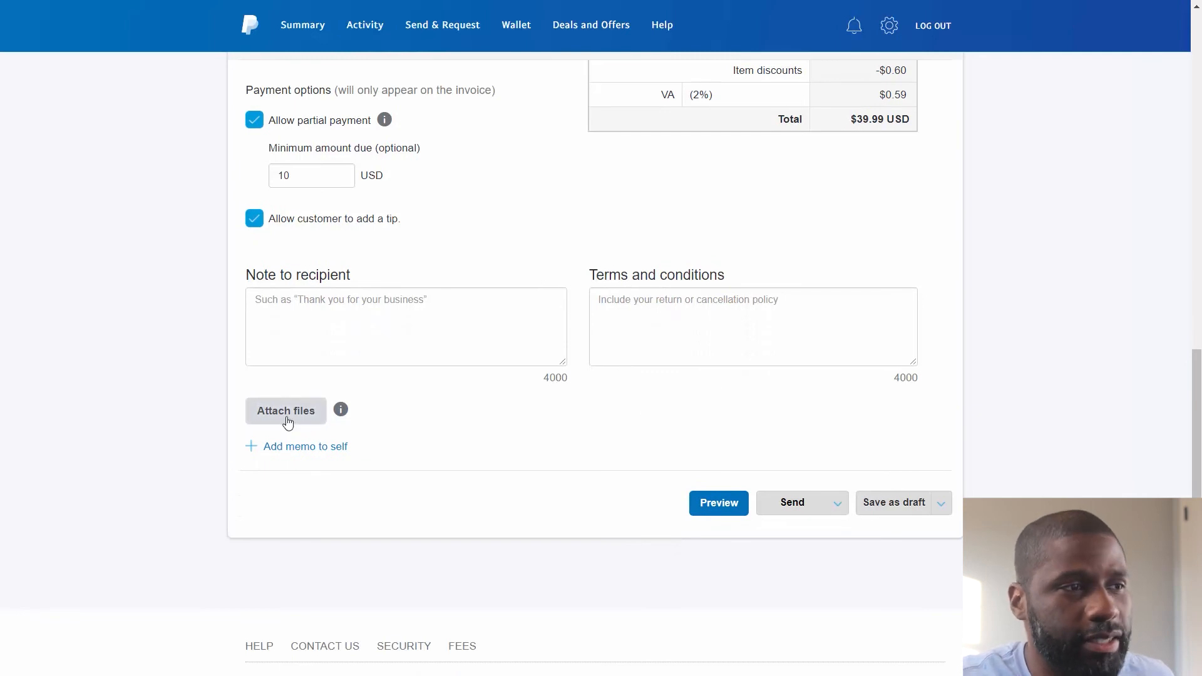
pyautogui.moveTo(289, 452)
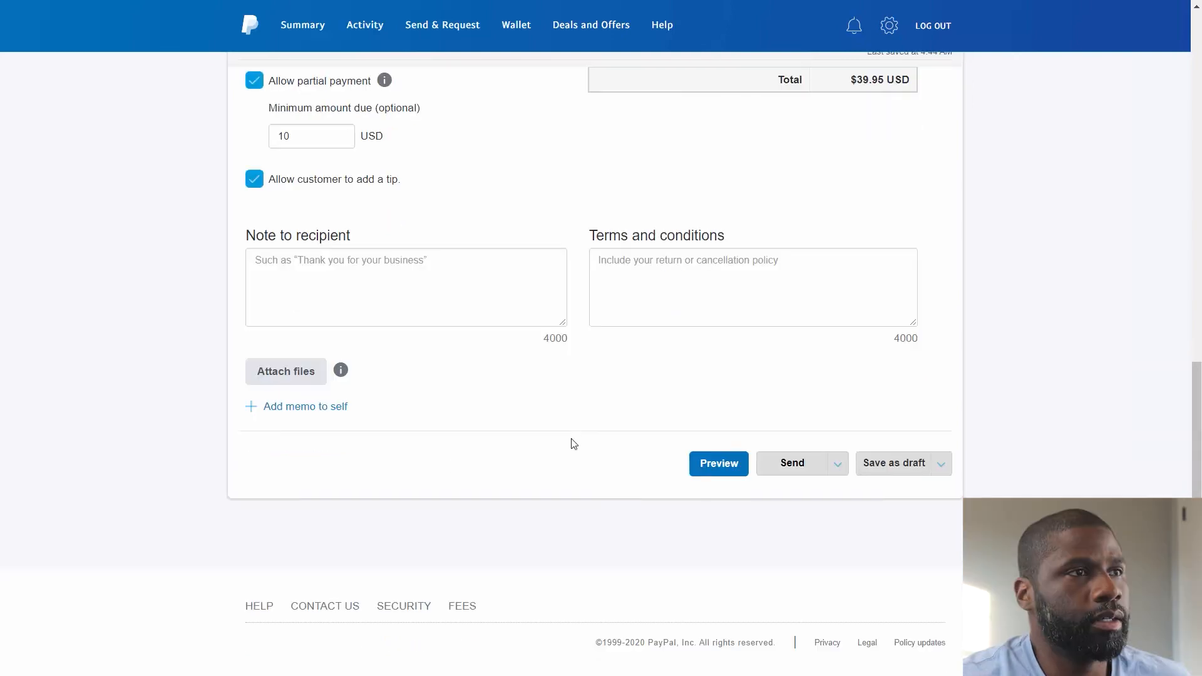
pyautogui.scroll(3)
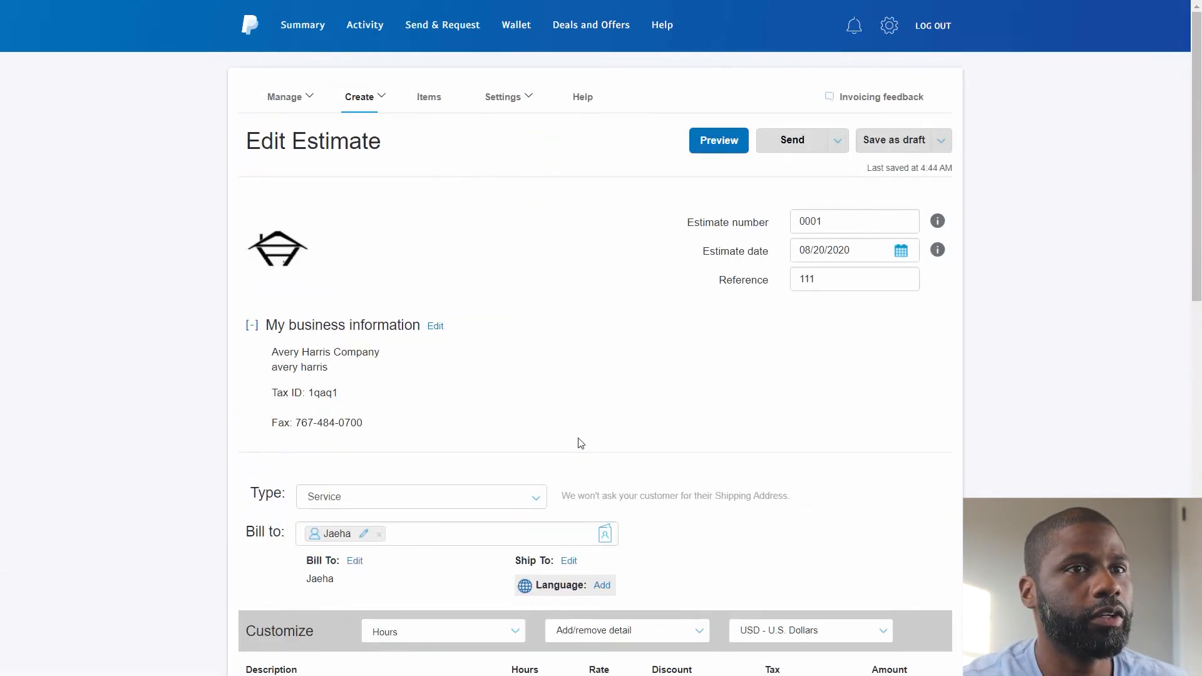
pyautogui.scroll(-3)
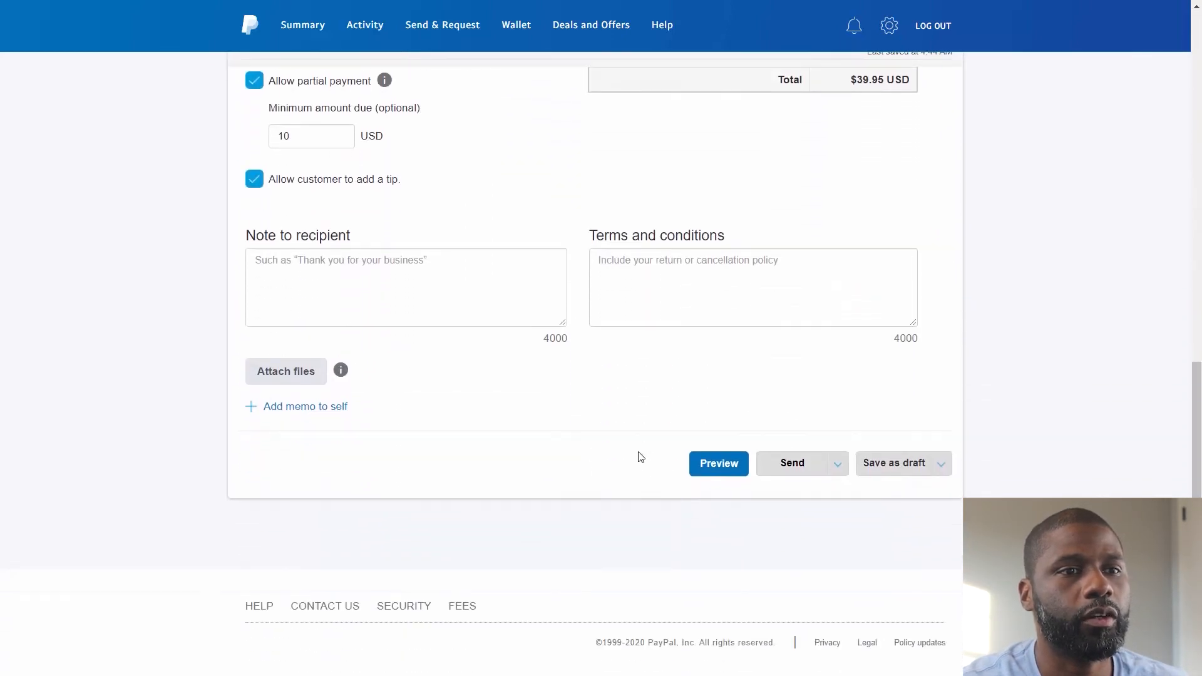
# Step: Switch estimate 0001 to preview mode as the customer would see it
pyautogui.click(718, 463)
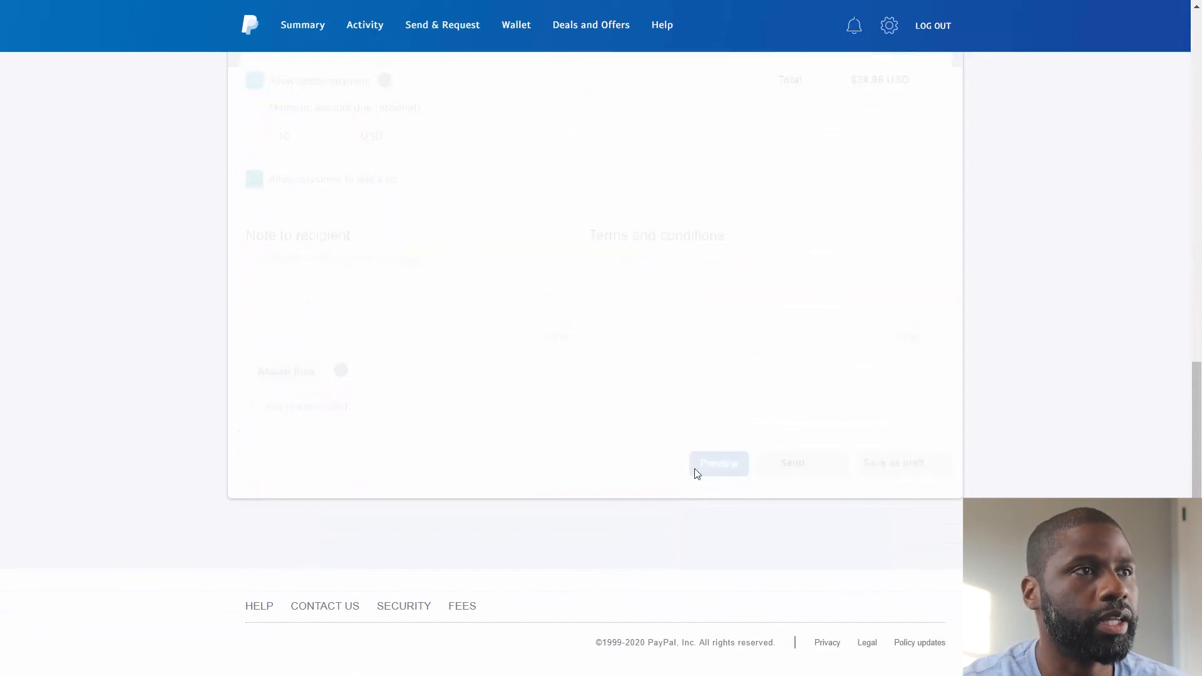
pyautogui.click(719, 462)
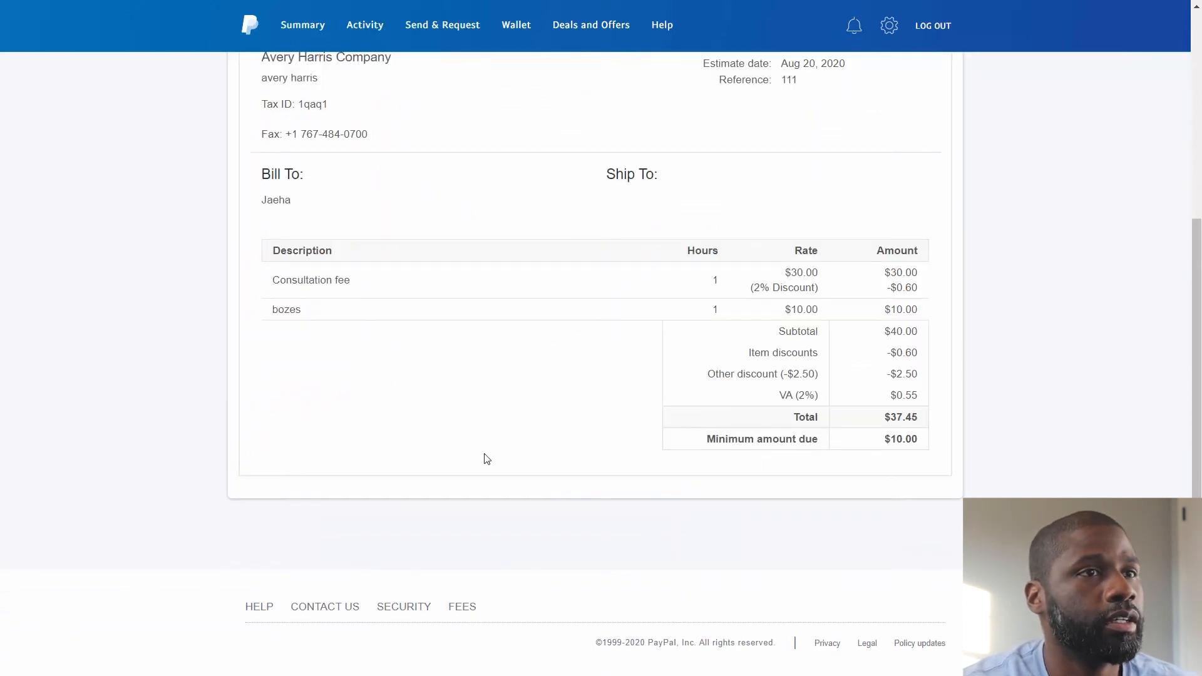
pyautogui.scroll(3)
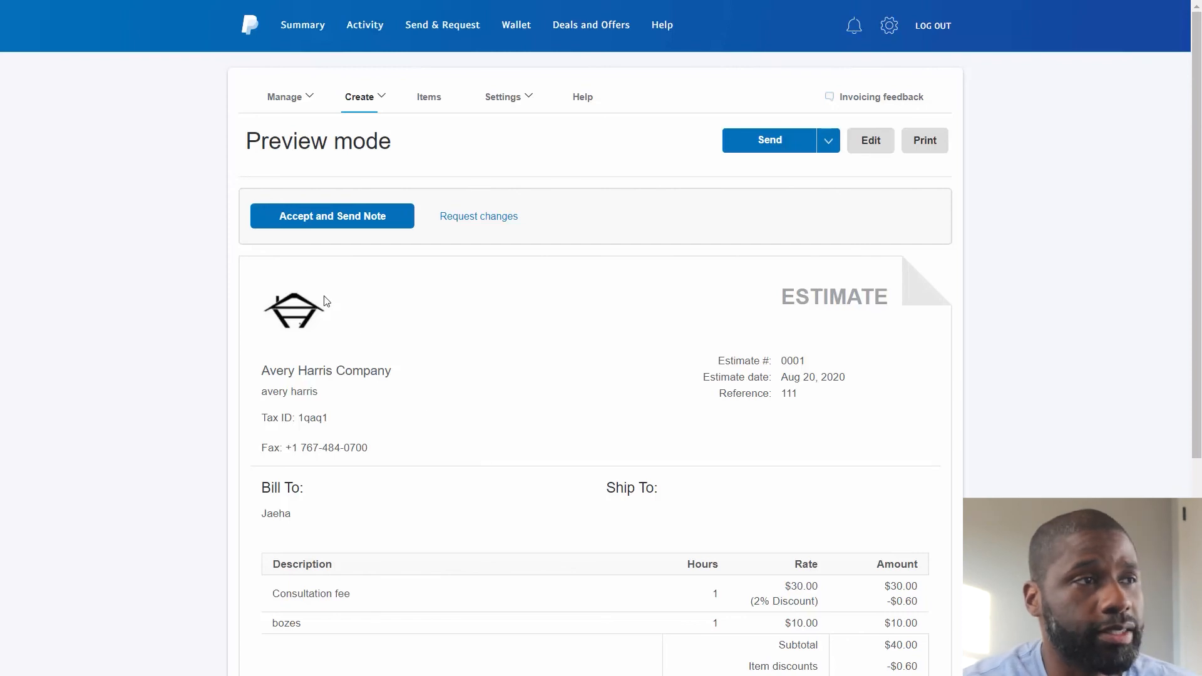
pyautogui.moveTo(608, 352)
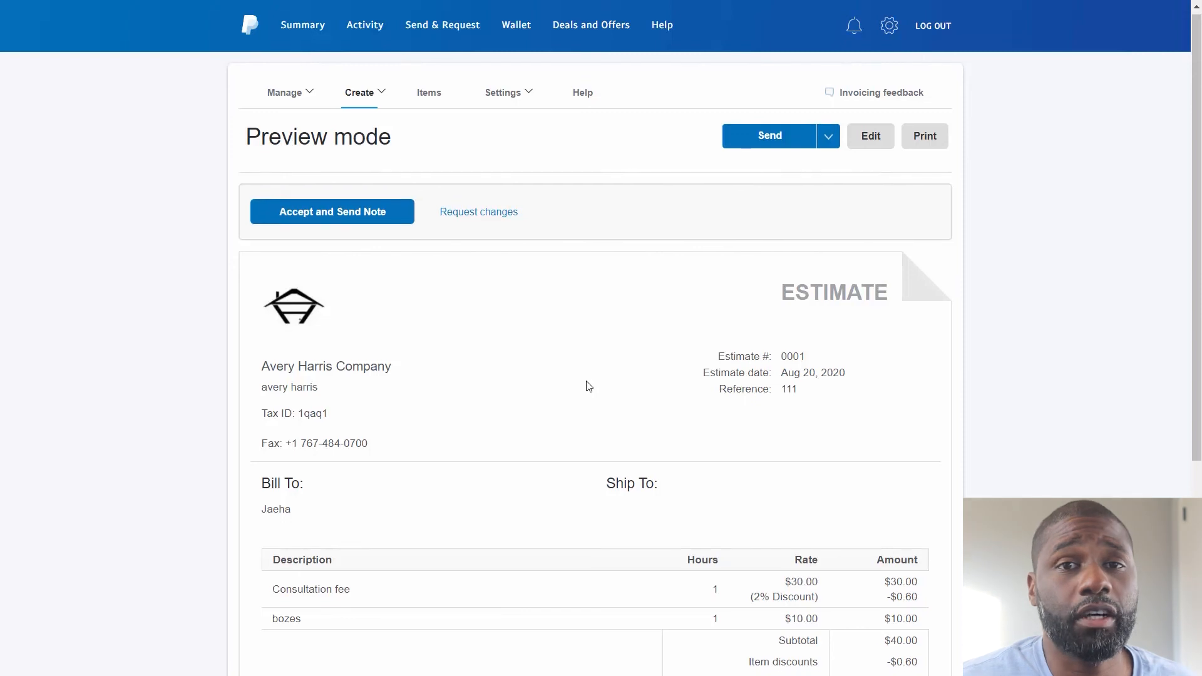
pyautogui.scroll(-3)
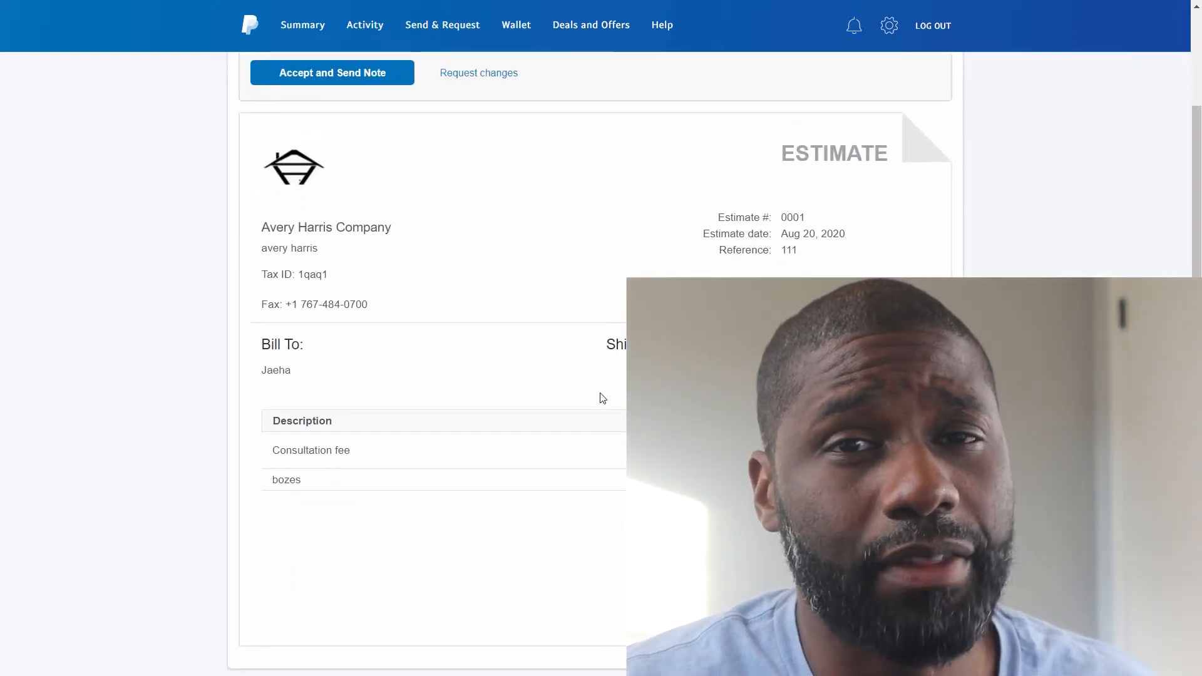
pyautogui.moveTo(603, 415)
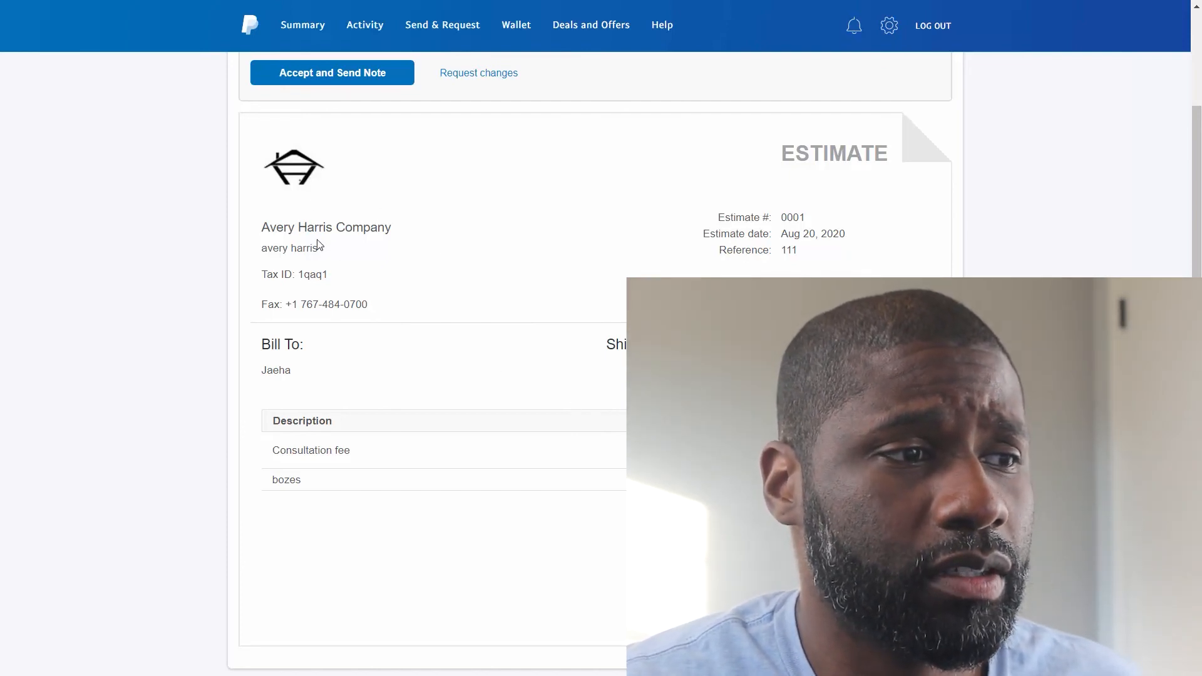
pyautogui.moveTo(705, 199)
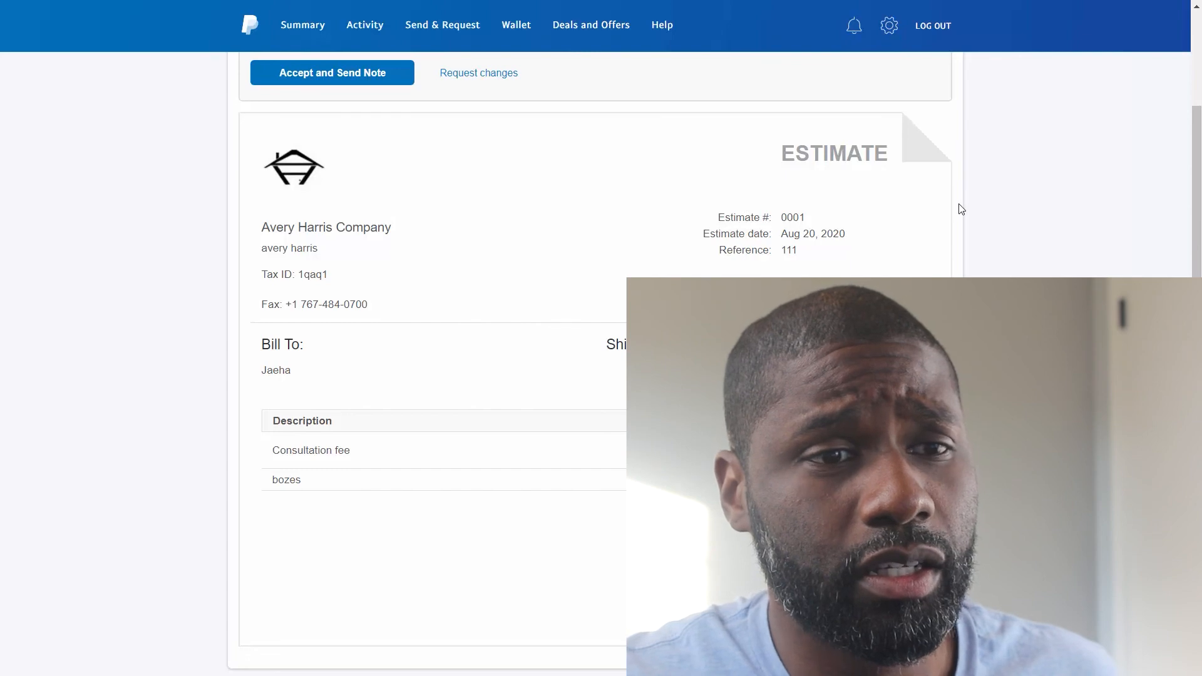
pyautogui.scroll(-3)
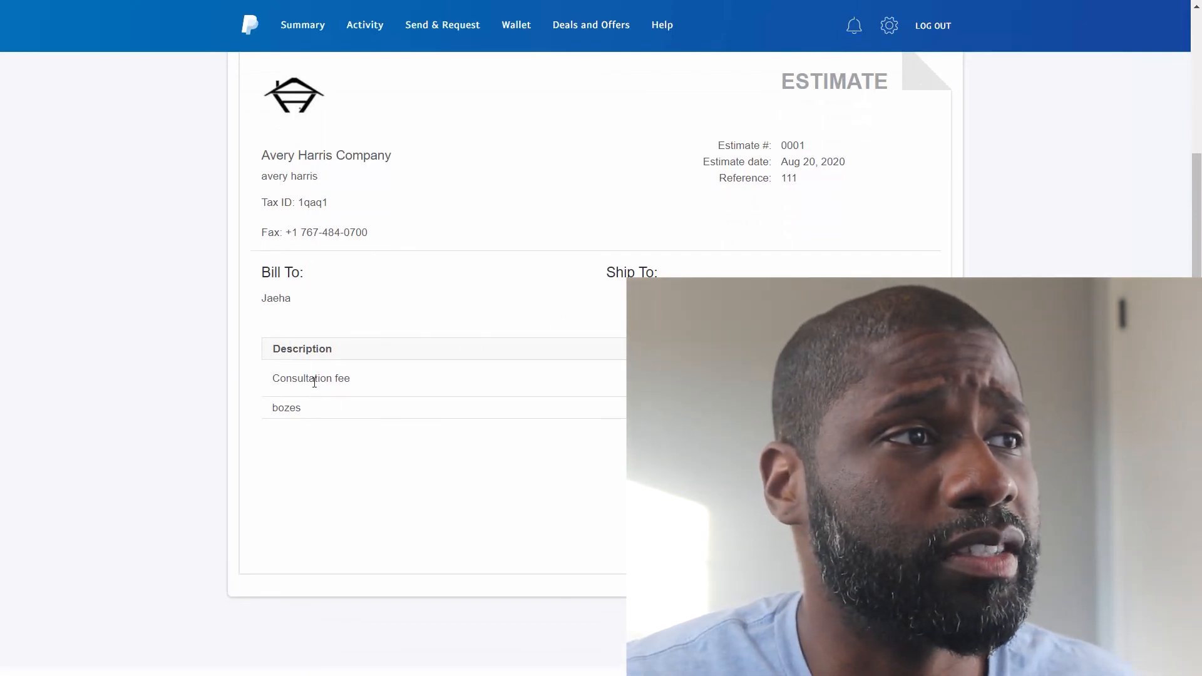
pyautogui.moveTo(509, 434)
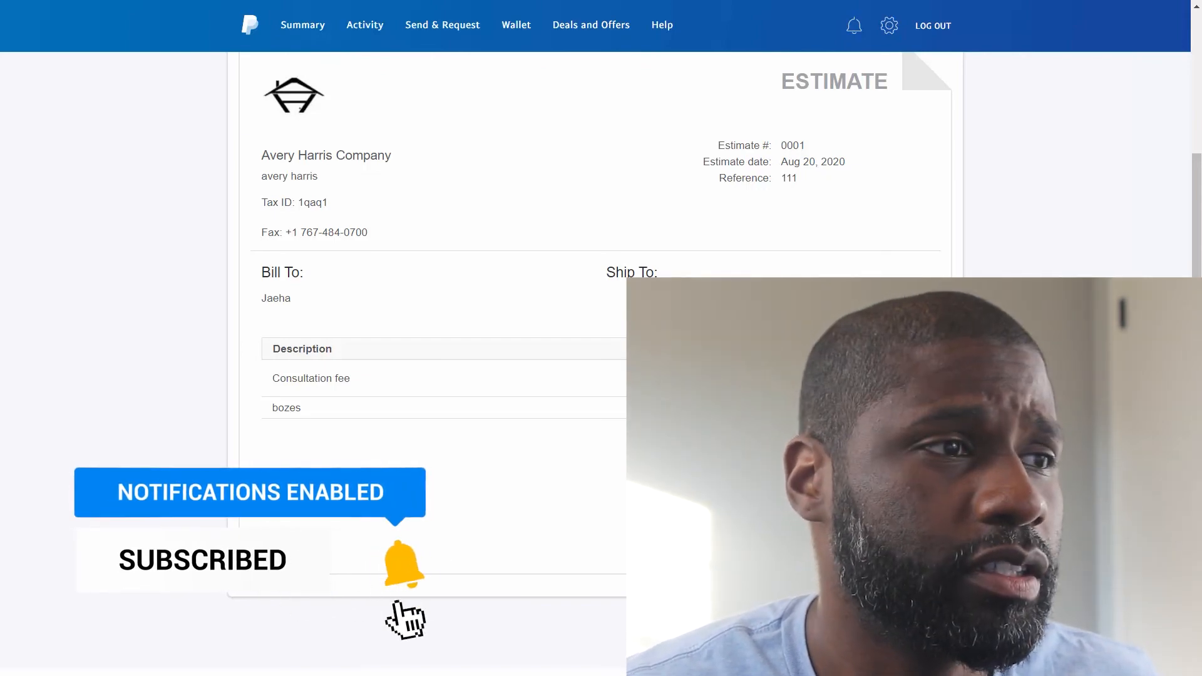
pyautogui.scroll(3)
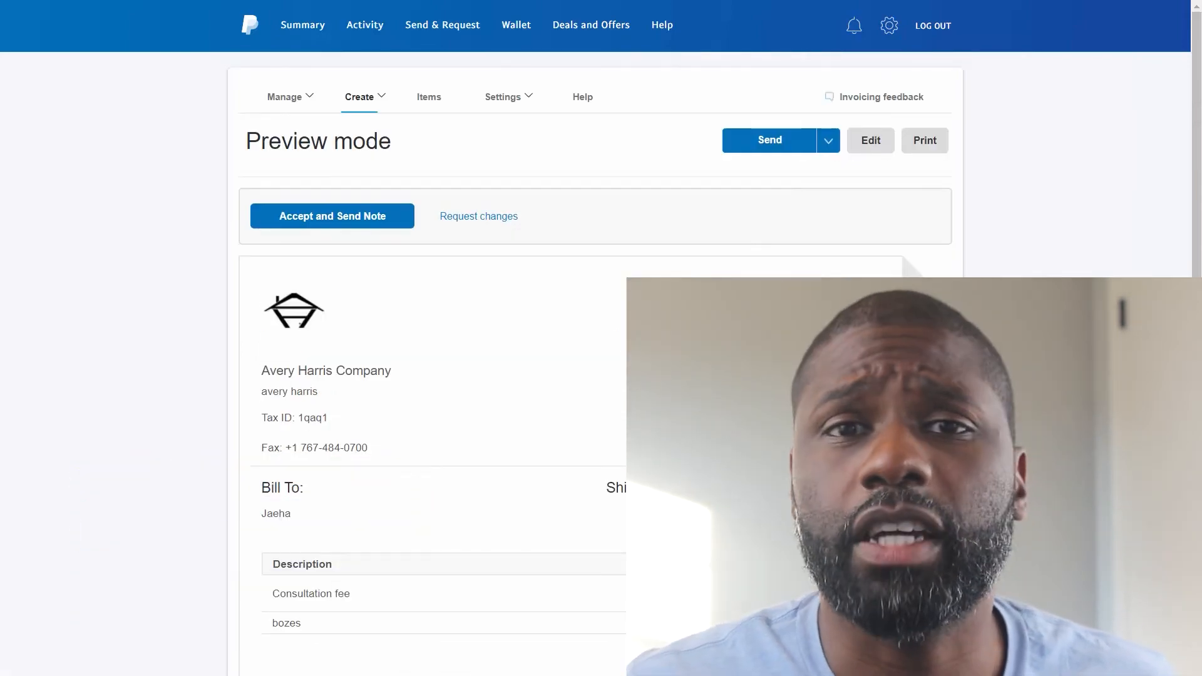